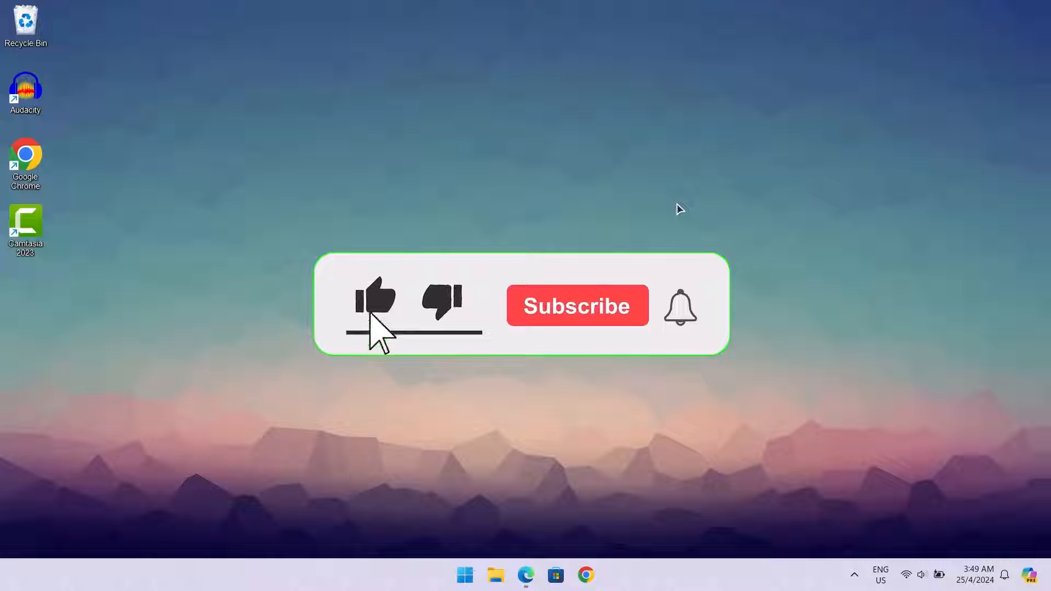
Step: Open Storage settings from Start search and view C: usage (228 GB used, 247 GB free)
left_click(576, 306)
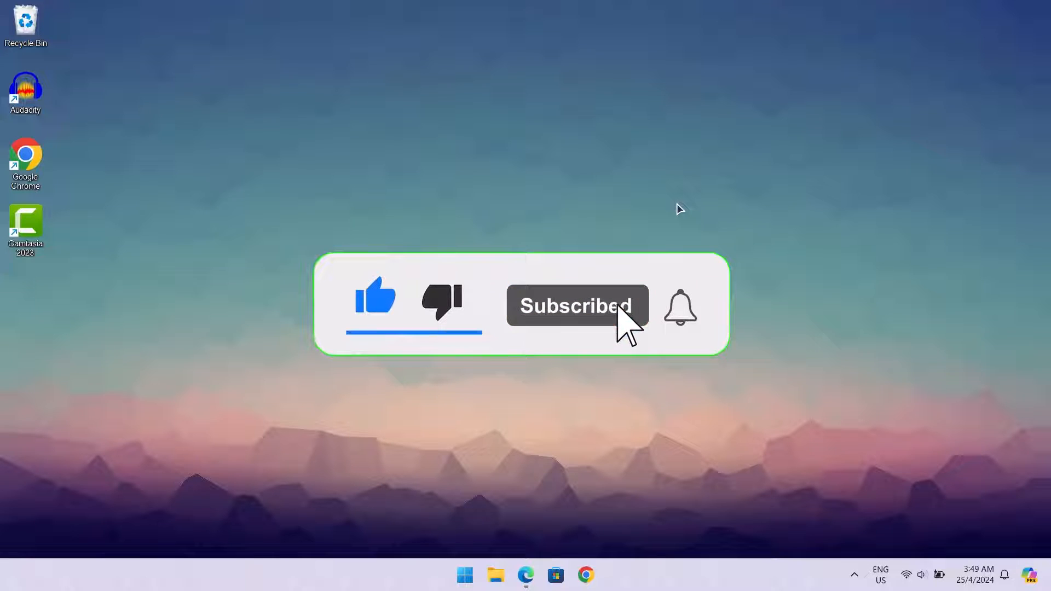
left_click(679, 308)
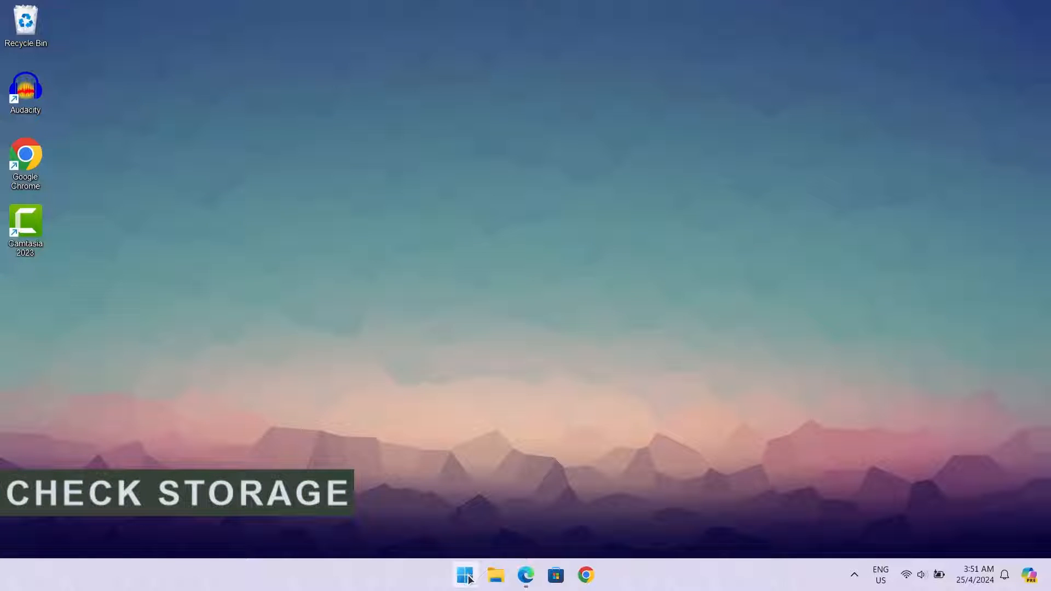
left_click(464, 575)
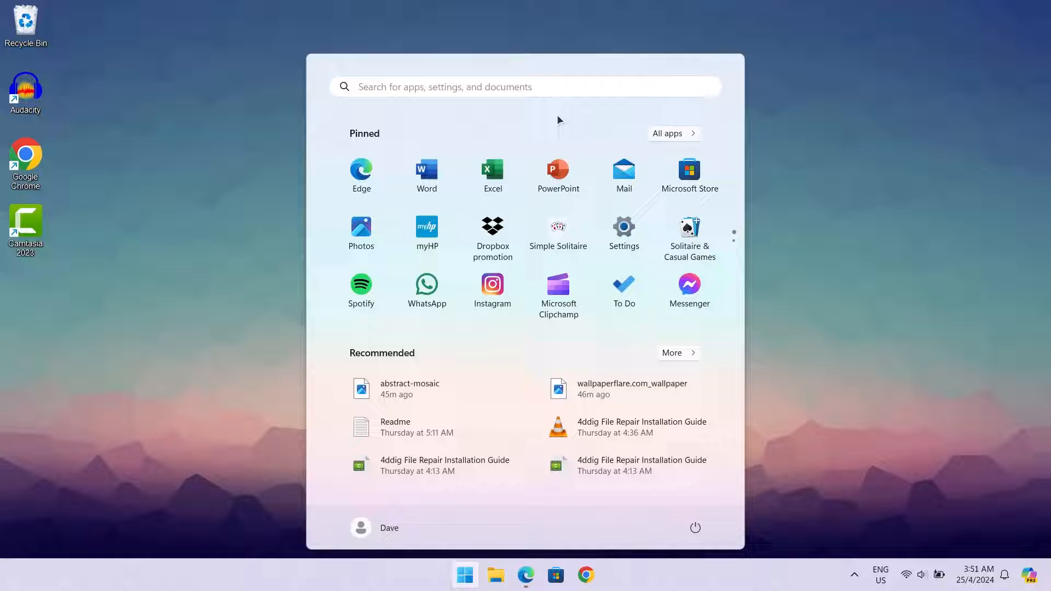
type("s")
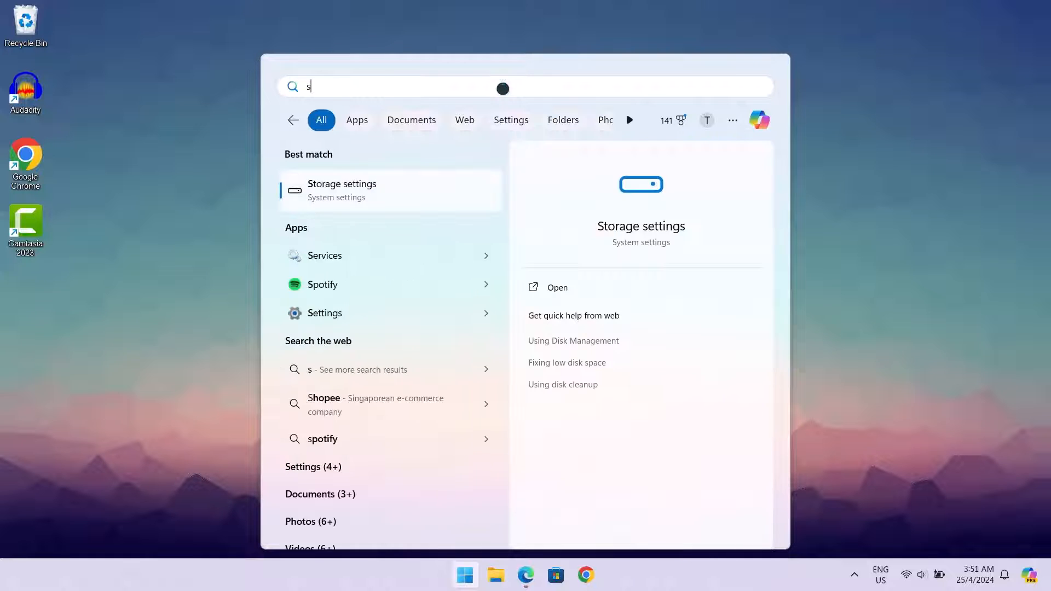
left_click(556, 286)
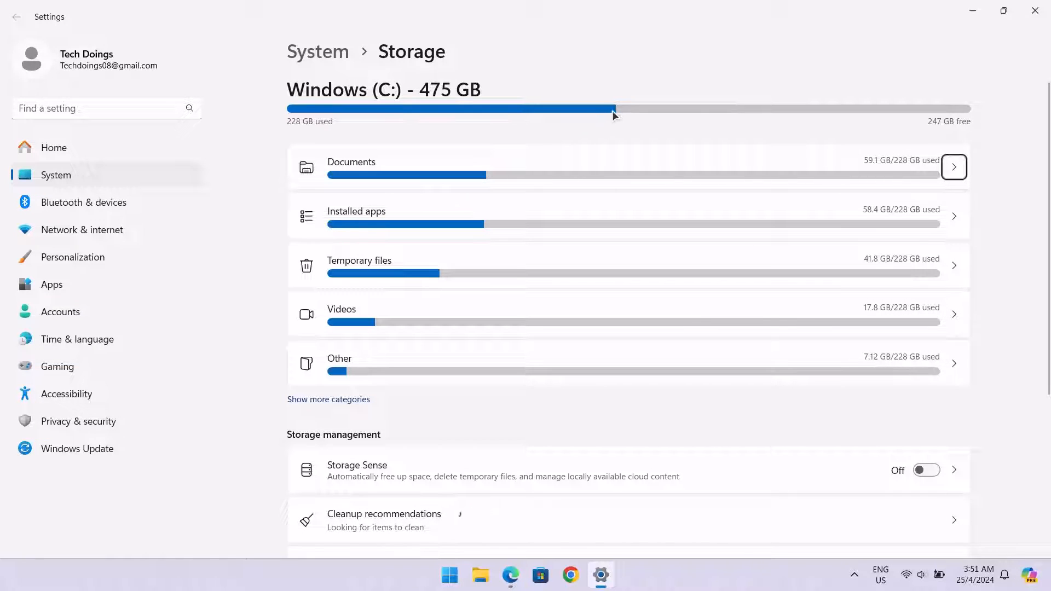
mouse_move(625, 125)
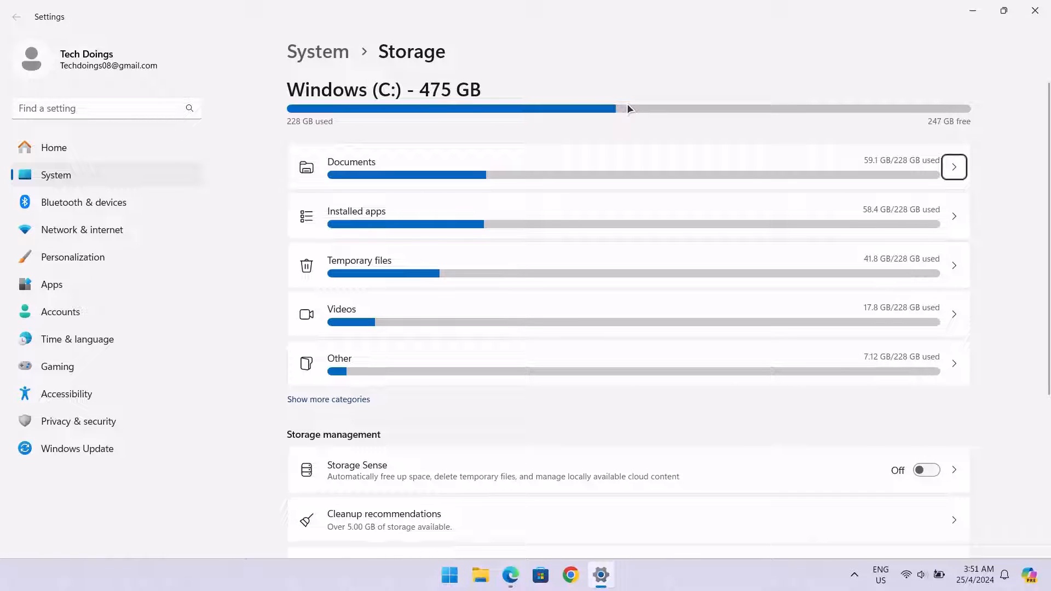
mouse_move(608, 114)
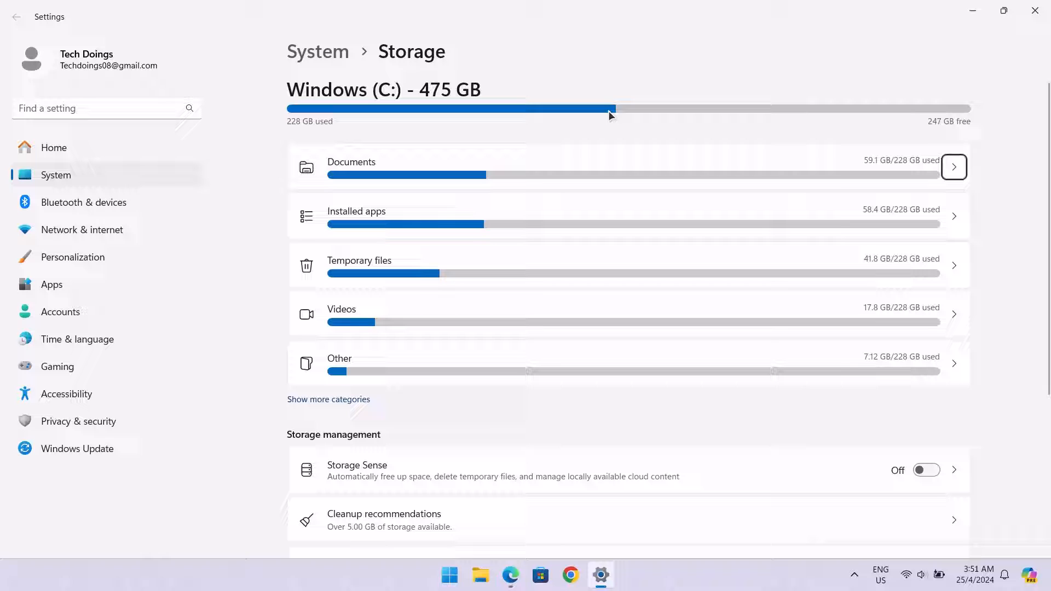
mouse_move(811, 126)
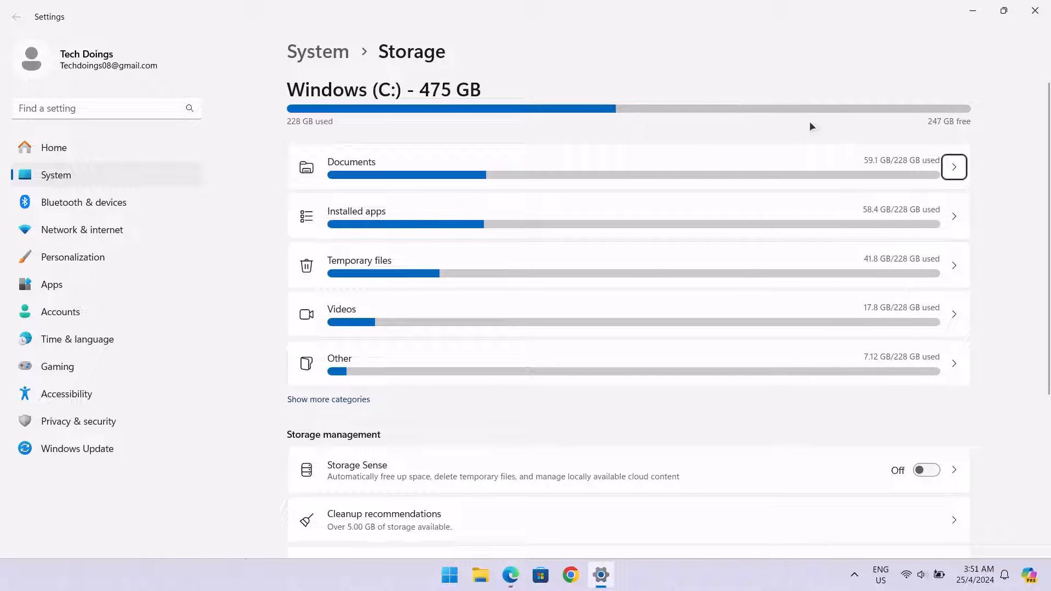
scroll("down", 3)
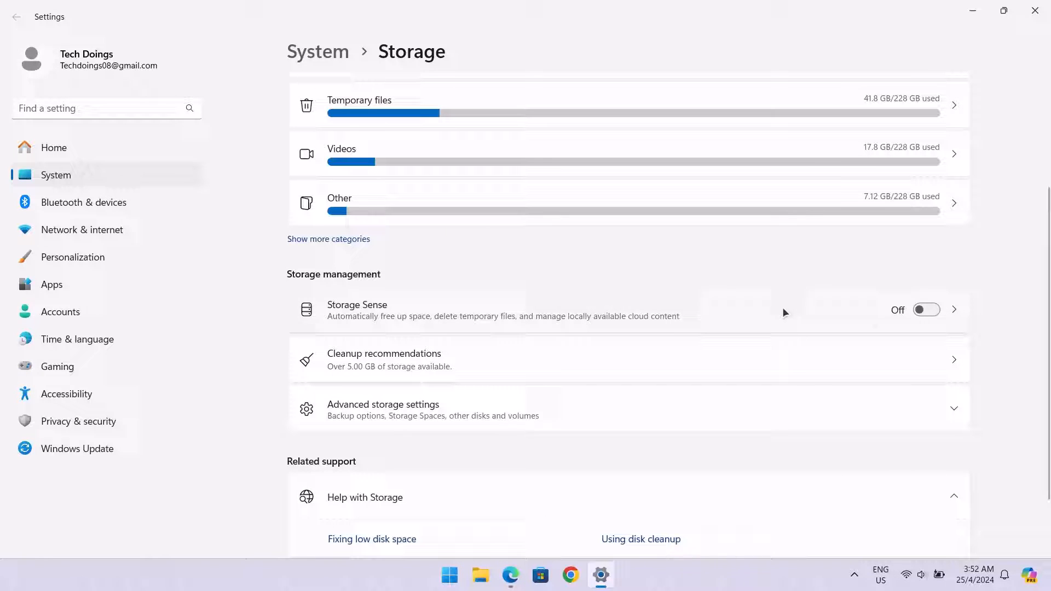
Step: Schedule Storage Sense to run automatically every week
left_click(925, 310)
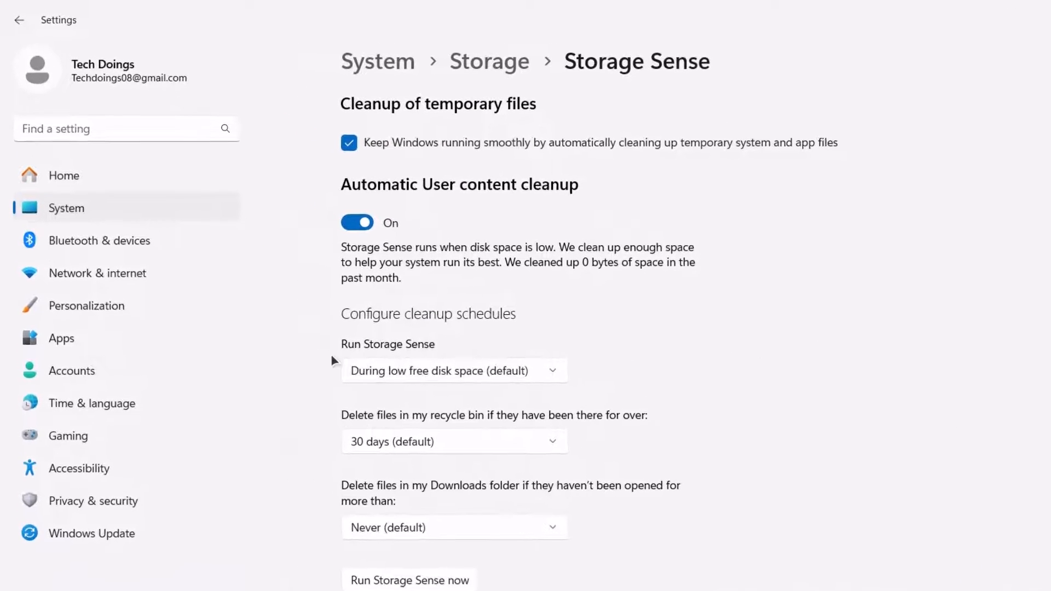
left_click(453, 370)
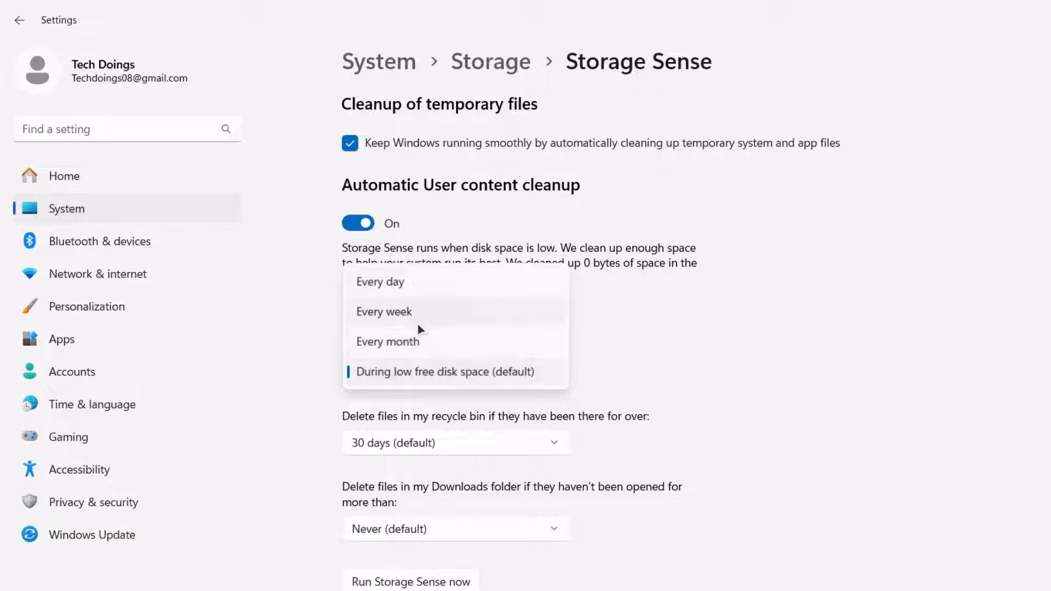
mouse_move(660, 331)
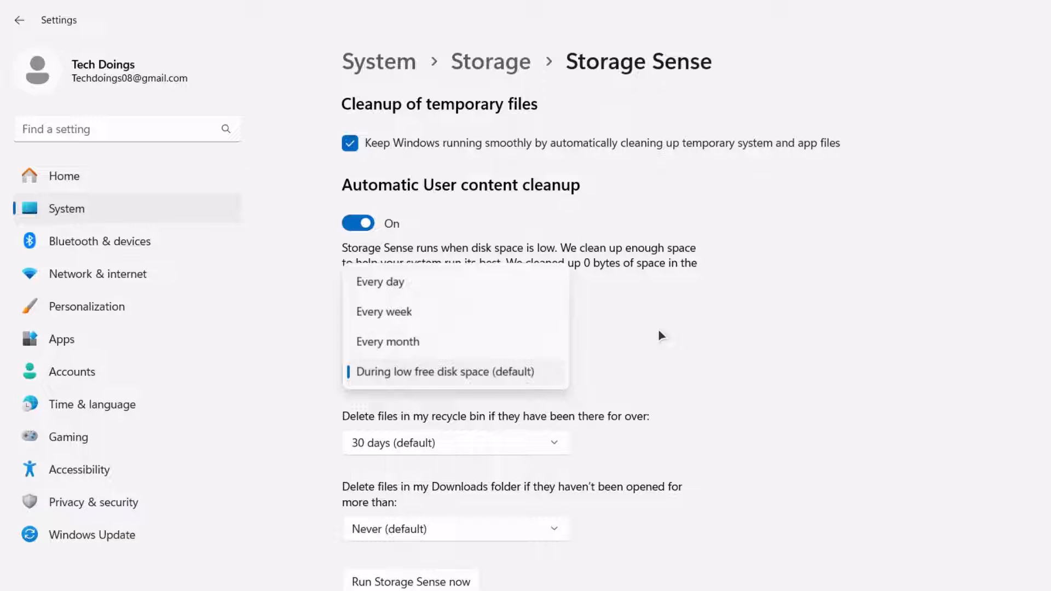
mouse_move(636, 343)
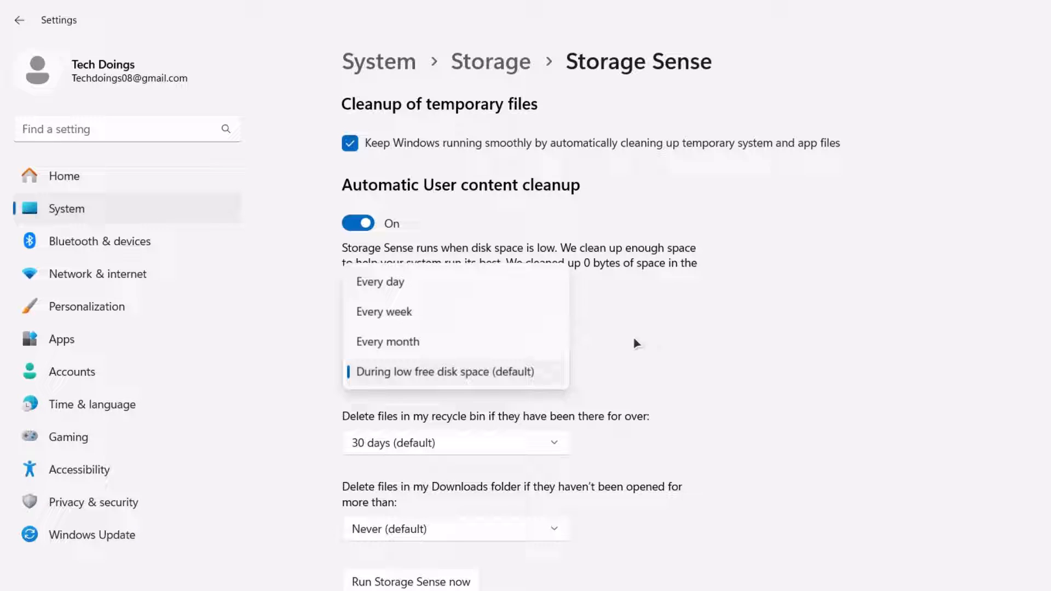
mouse_move(415, 311)
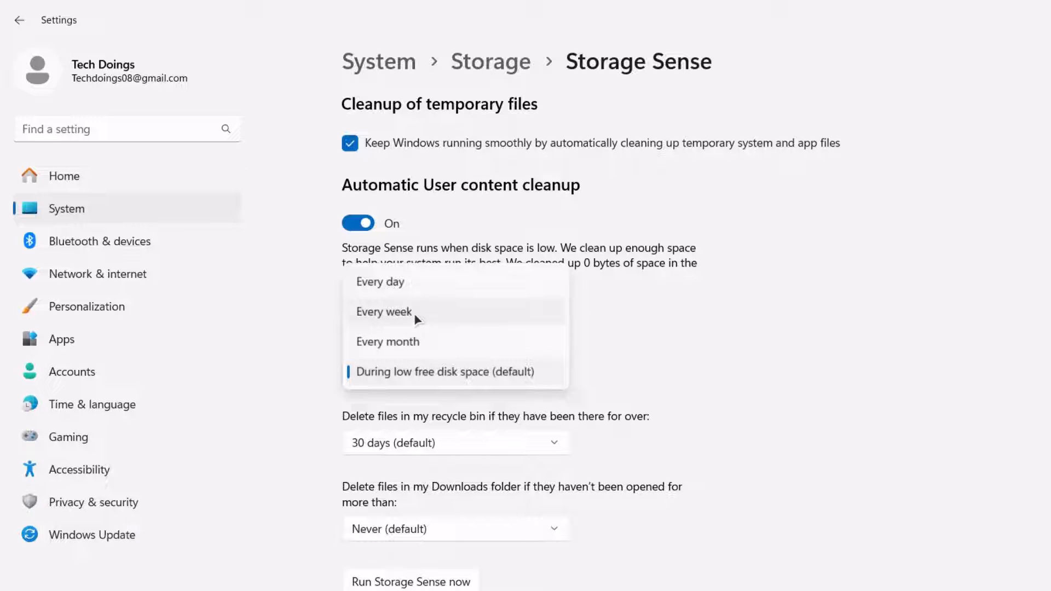
left_click(384, 310)
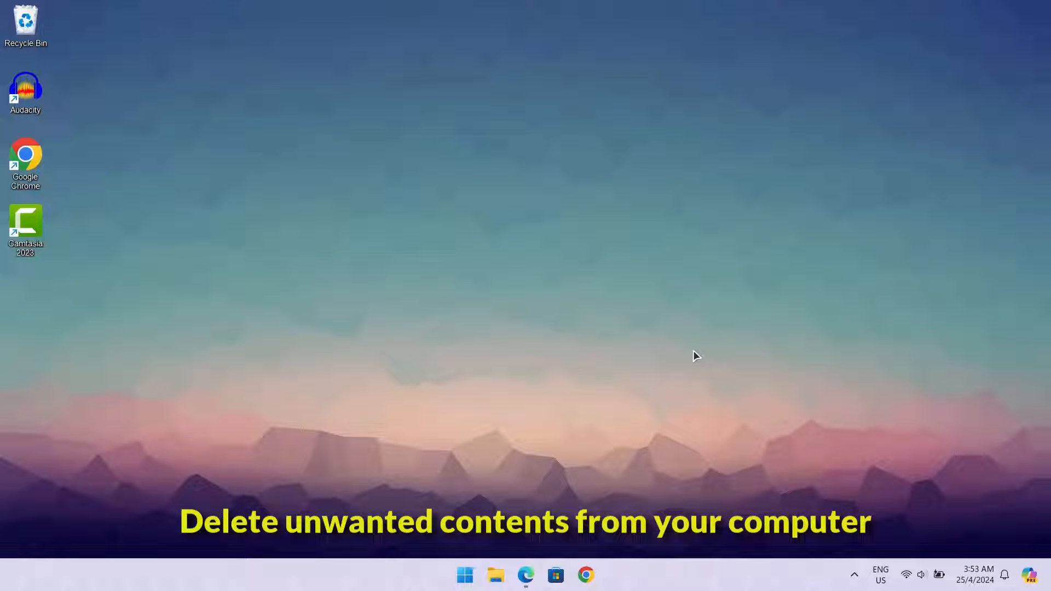
mouse_move(647, 377)
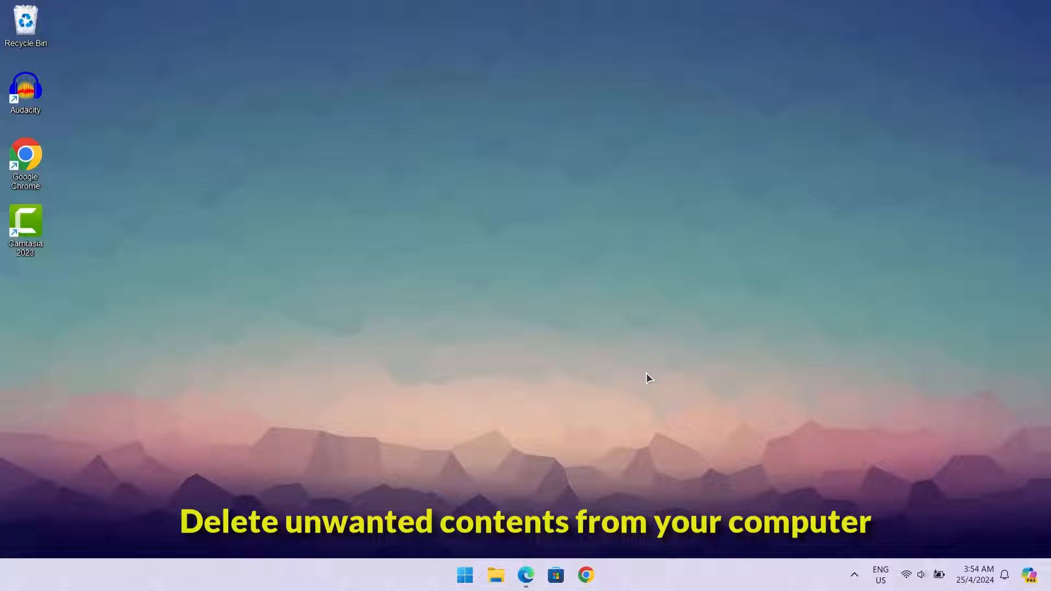
mouse_move(107, 19)
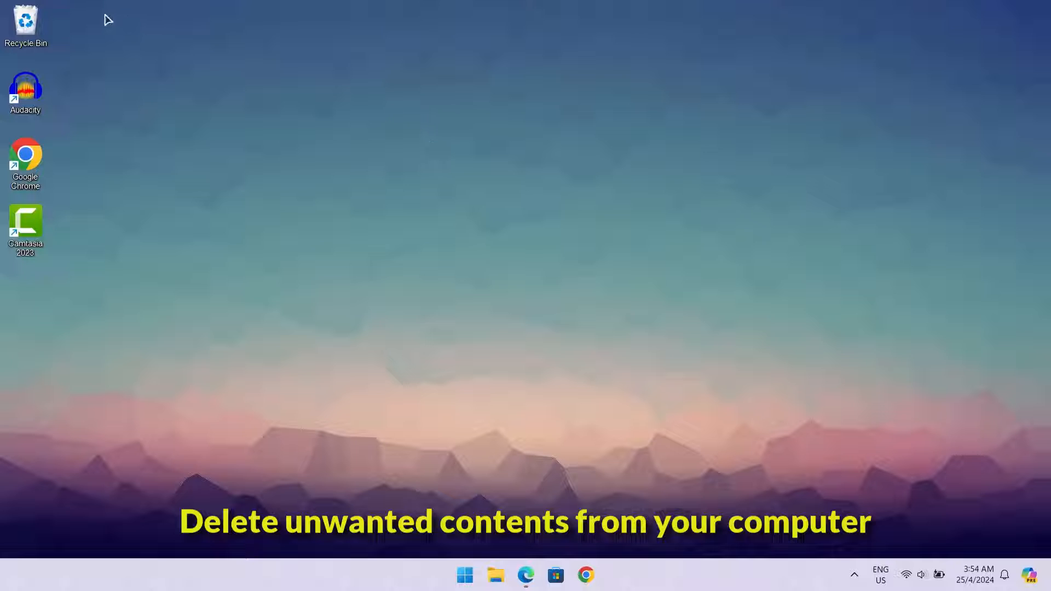
Step: Empty the Recycle Bin from its desktop context menu
right_click(25, 24)
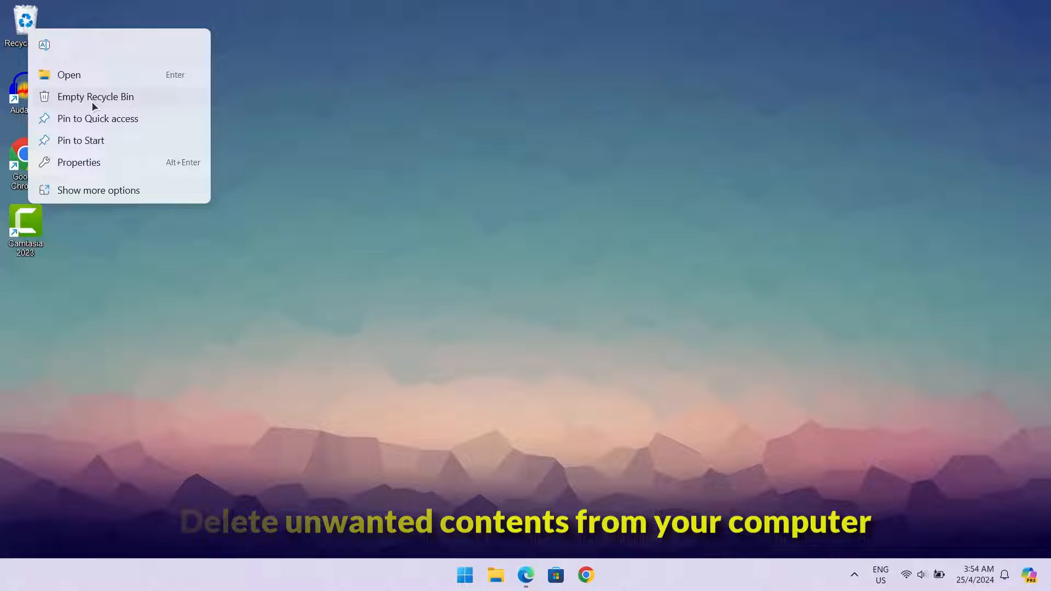
left_click(96, 97)
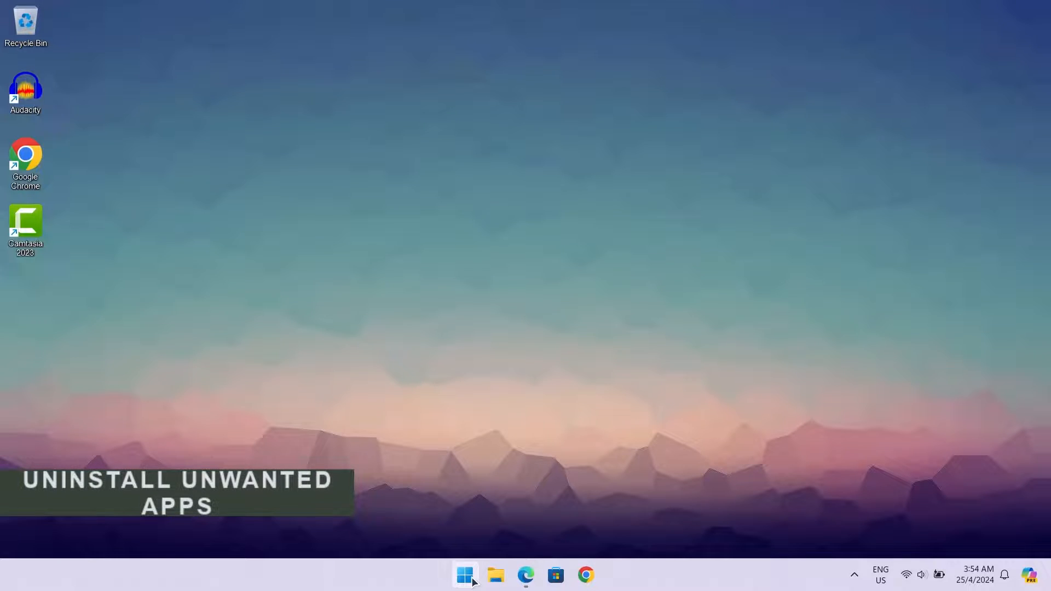
Step: Search 'remove' to reach Installed apps and scroll to Any Video Downloader Pro 8
left_click(463, 574)
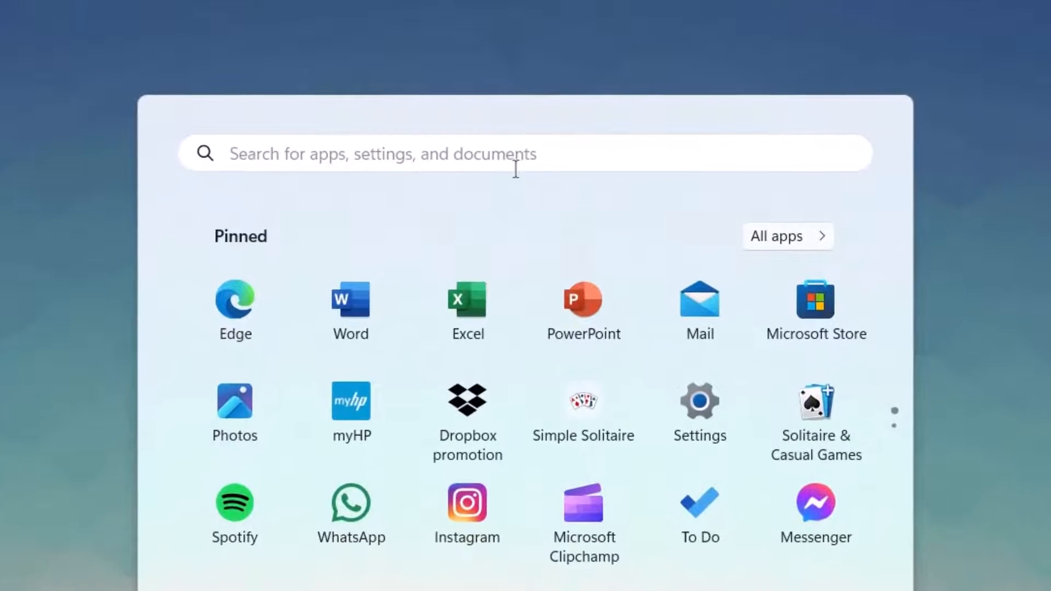
type("remove")
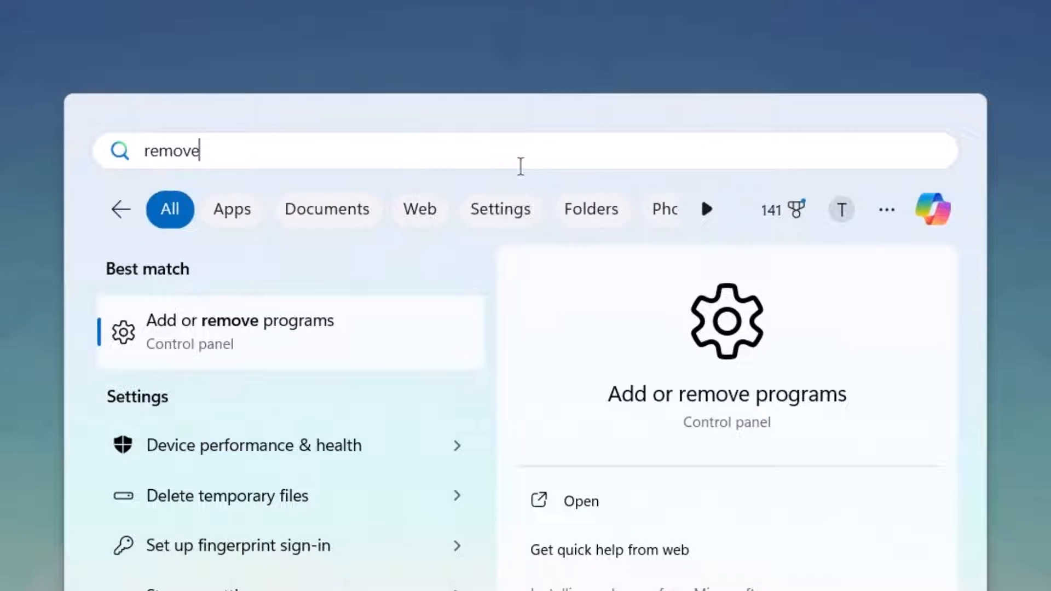
left_click(240, 320)
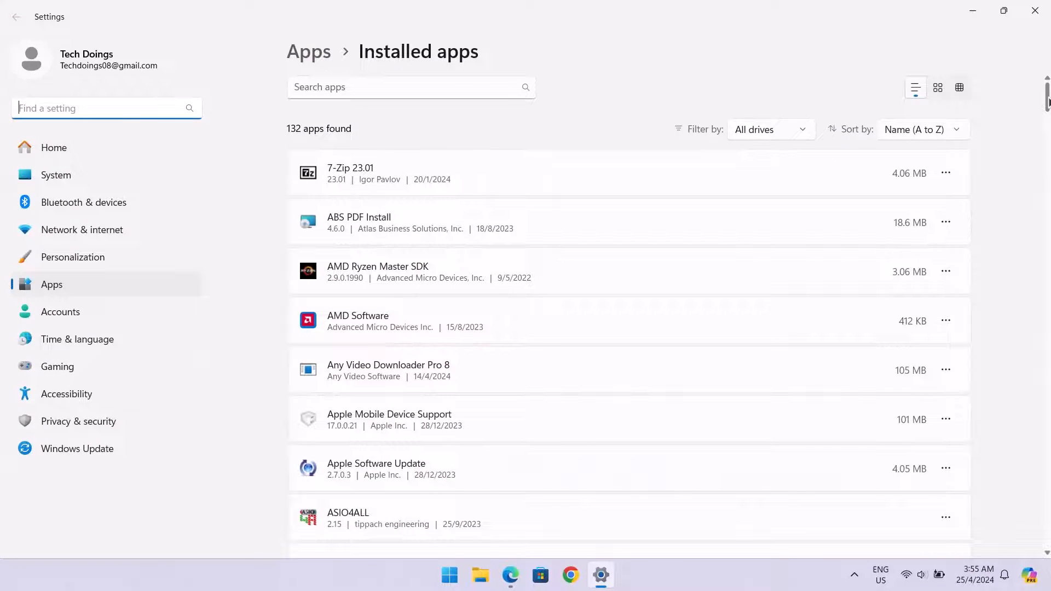
scroll("down", 3)
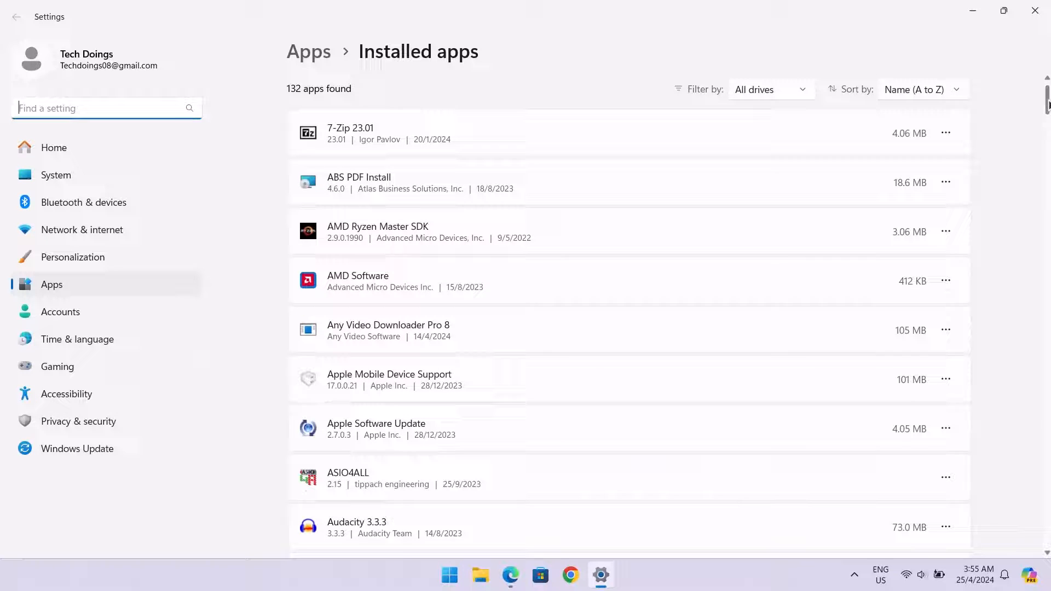
scroll("down", 3)
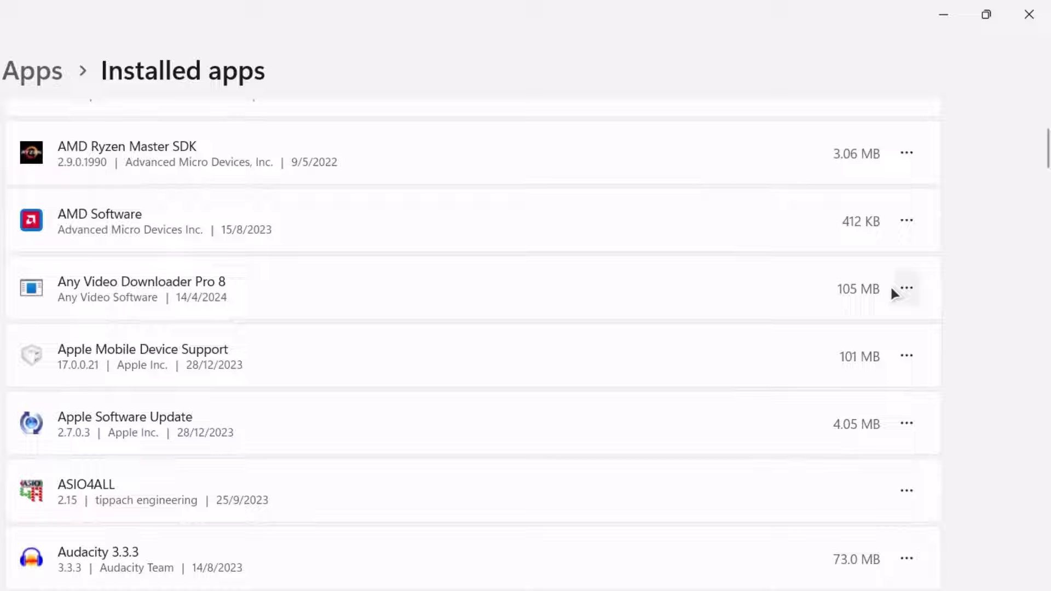
Step: Uninstall Any Video Downloader Pro 8, confirming both removal prompts
left_click(906, 288)
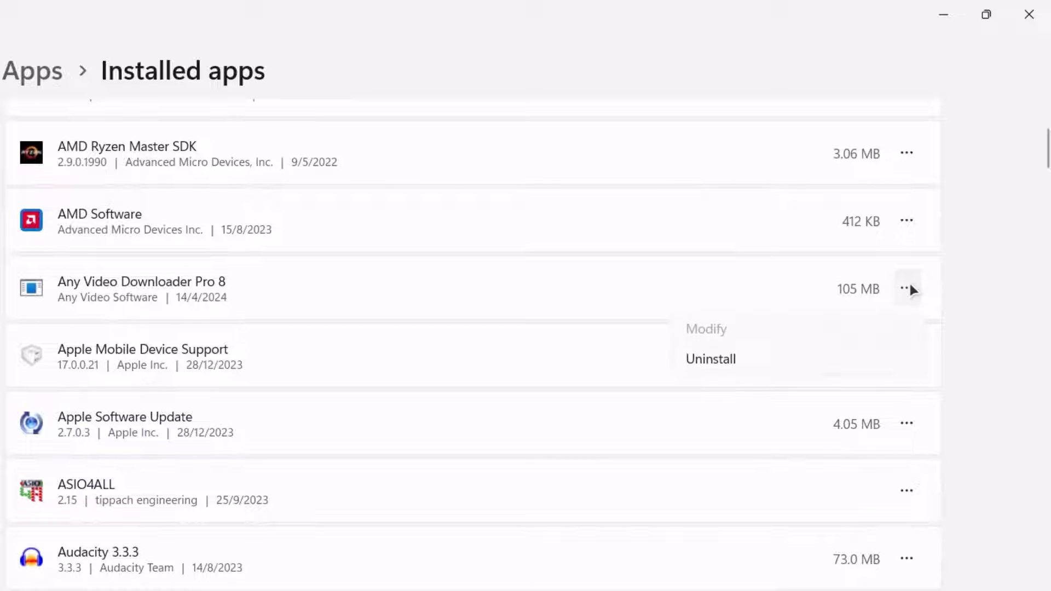
mouse_move(710, 359)
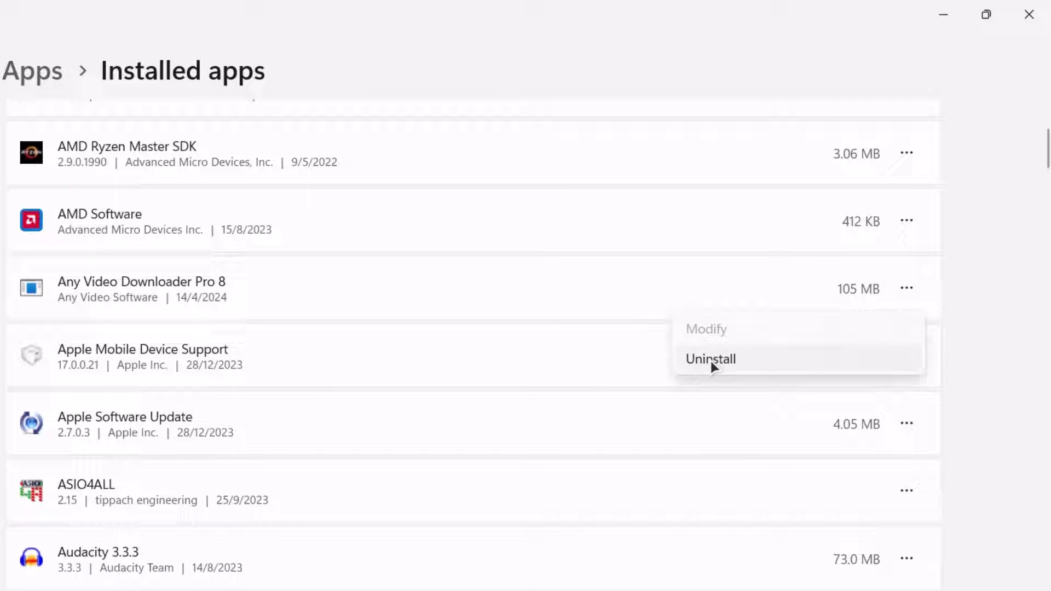
left_click(710, 359)
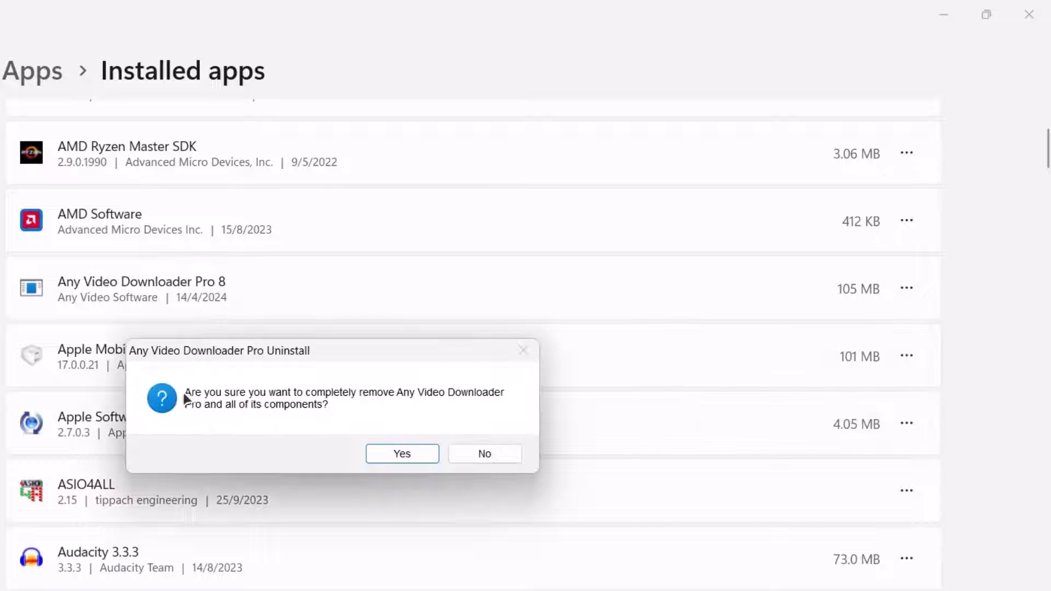
left_click(401, 454)
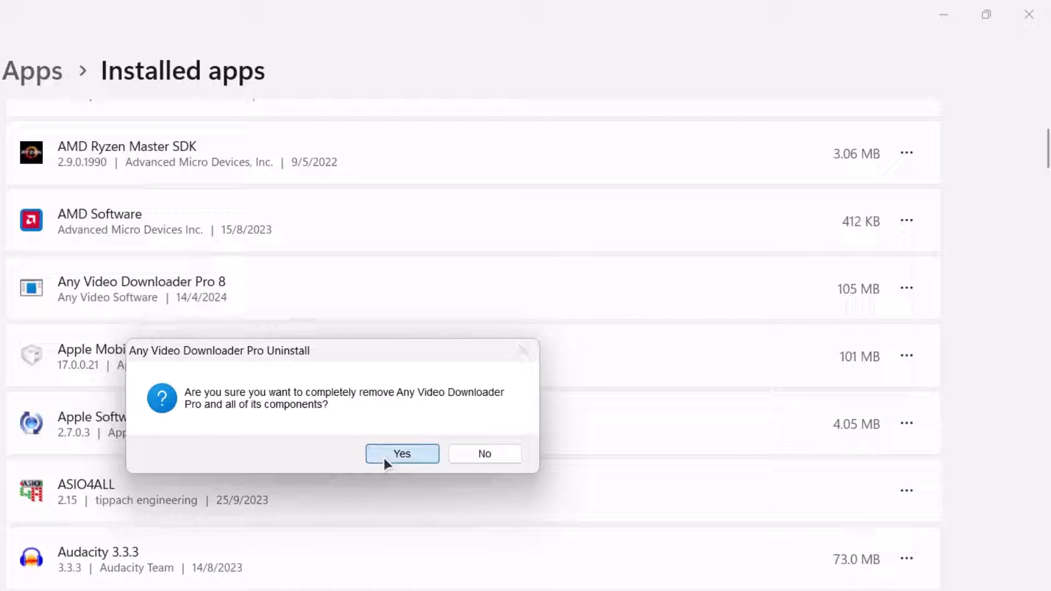
left_click(402, 453)
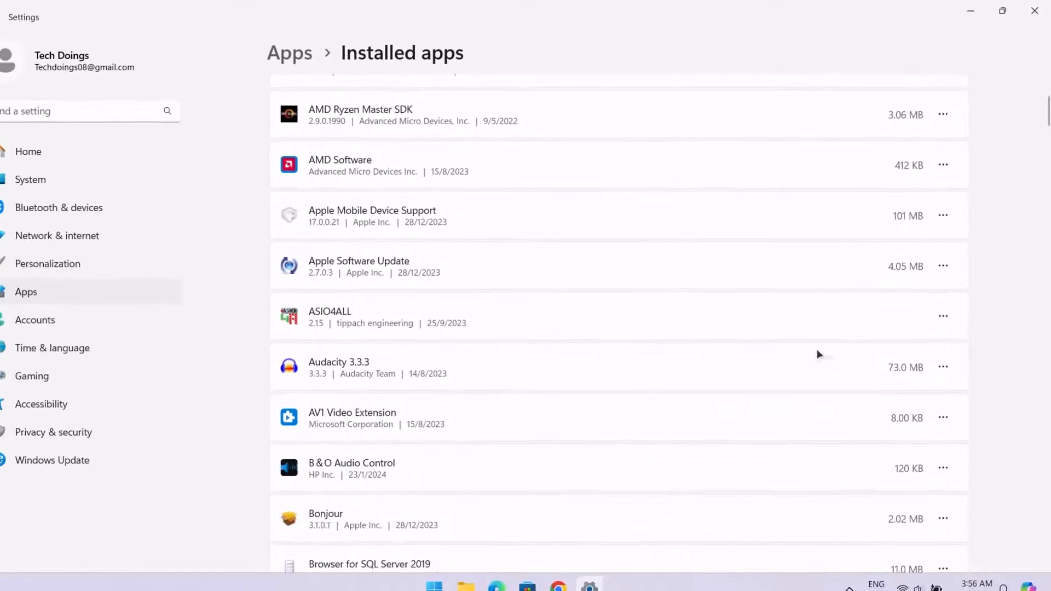
Step: Scroll through the remaining installed apps, then close Settings
scroll("down", 3)
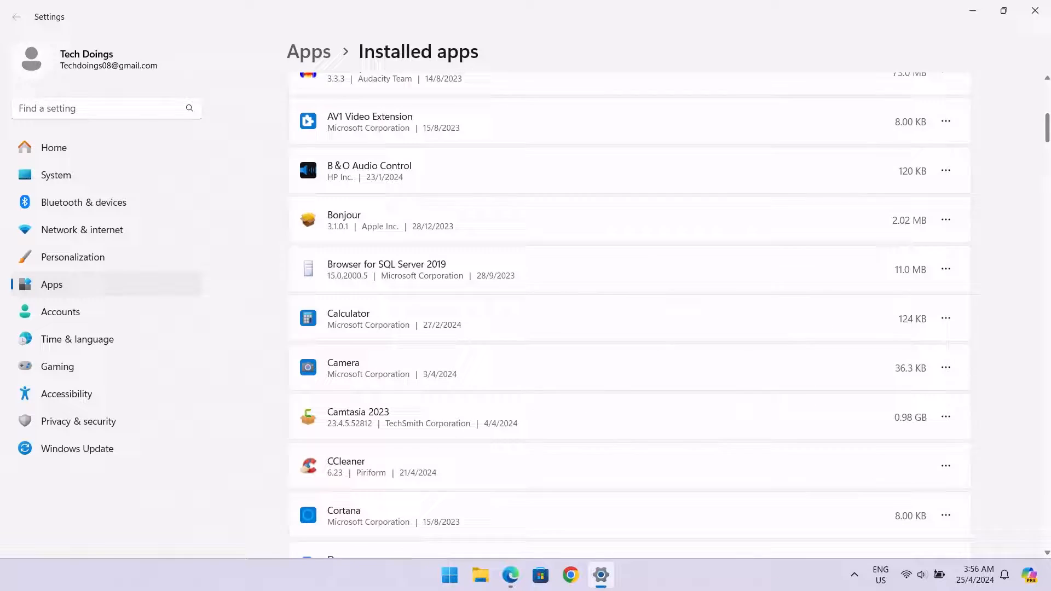
scroll("down", 3)
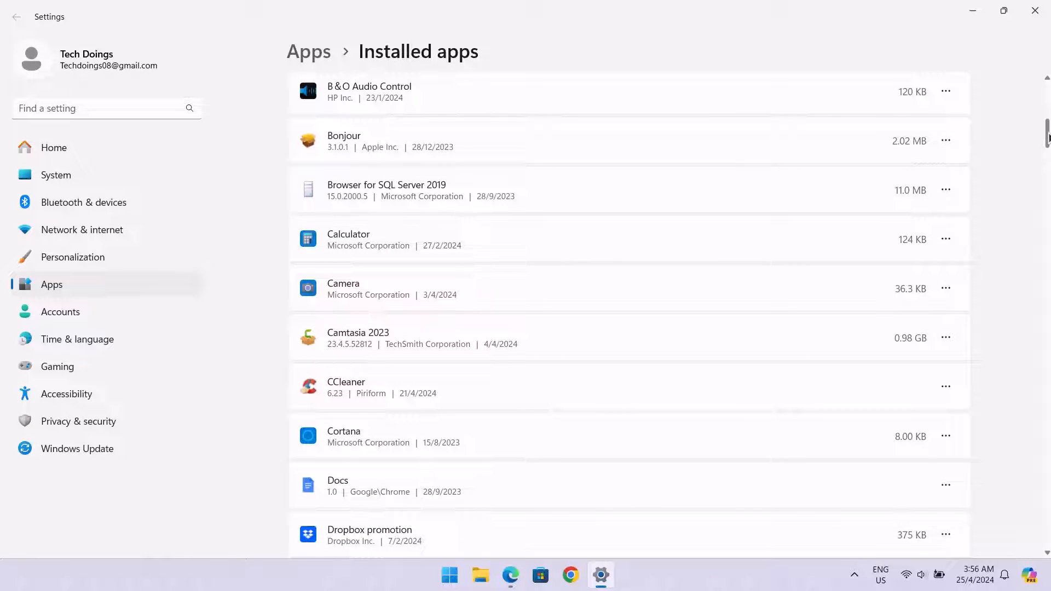
scroll("down", 3)
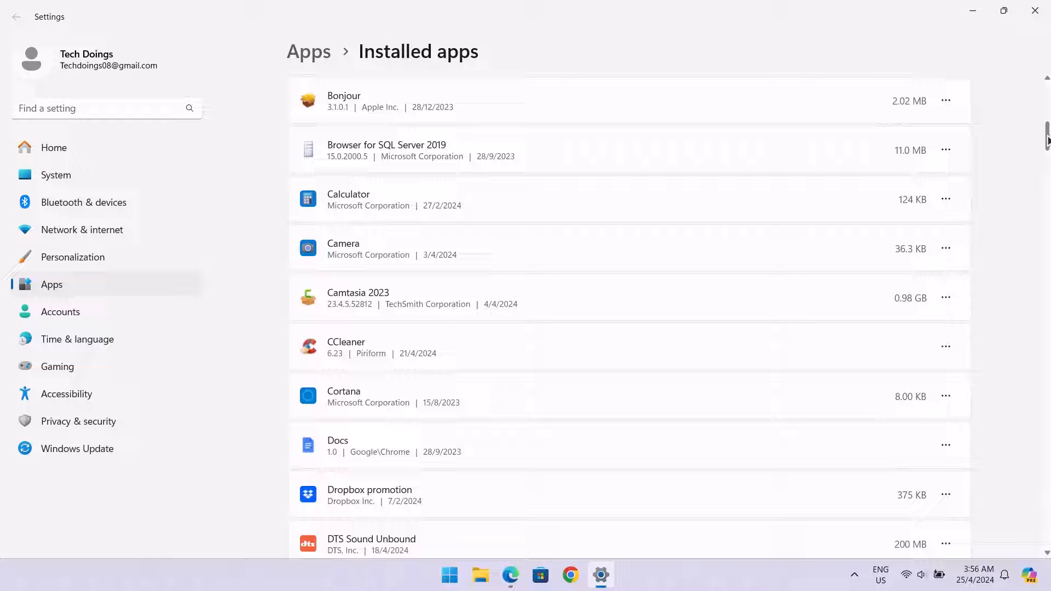
scroll("down", 3)
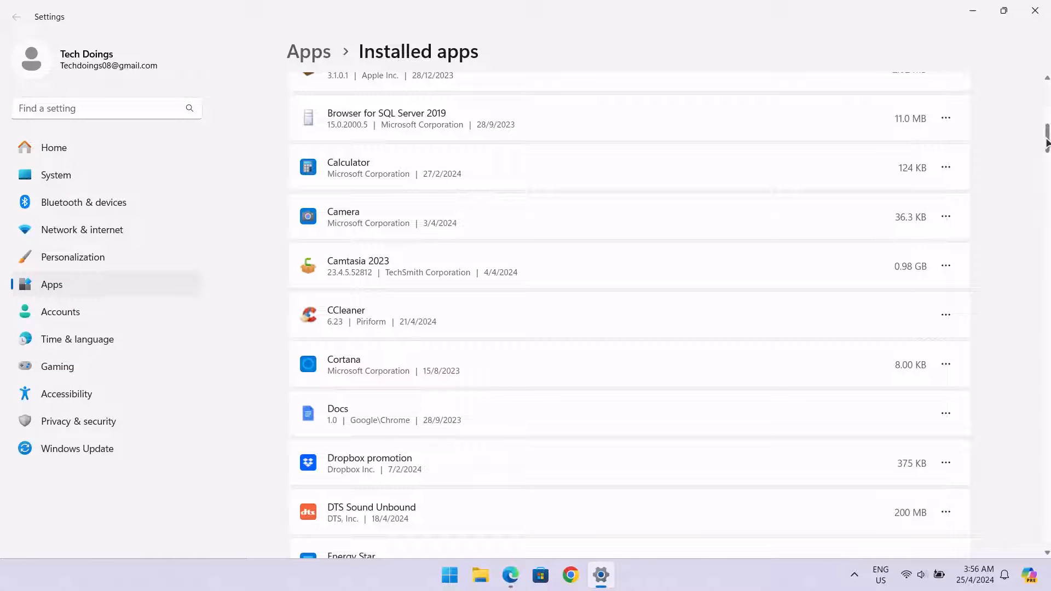
scroll("down", 3)
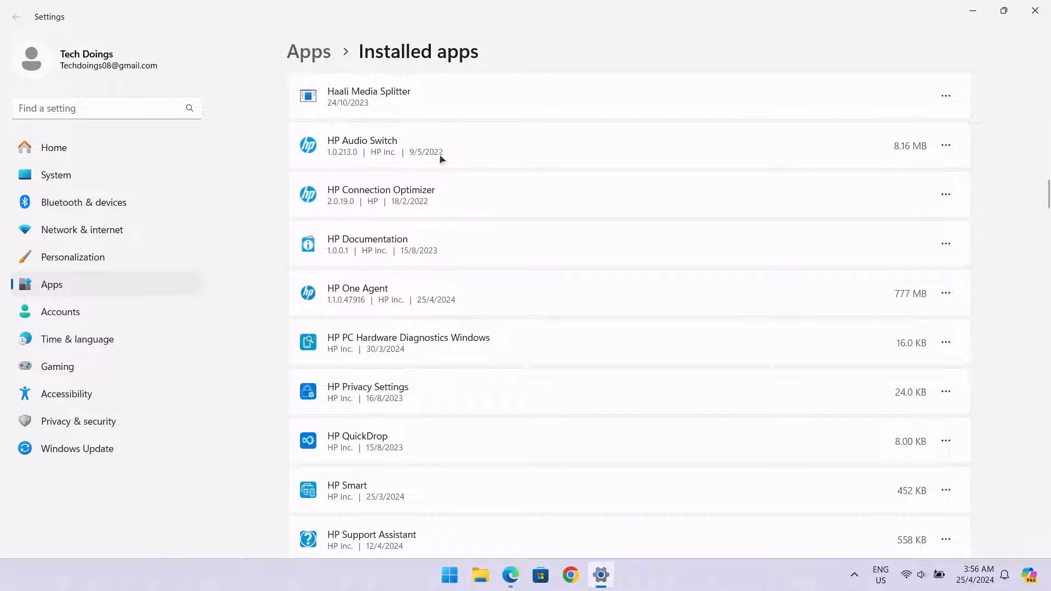
scroll("down", 3)
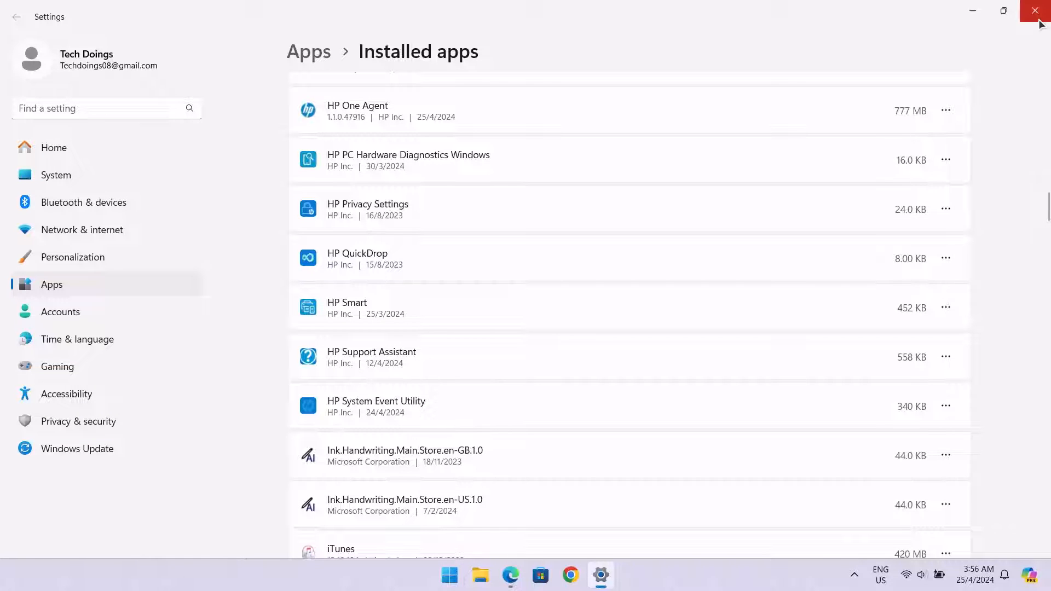
left_click(1038, 11)
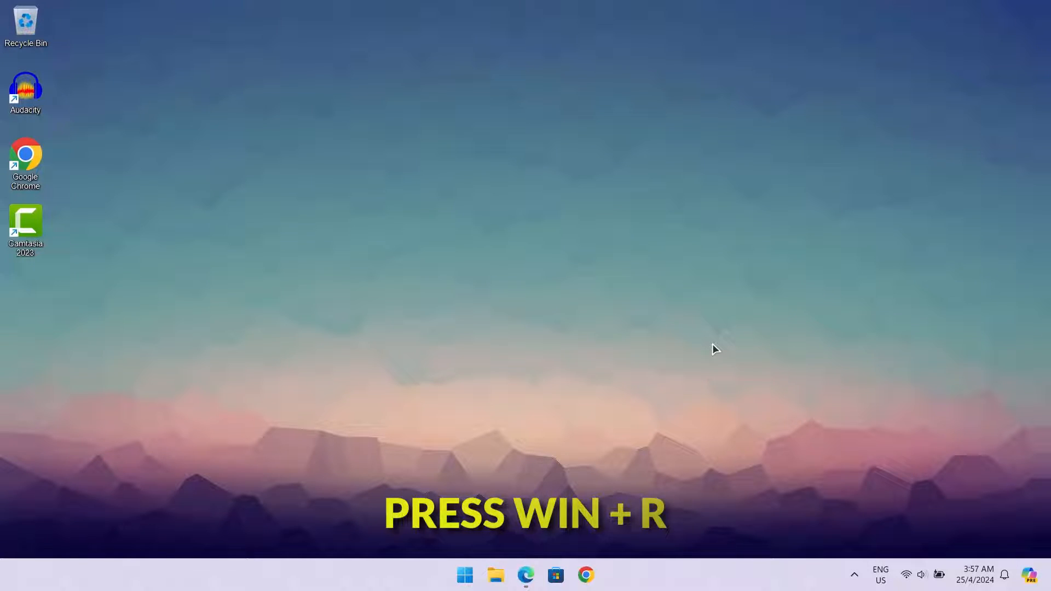
Step: Open the %temp% folder in File Explorer through the Run dialog
key("Win+r")
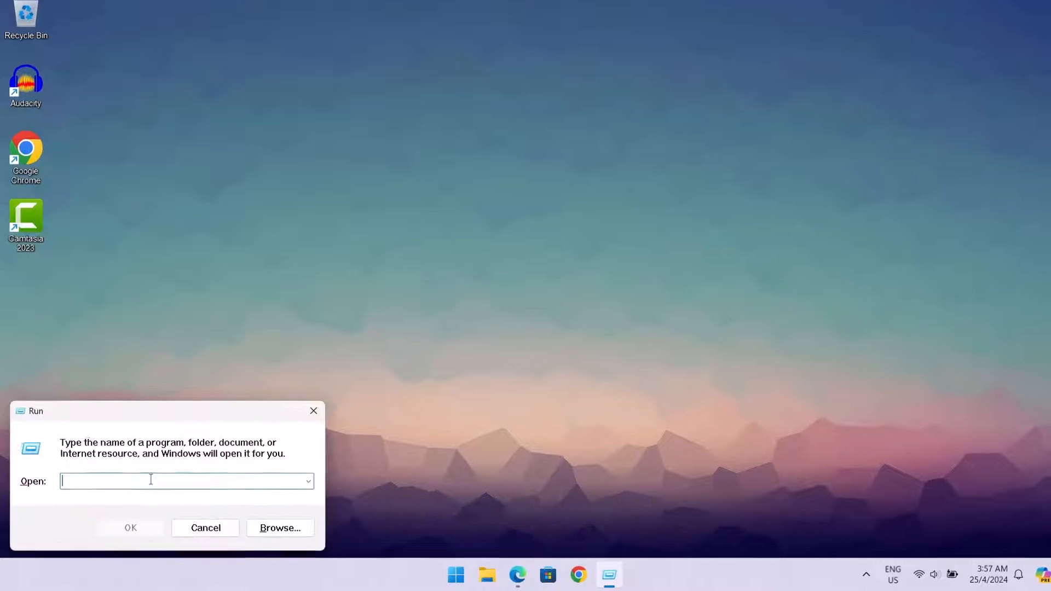
type("%temp%")
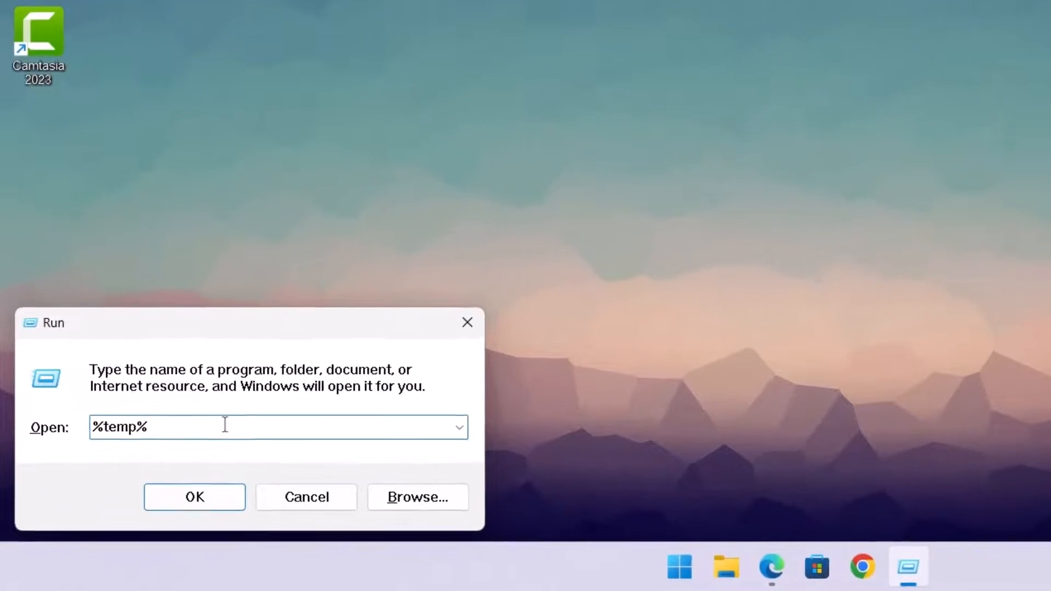
left_click(194, 496)
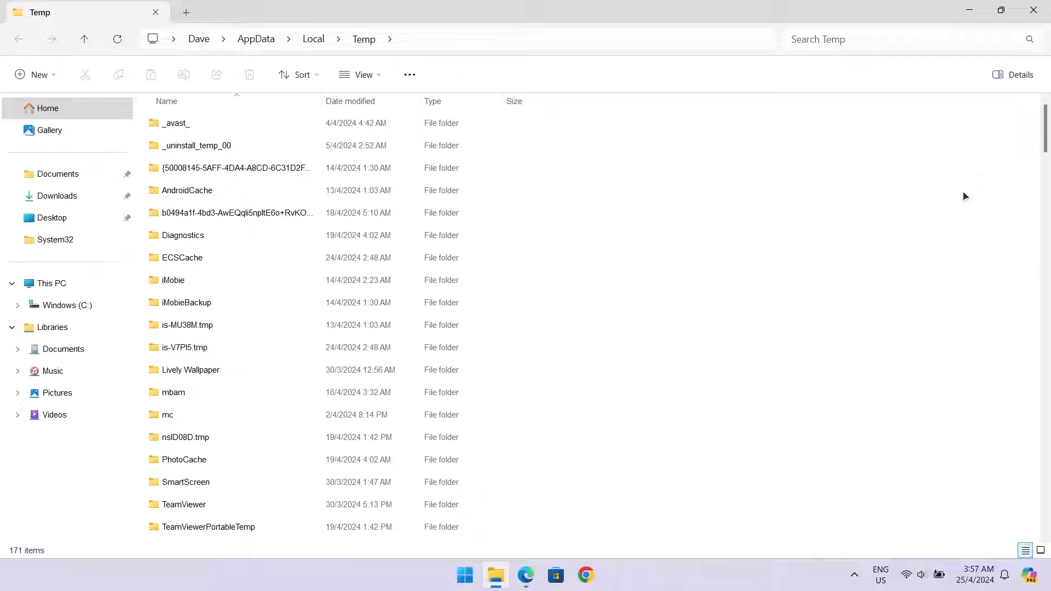
Step: Permanently delete all 171 Temp folder items, skipping the one still in use
key("ctrl+a")
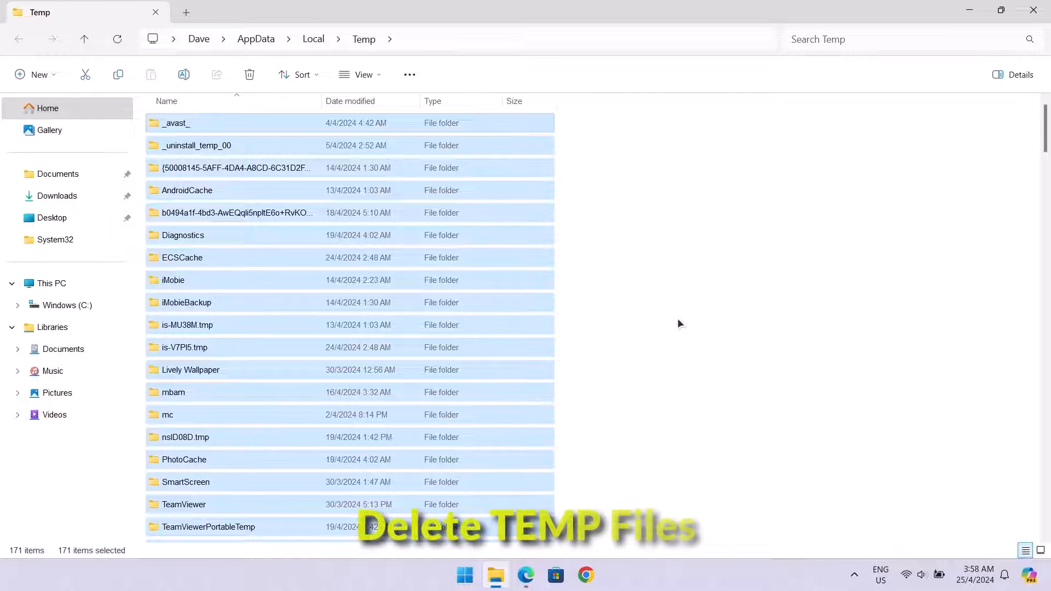
left_click(249, 74)
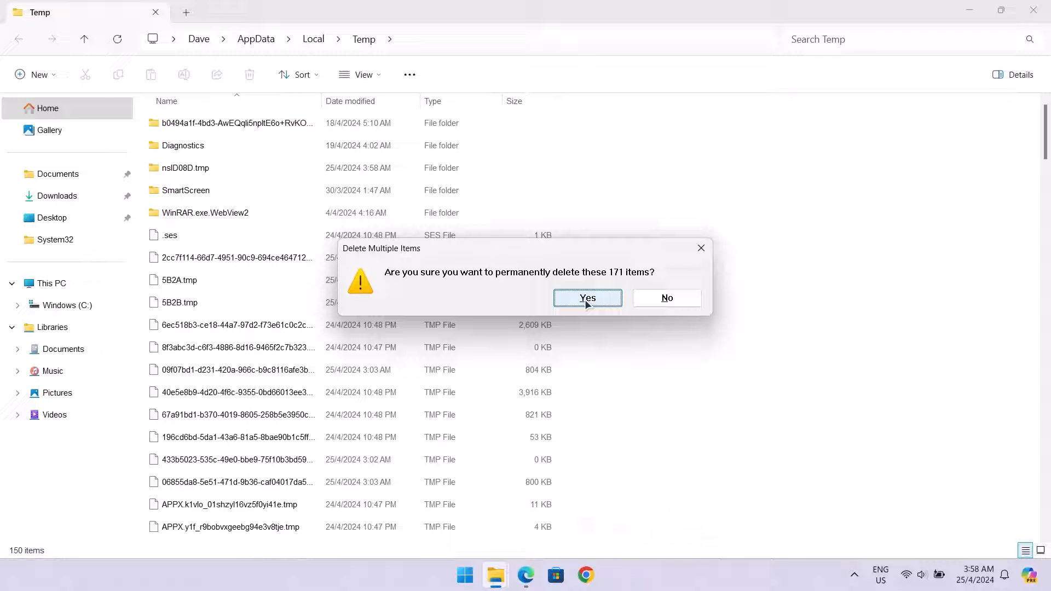
left_click(586, 298)
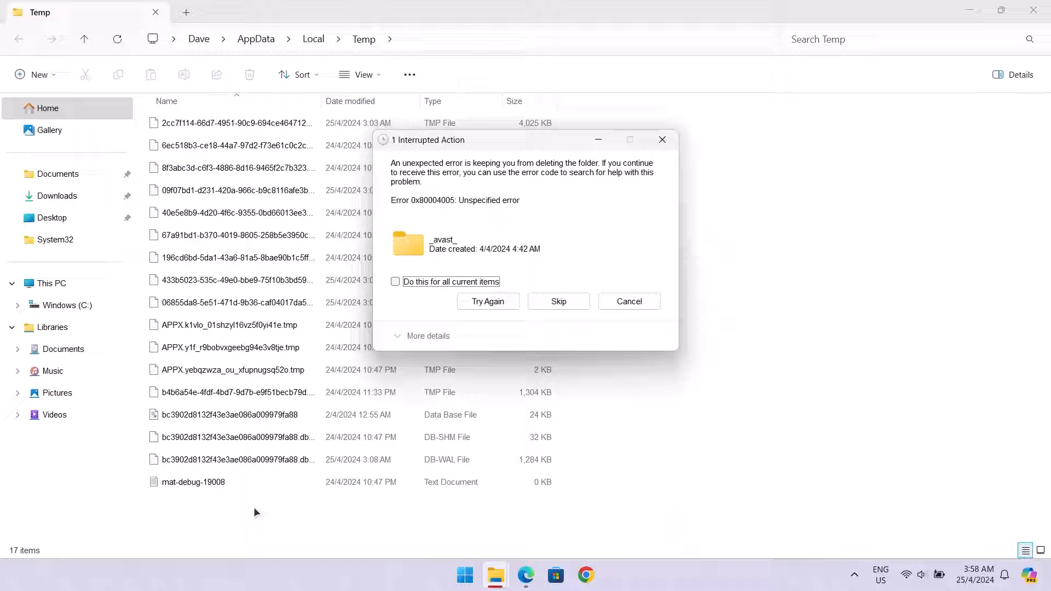
left_click(394, 281)
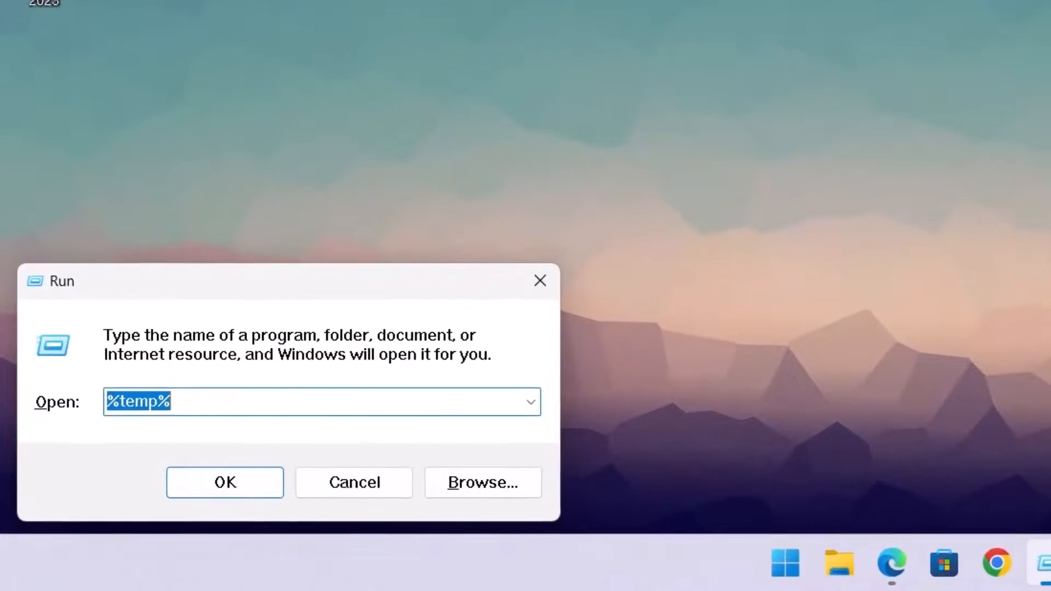
Step: Launch Disk Cleanup by running cleanmgr
type("c")
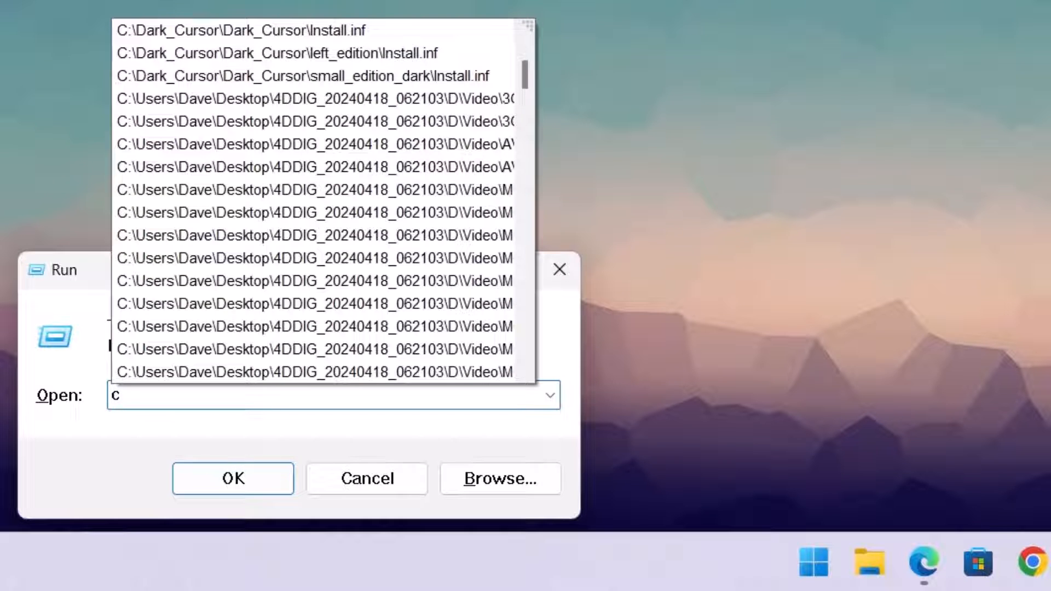
type("leanmgr")
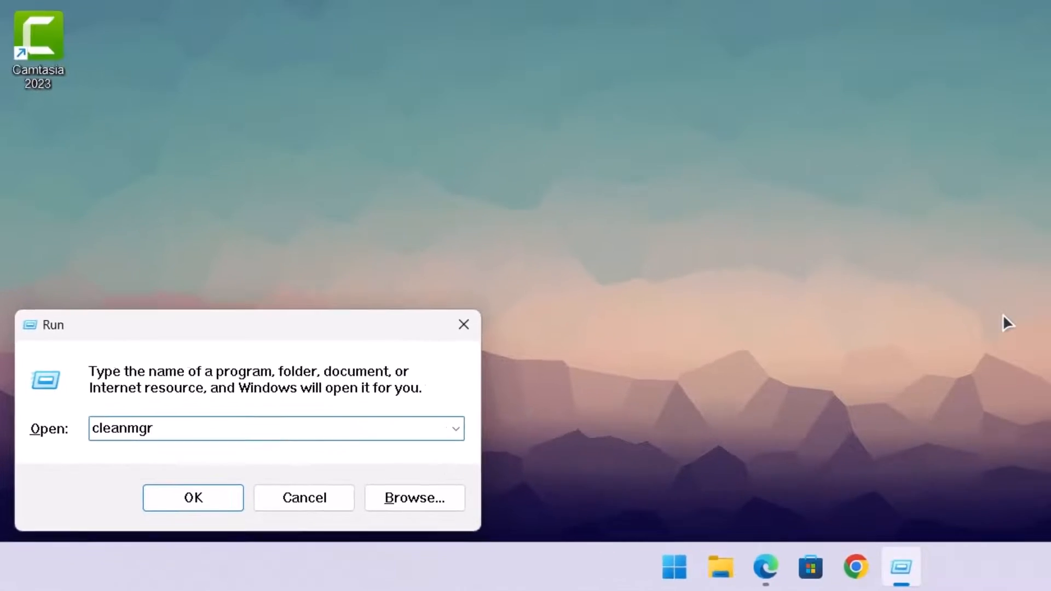
left_click(192, 498)
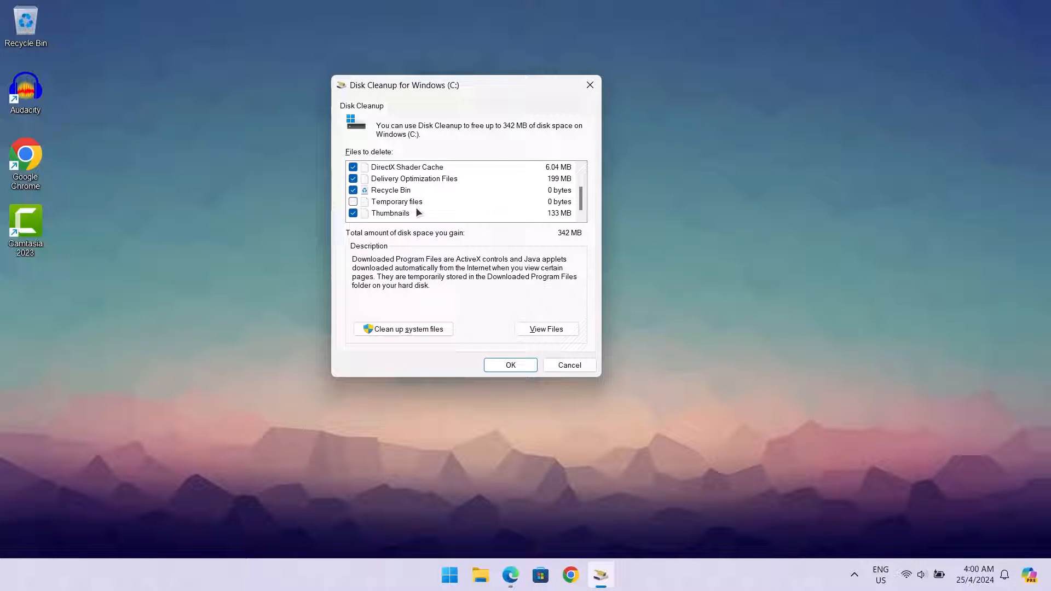
mouse_move(569, 194)
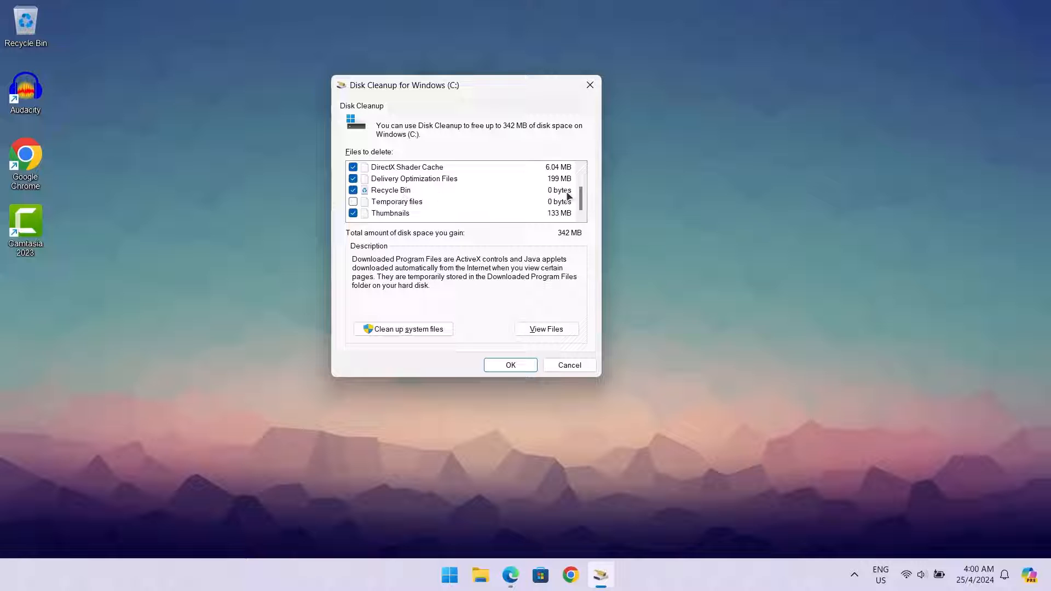
mouse_move(278, 202)
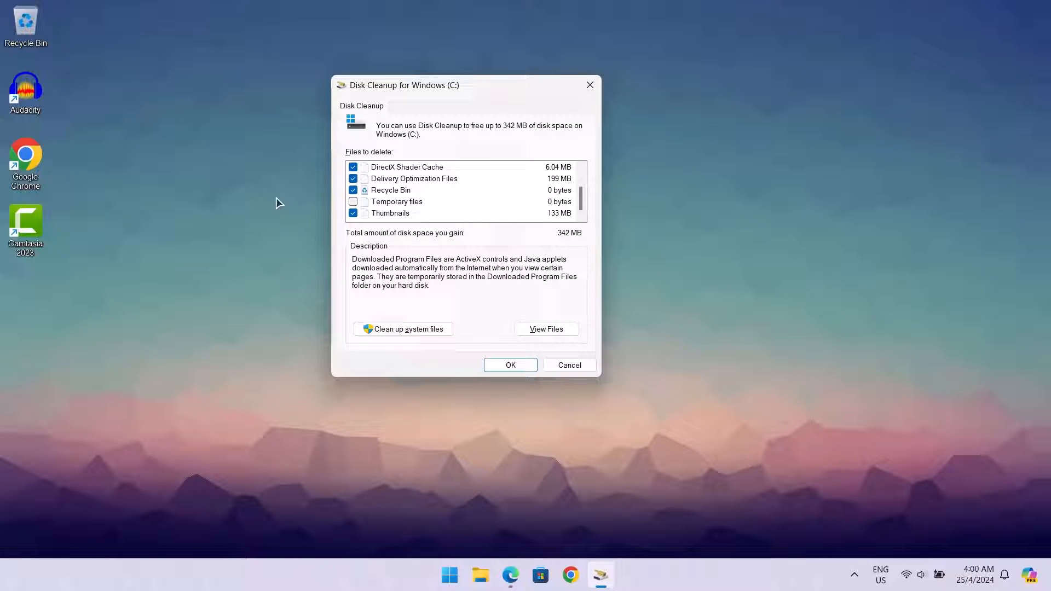
Step: Confirm Disk Cleanup on C: with the checked categories, freeing up to 342 MB
left_click(352, 202)
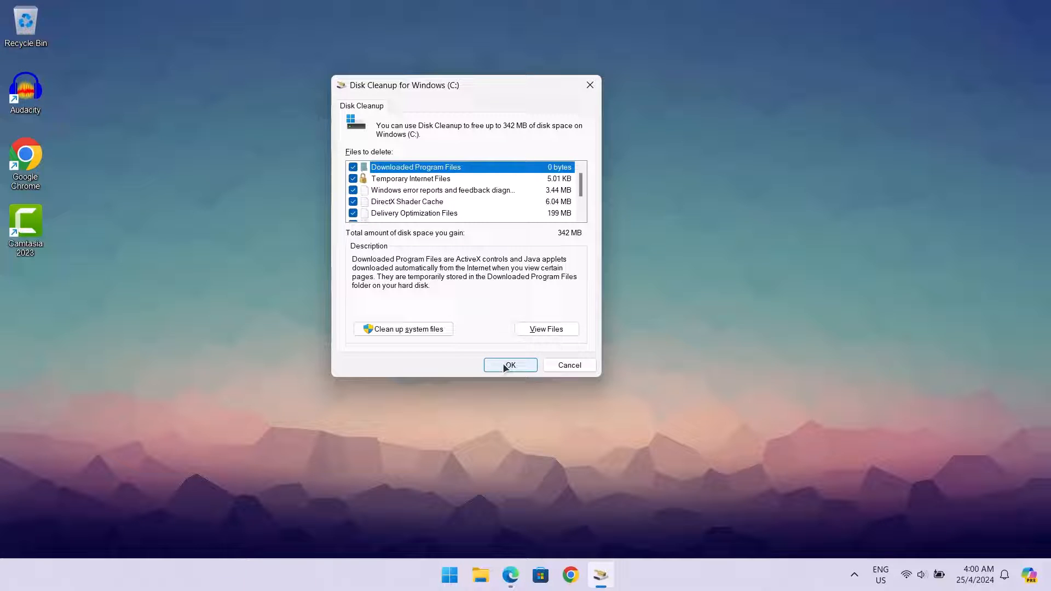
left_click(510, 364)
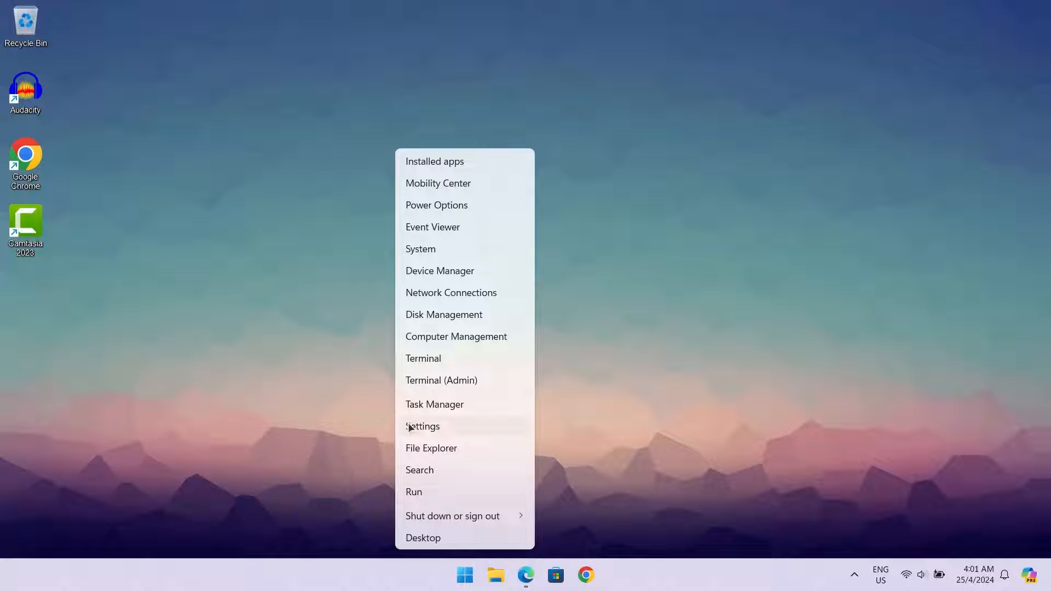
Step: Switch off Transparency effects in Settings
left_click(422, 426)
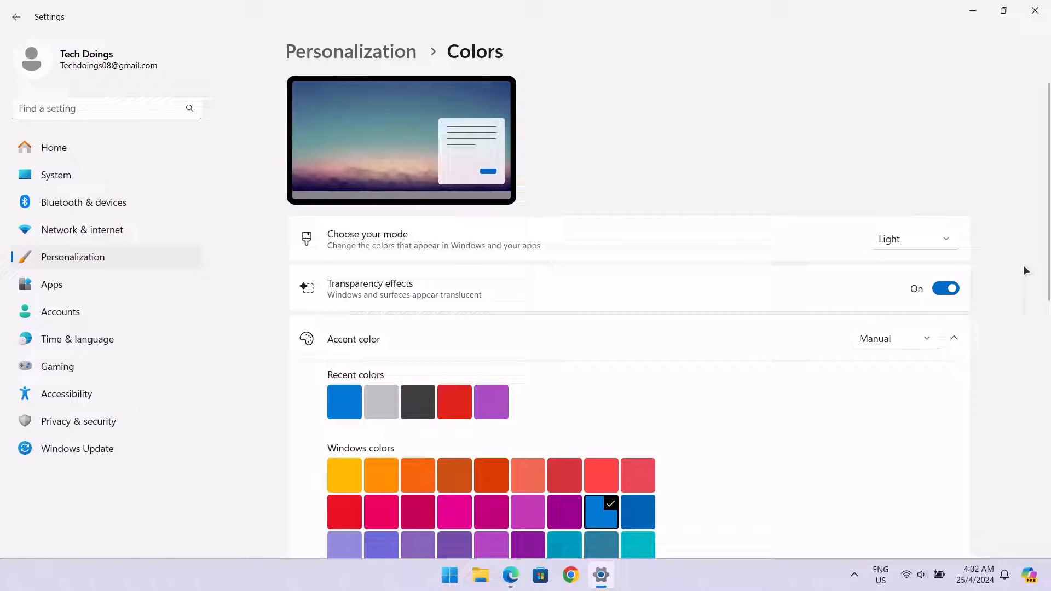
left_click(946, 289)
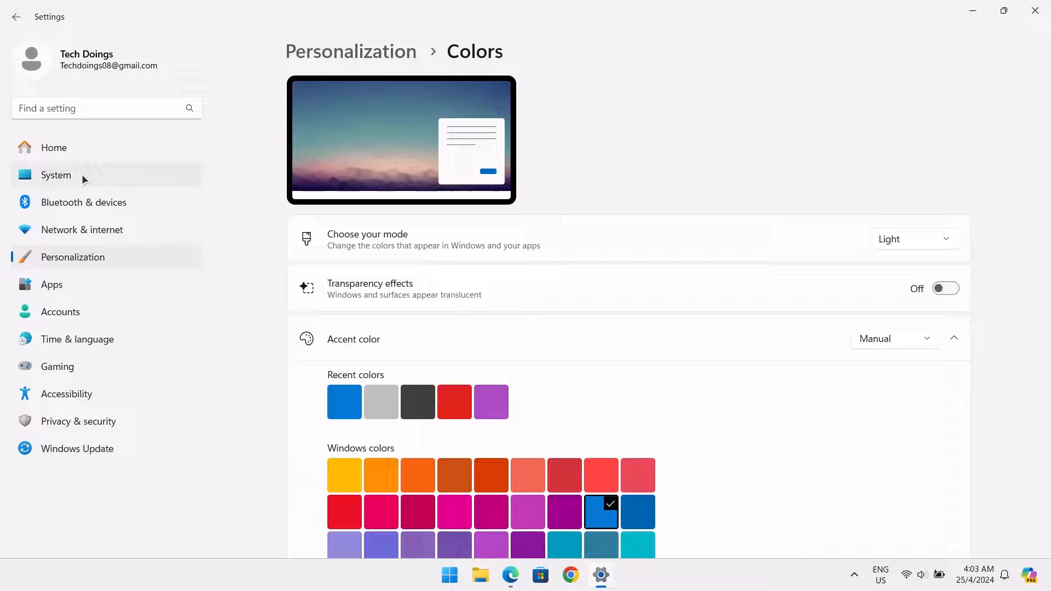
left_click(55, 175)
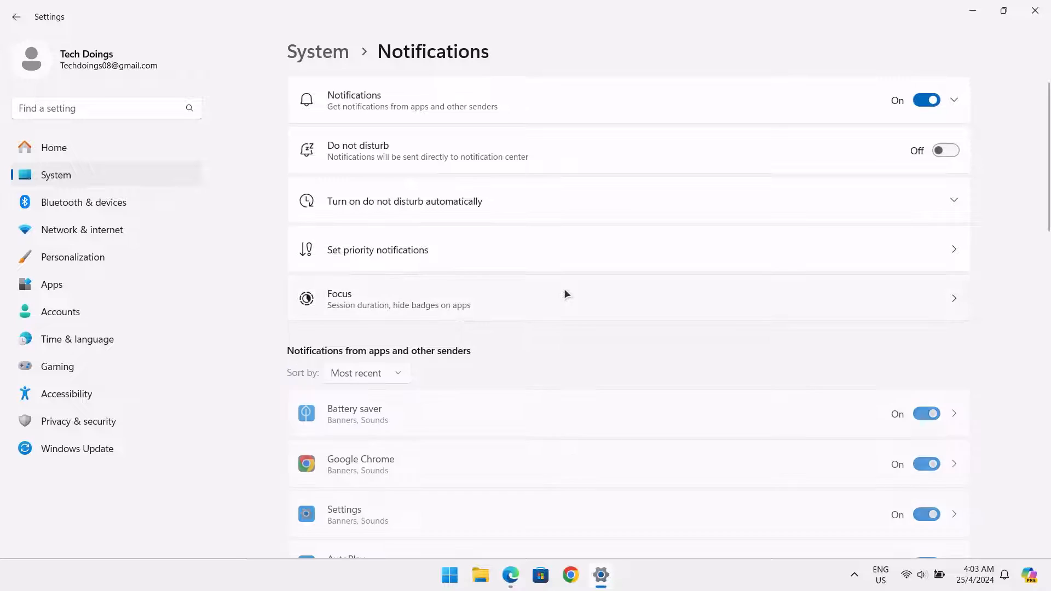
Step: Turn off OMEN Gaming Hub, Free VPN for Edge and Dropbox promotion notifications, then close Settings
scroll("down", 3)
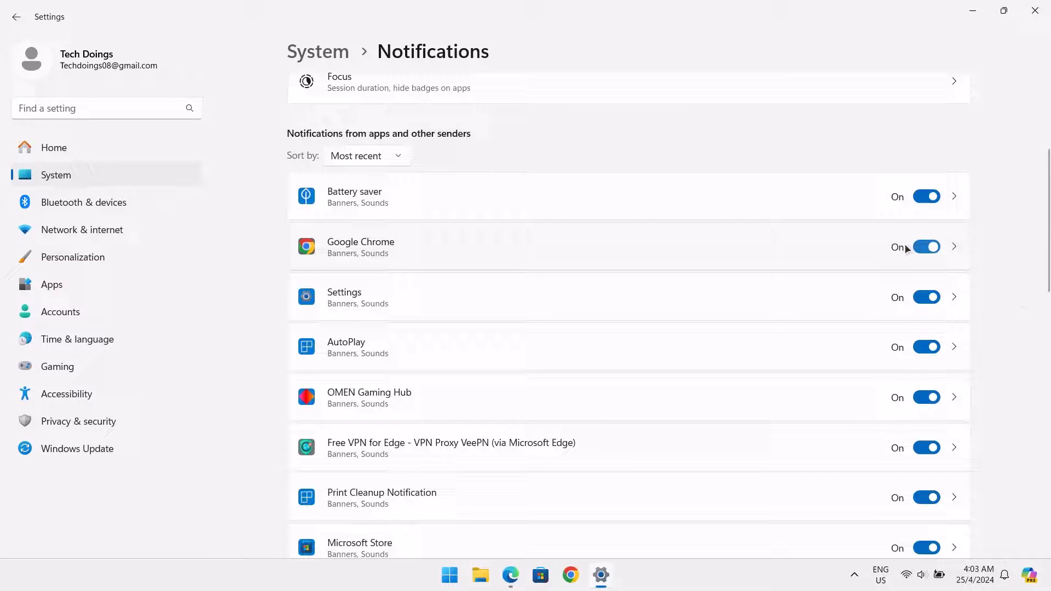
scroll("down", 3)
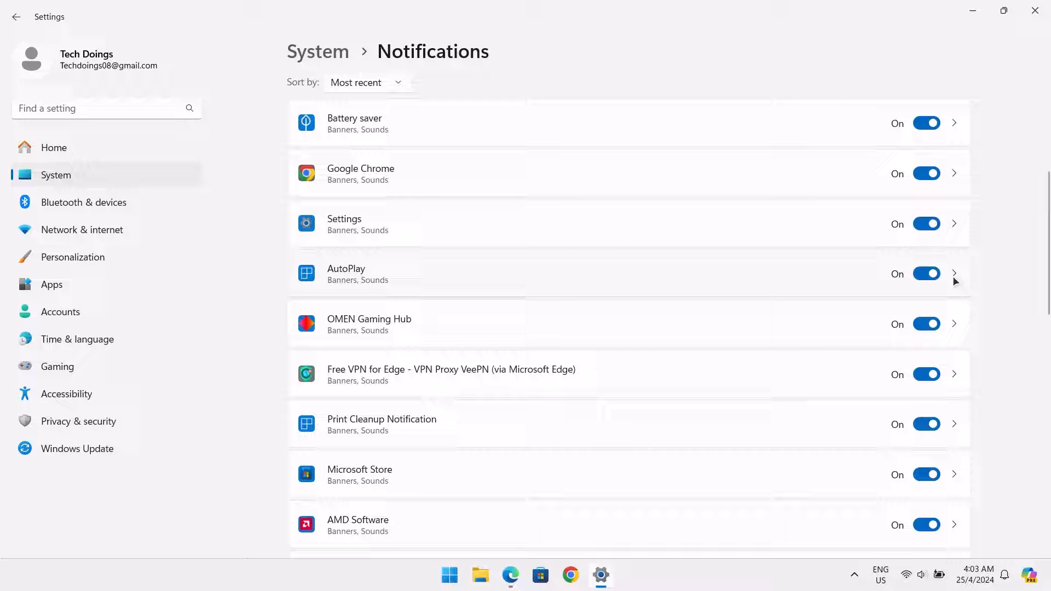
mouse_move(958, 335)
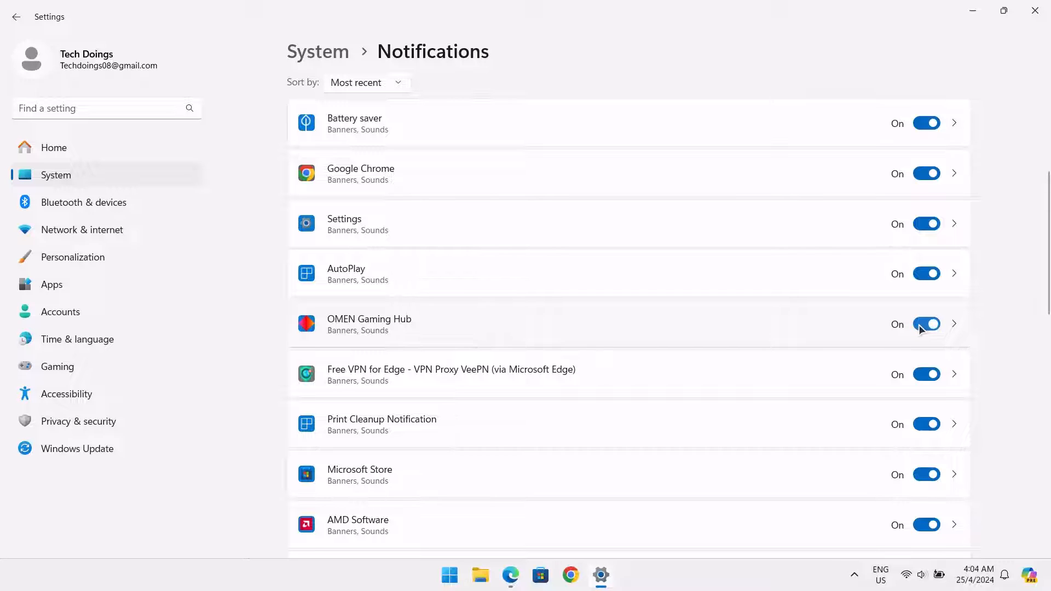
left_click(926, 324)
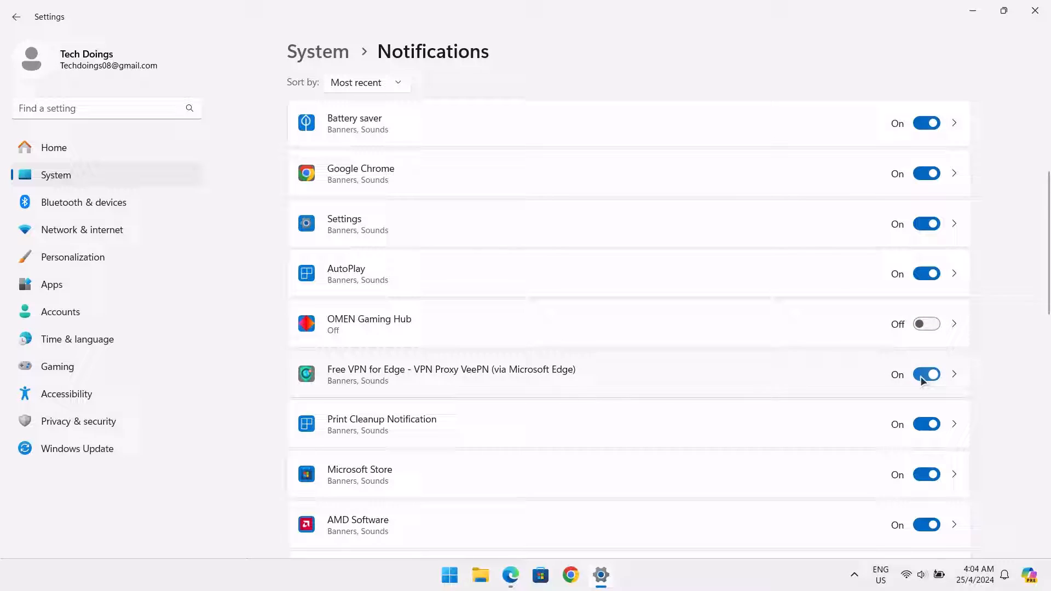
left_click(926, 374)
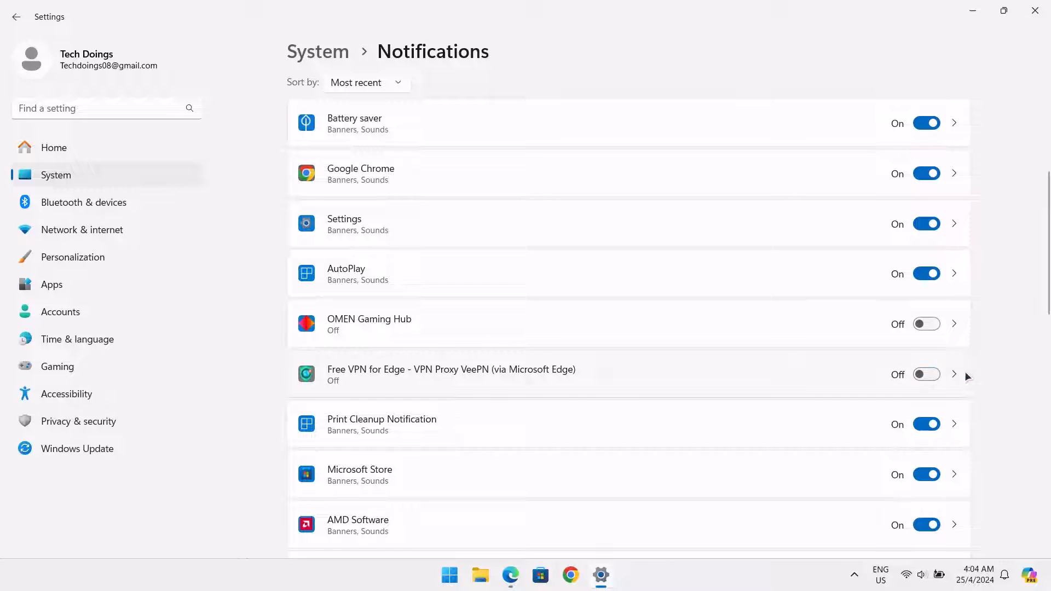
scroll("down", 3)
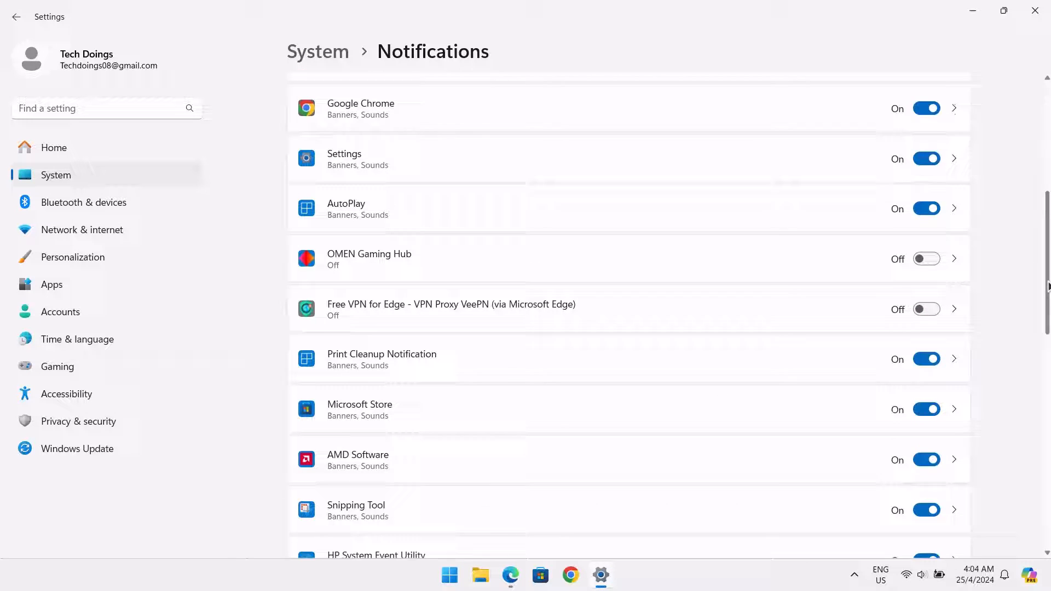
scroll("down", 3)
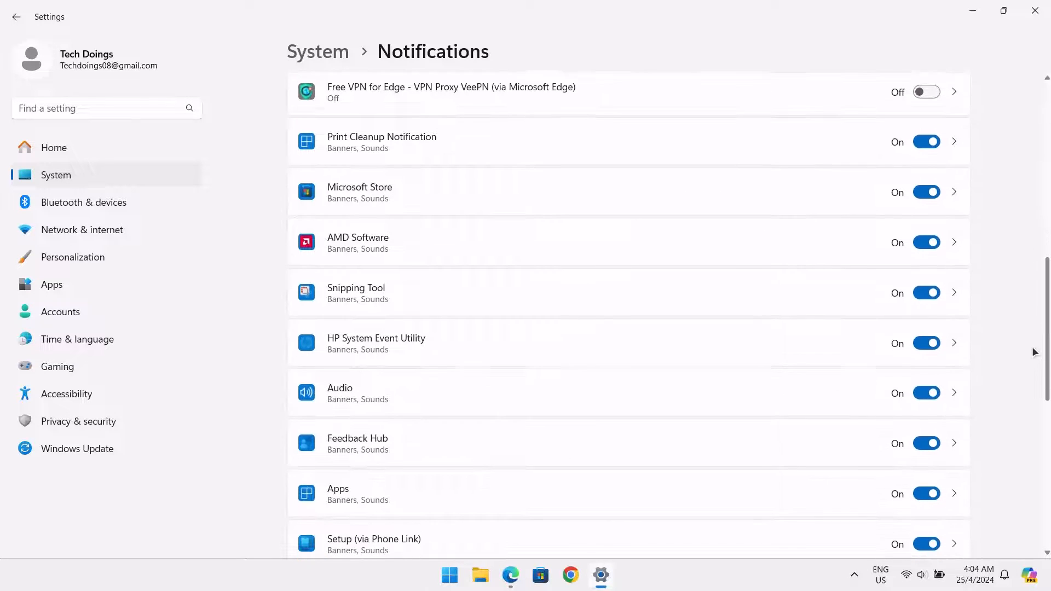
scroll("down", 3)
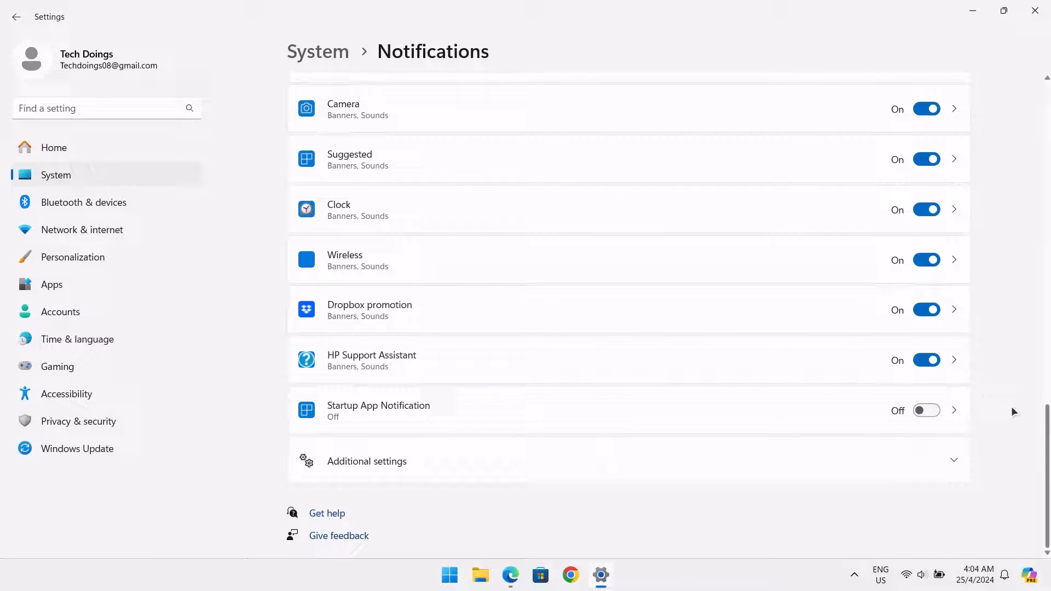
left_click(925, 310)
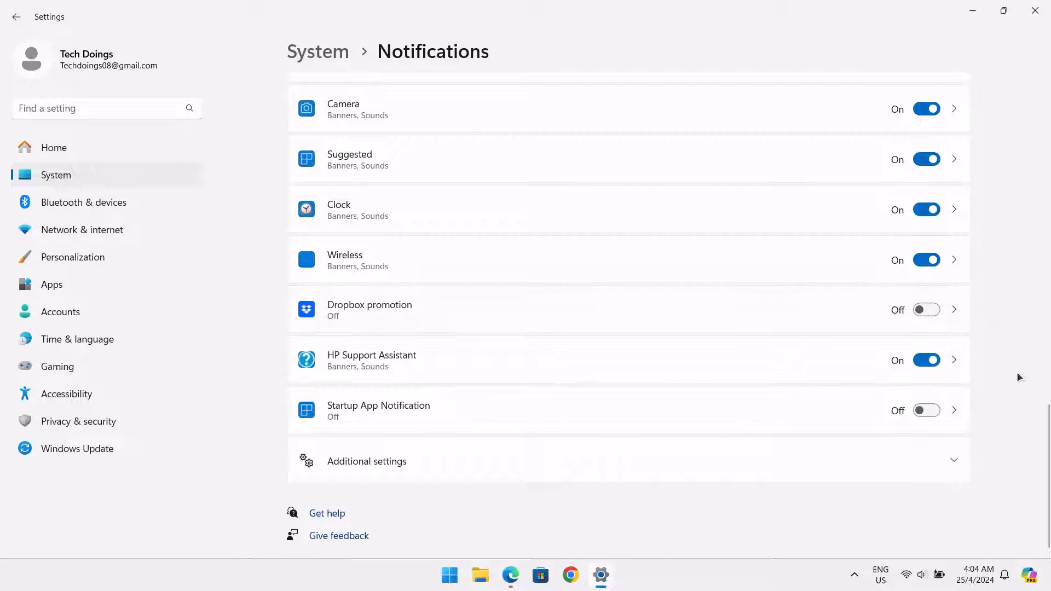
scroll("up", 3)
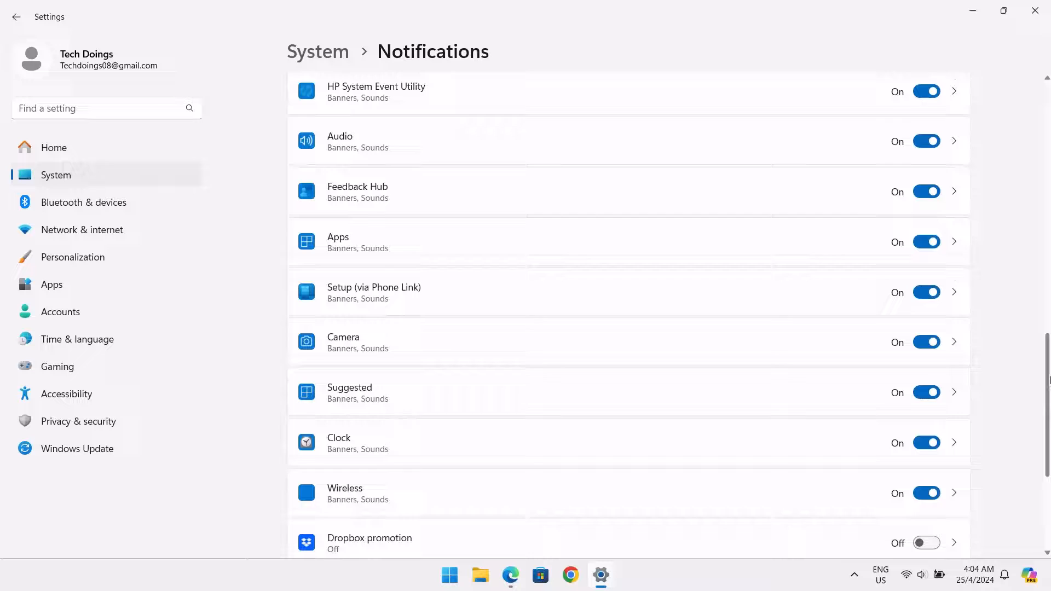
scroll("down", 3)
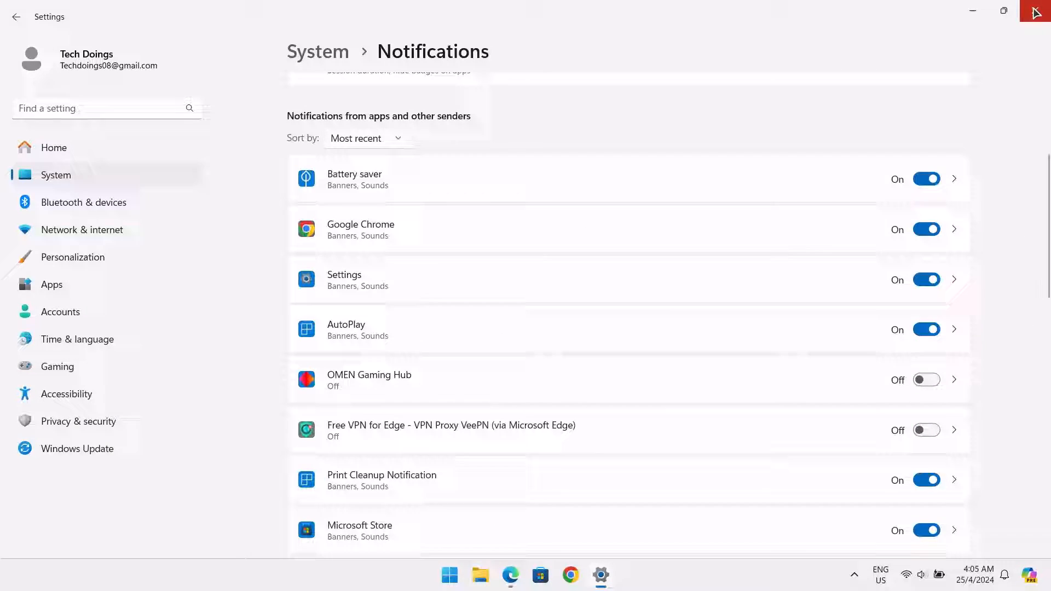
left_click(1033, 12)
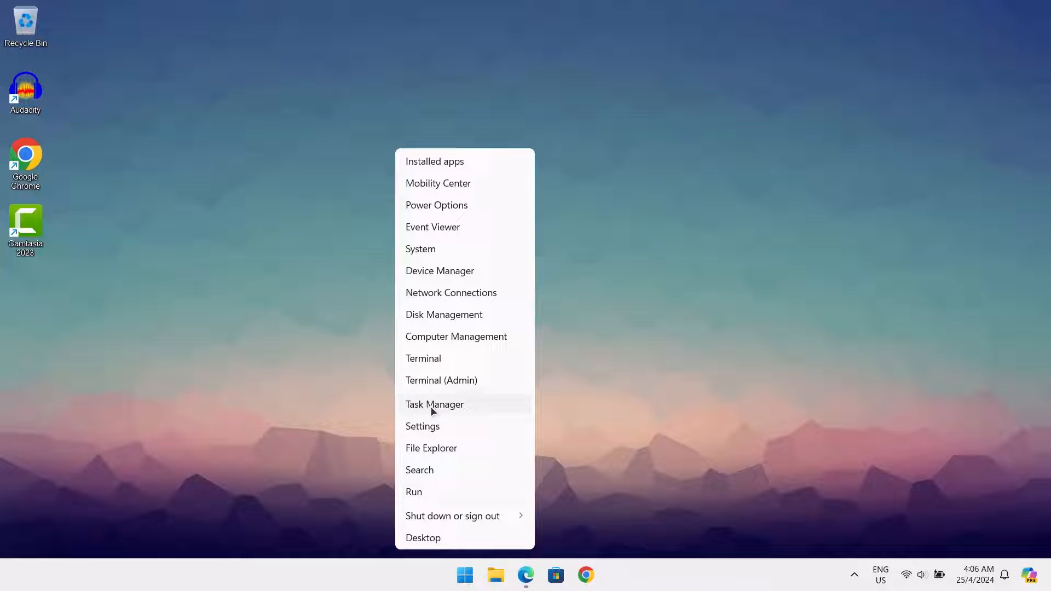
Step: Launch Task Manager from the Start right-click menu and maximize its window
left_click(434, 404)
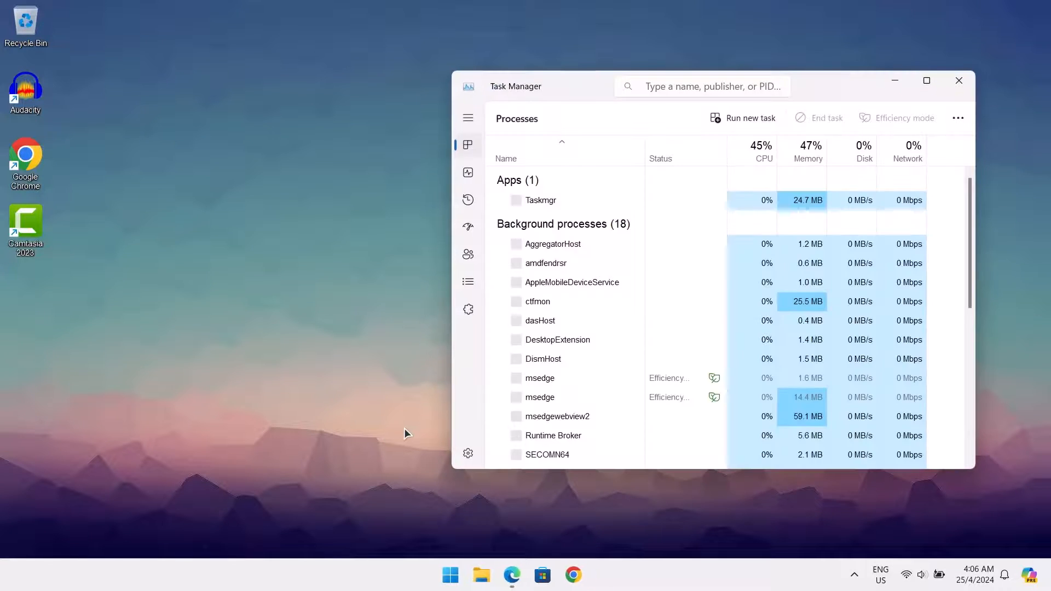
left_click(926, 81)
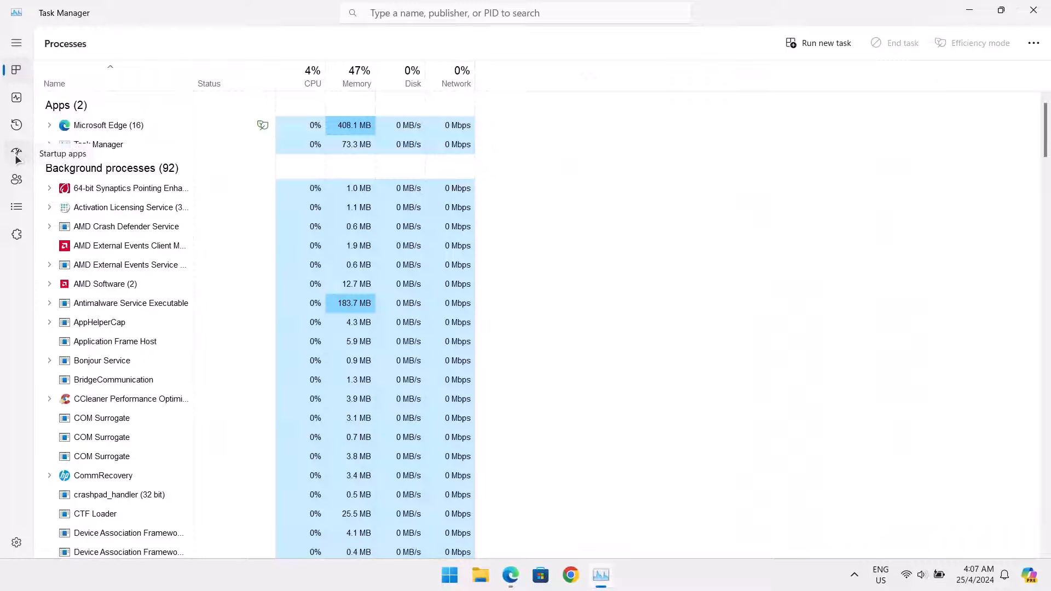
Step: Disable Xbox App Services, OMEN Gaming Hub, msedge and CCleaner64 at startup, then close Task Manager
left_click(15, 151)
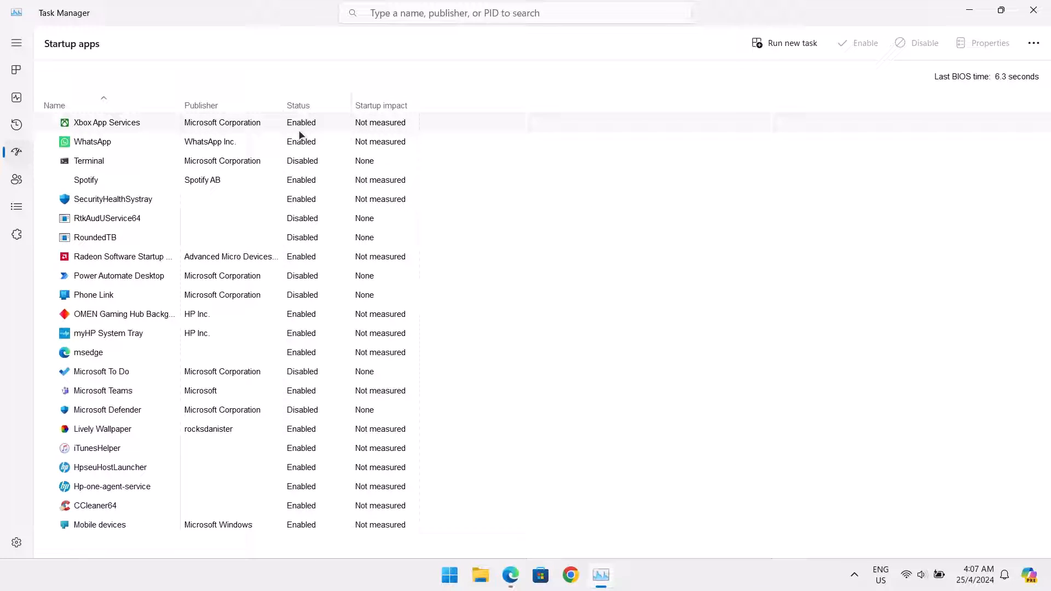
right_click(106, 122)
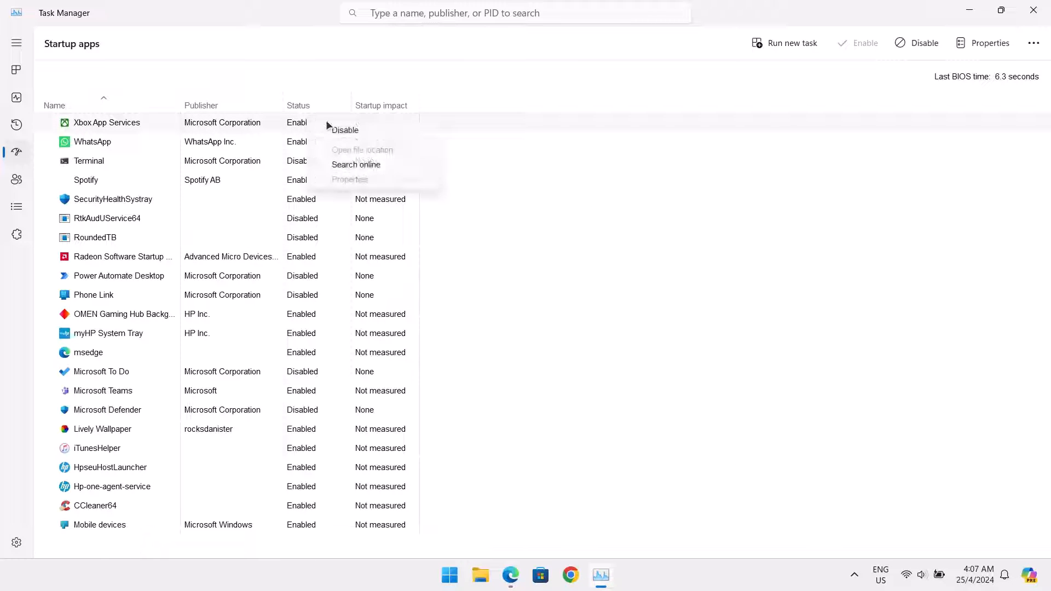
left_click(344, 129)
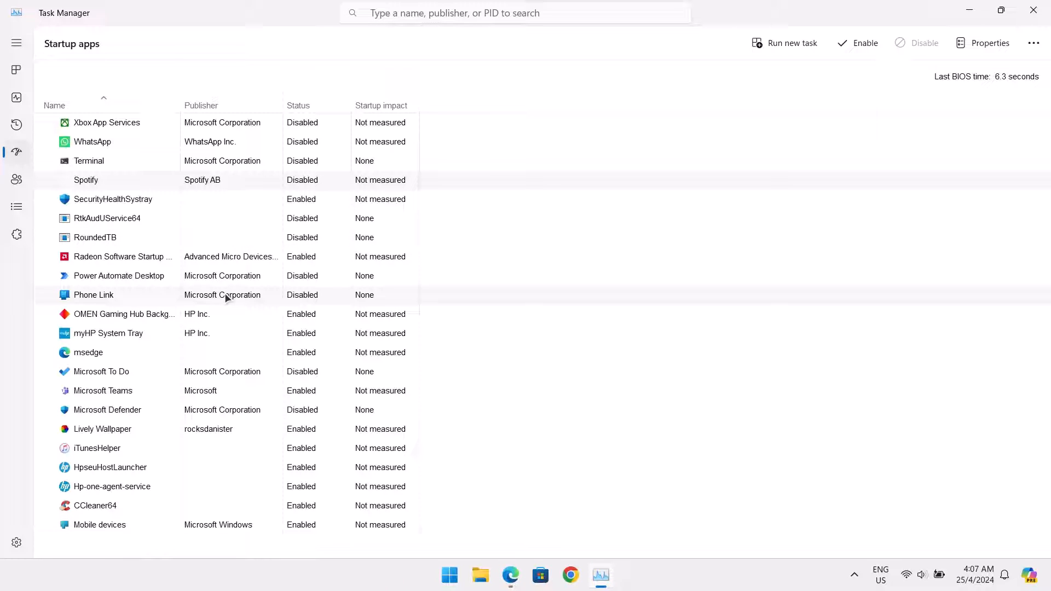
right_click(125, 313)
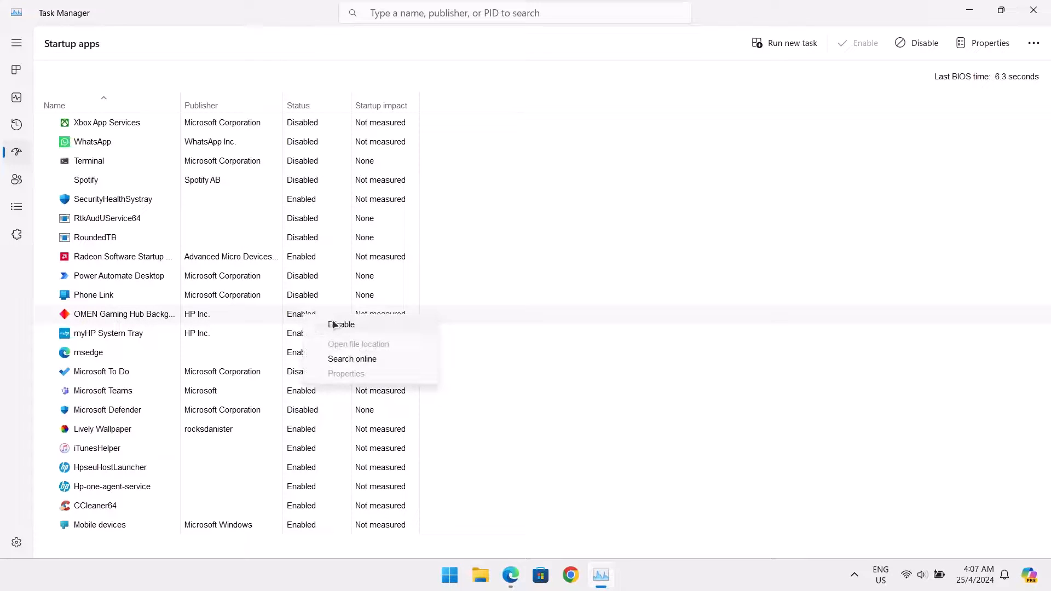
left_click(341, 324)
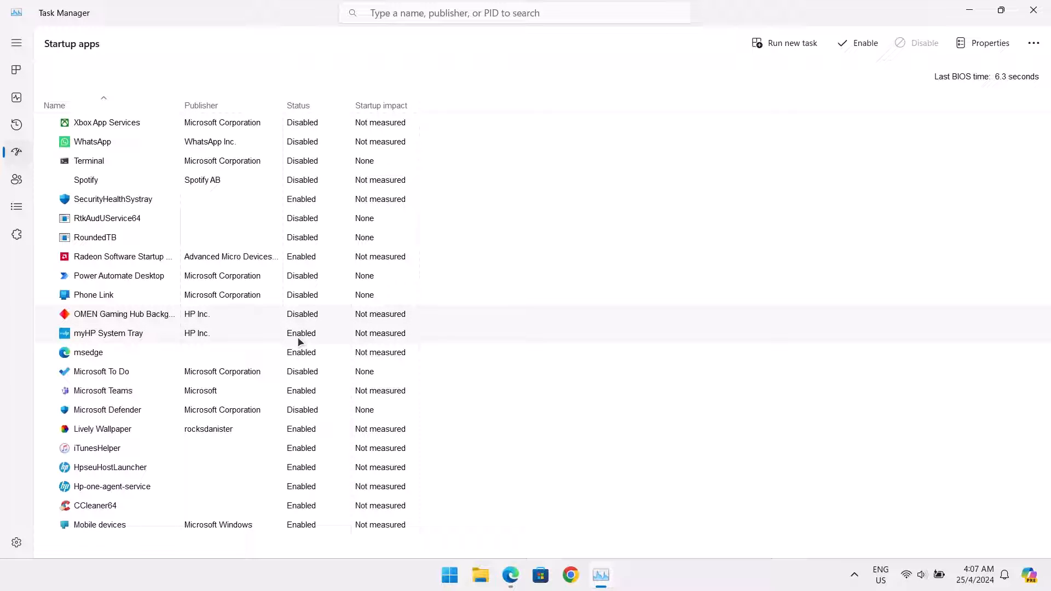
right_click(87, 352)
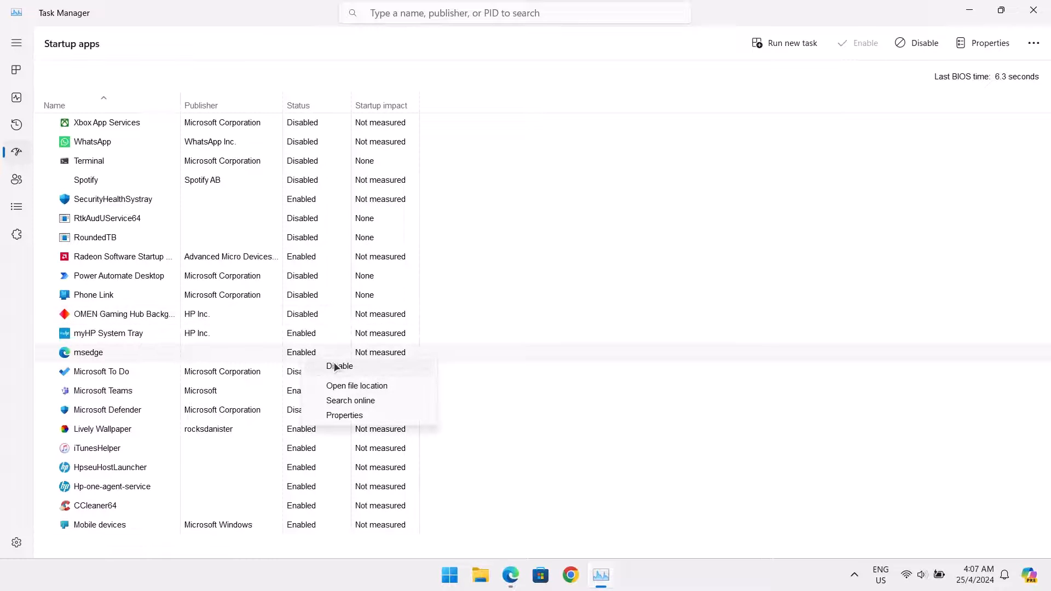
left_click(340, 366)
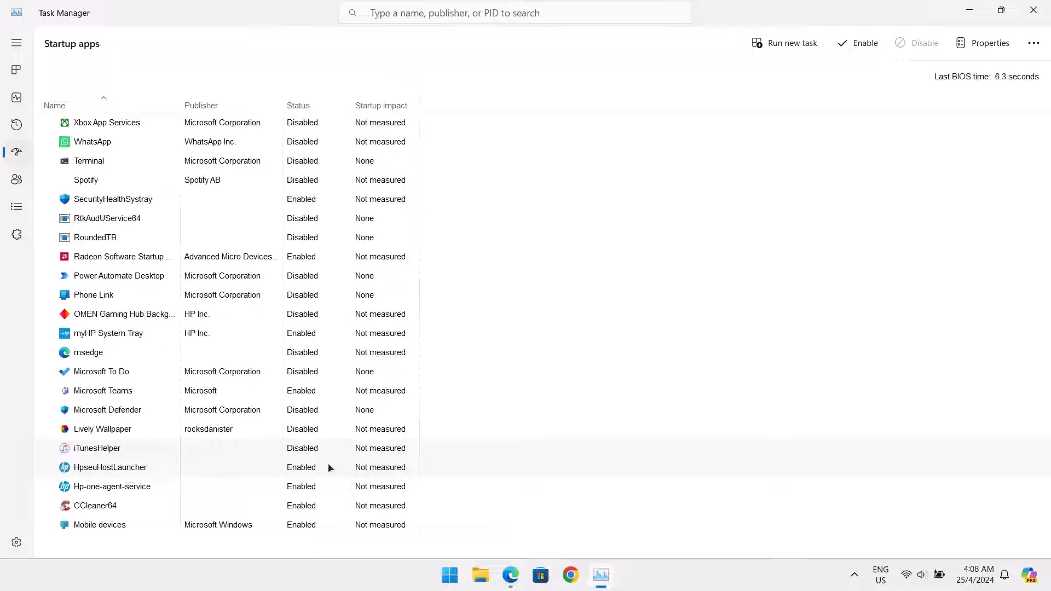
right_click(95, 505)
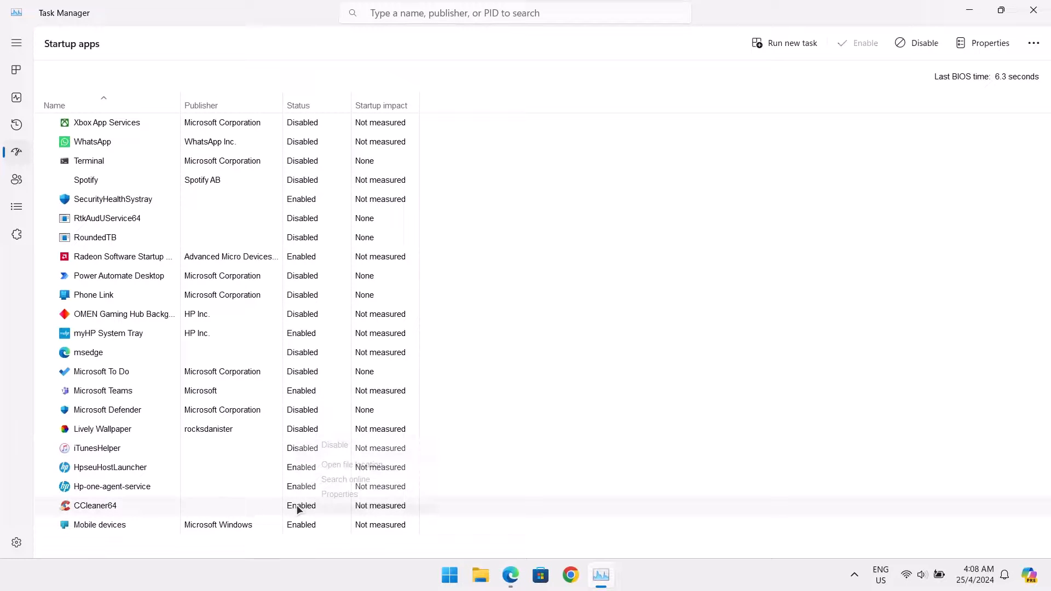
left_click(334, 444)
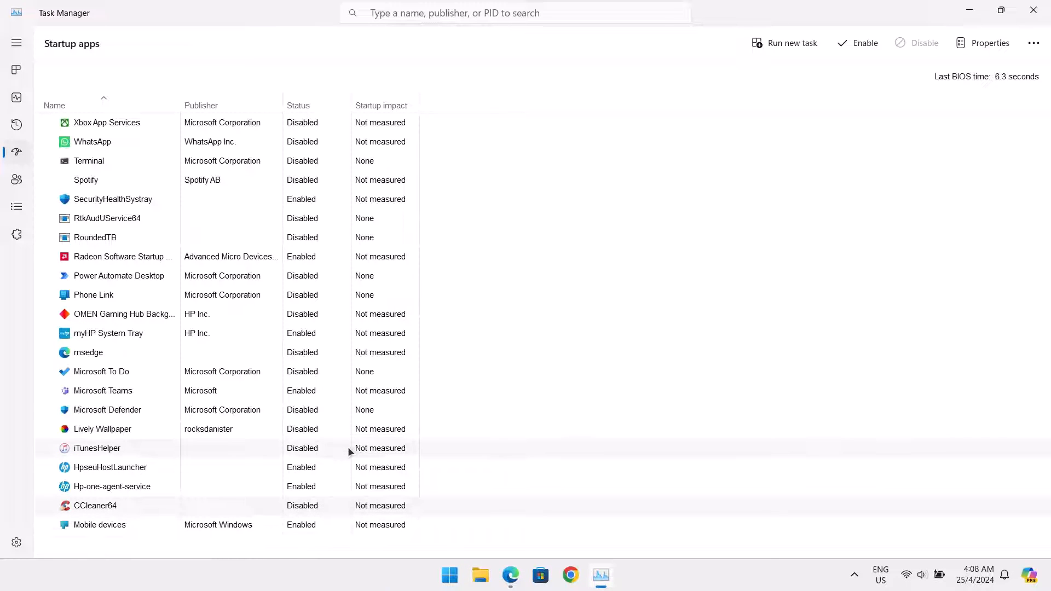
mouse_move(504, 388)
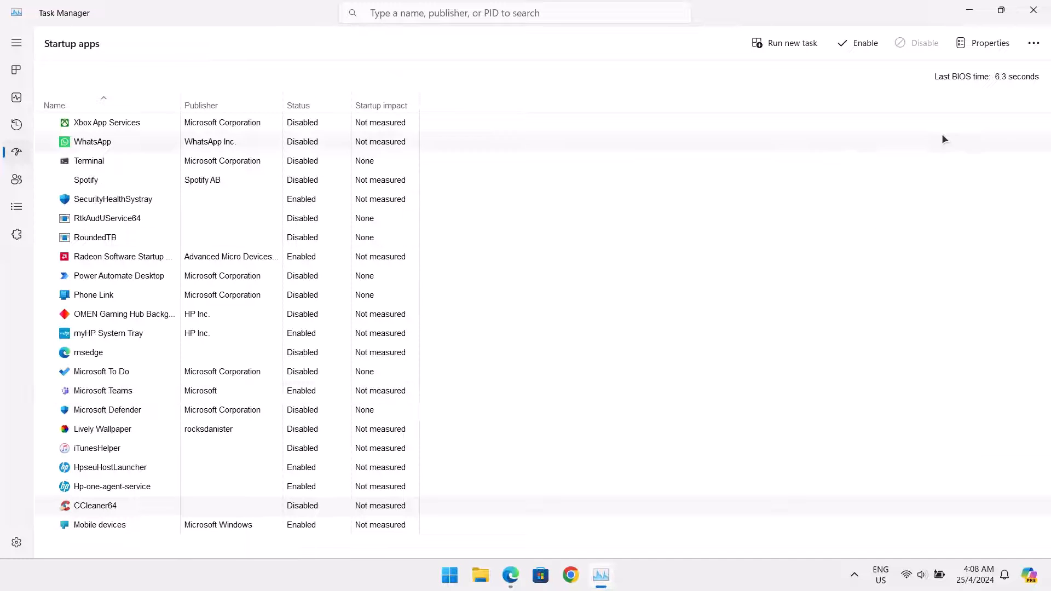
mouse_move(1034, 12)
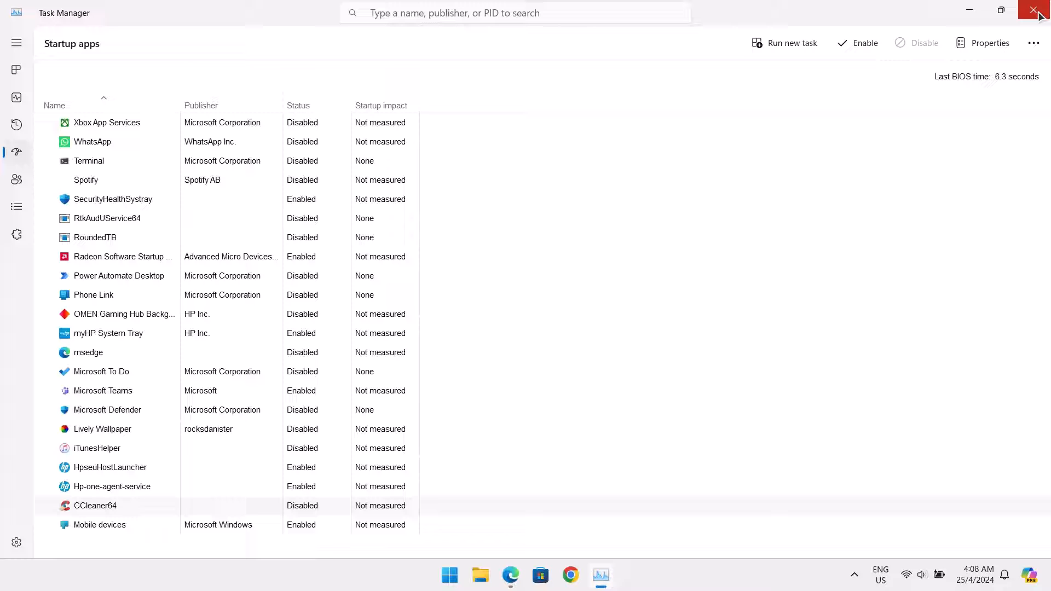
left_click(1039, 12)
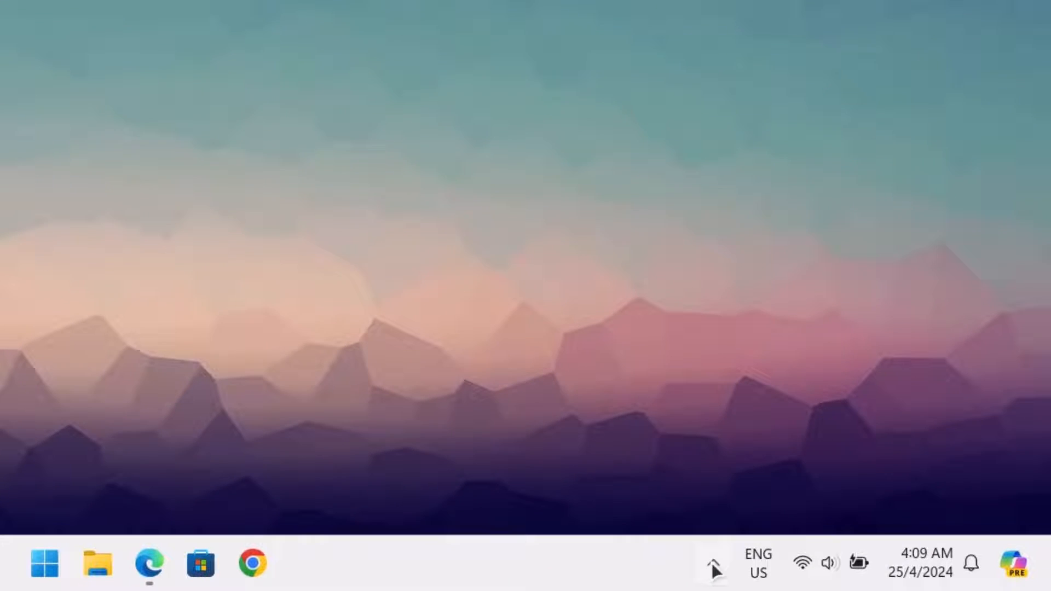
Step: Open Windows Security from the tray, enable cloud-delivered protection, and view Virus & threat protection
left_click(713, 563)
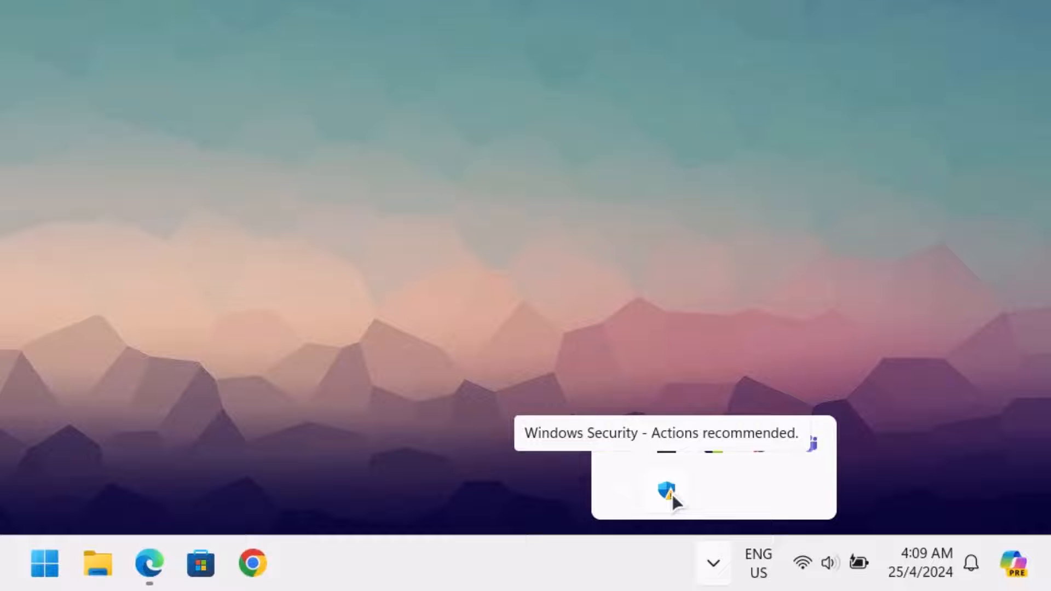
left_click(668, 490)
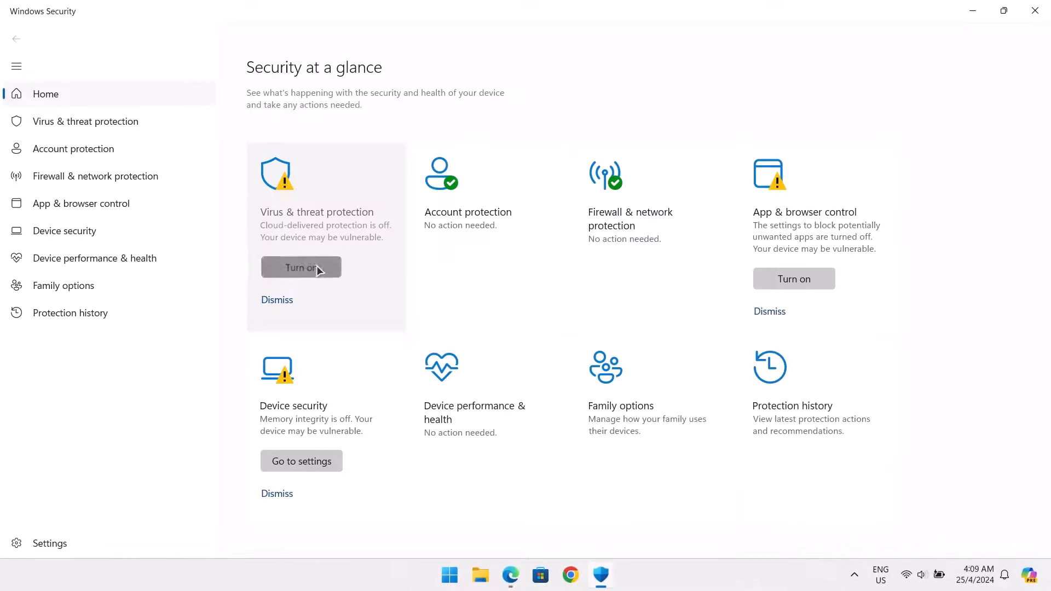
left_click(301, 267)
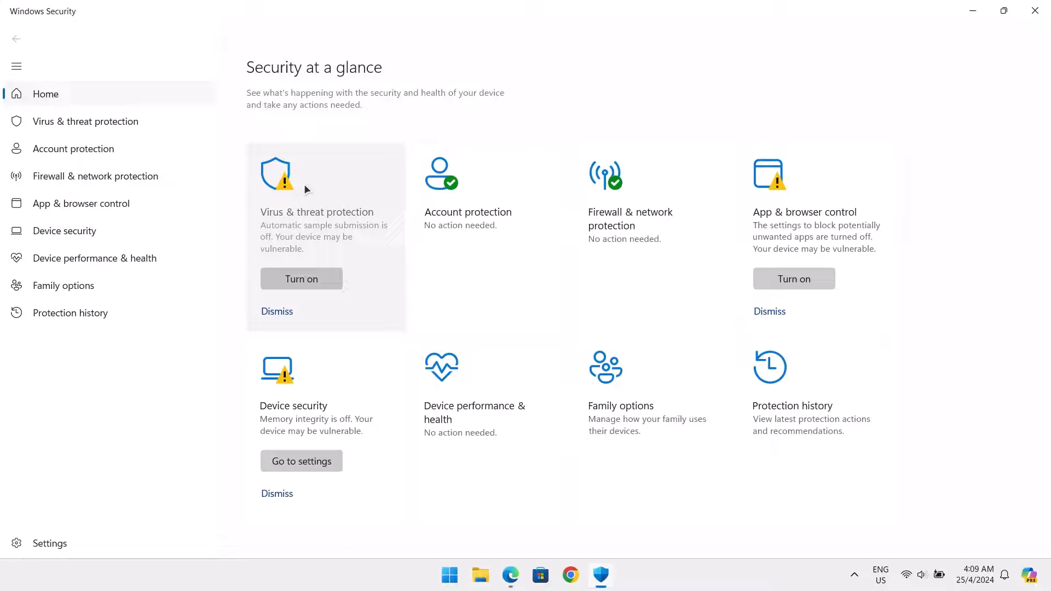
left_click(85, 121)
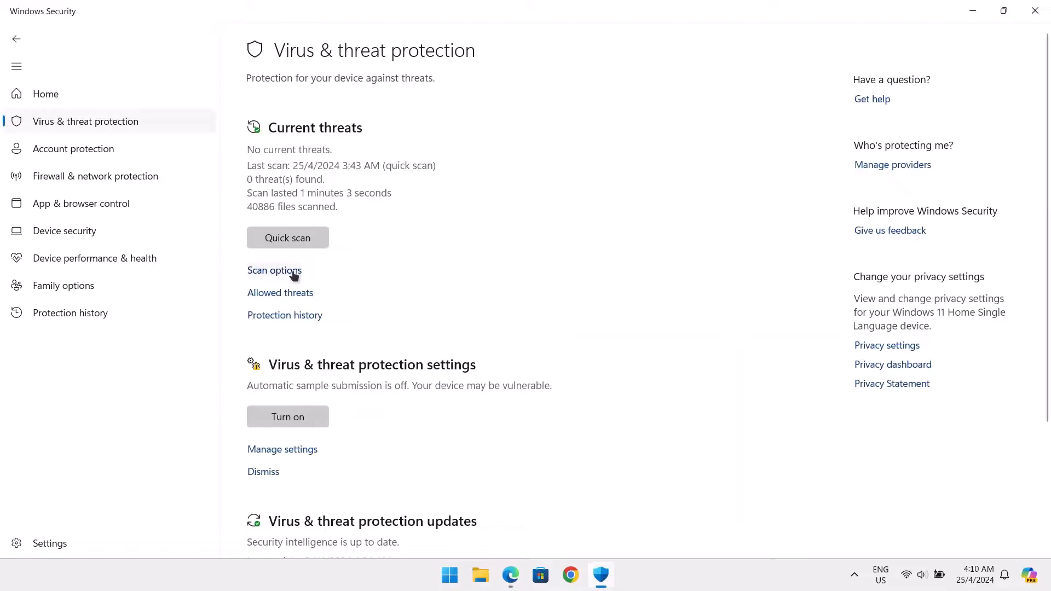
left_click(274, 269)
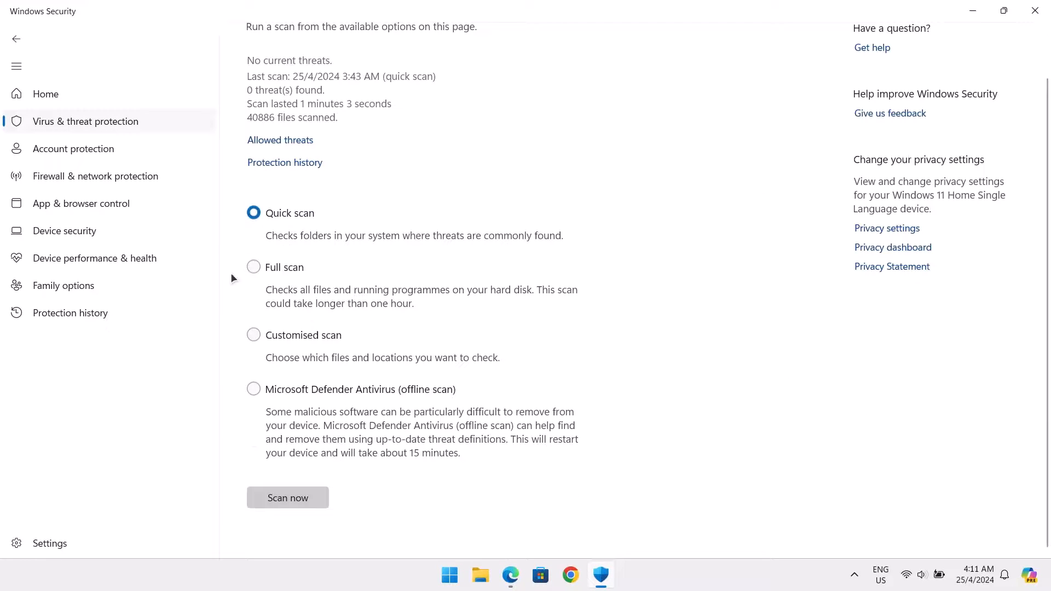
mouse_move(289, 287)
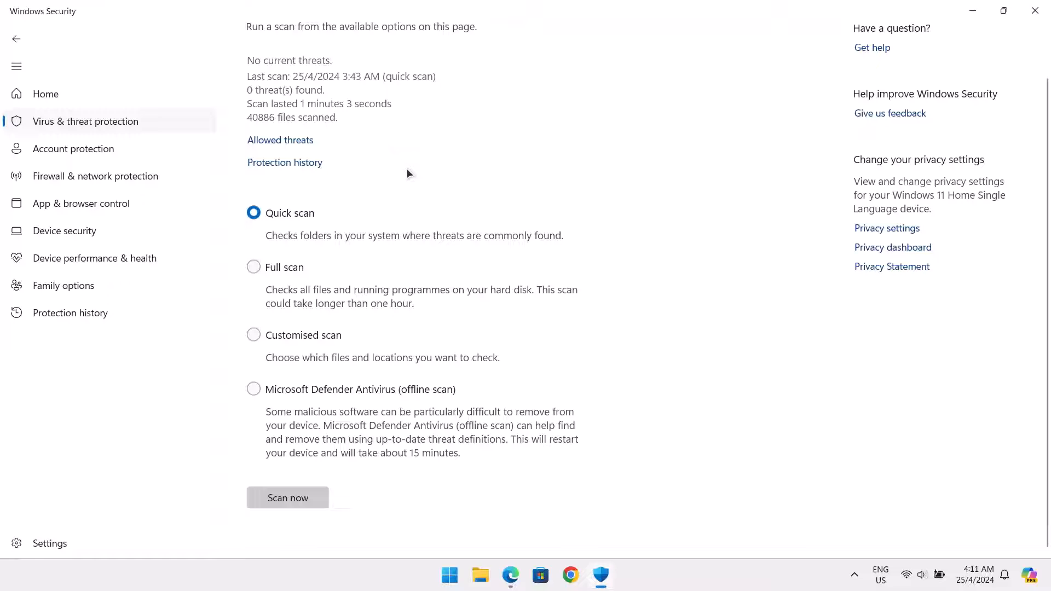
mouse_move(291, 273)
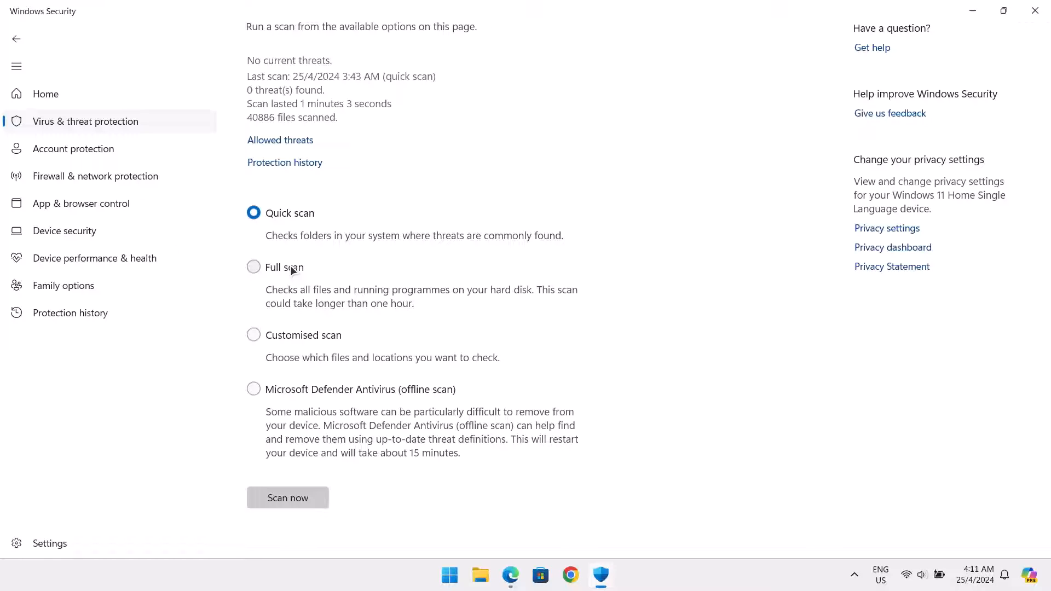
mouse_move(349, 262)
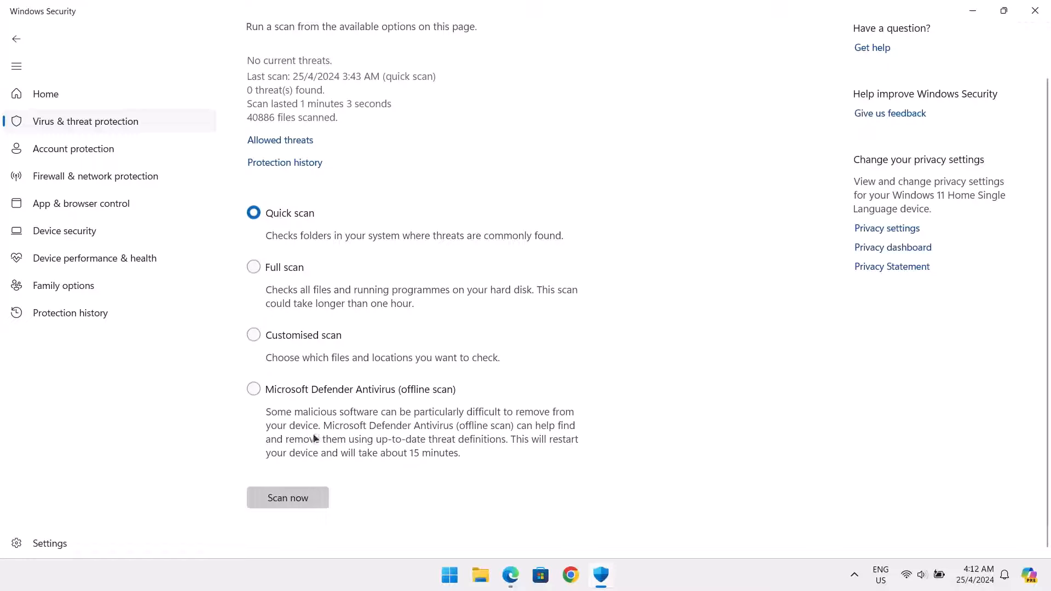
left_click(287, 497)
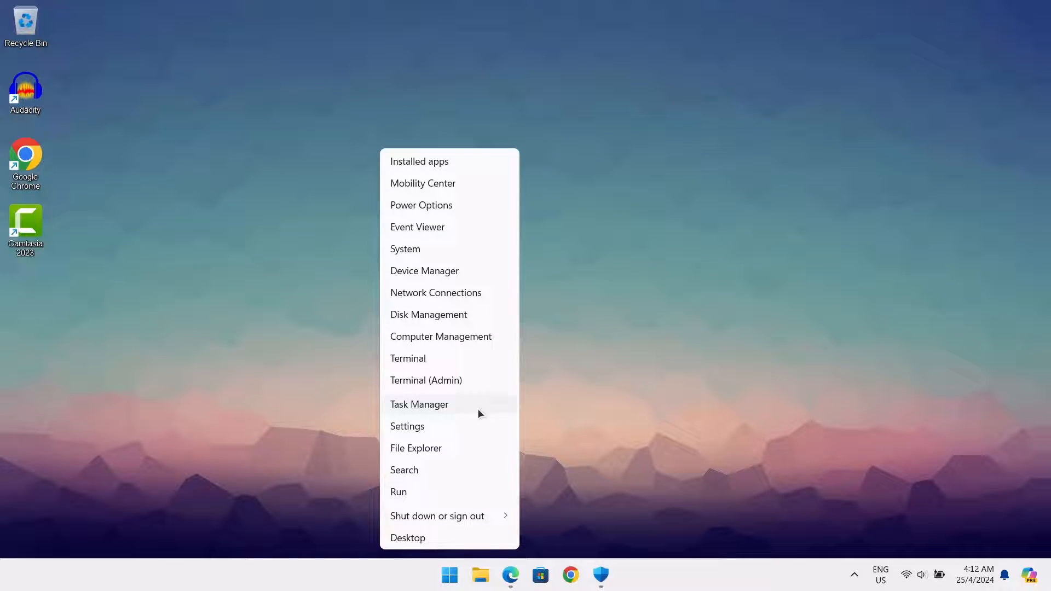
Step: Open Settings, go to Windows Update, and check for updates
left_click(406, 426)
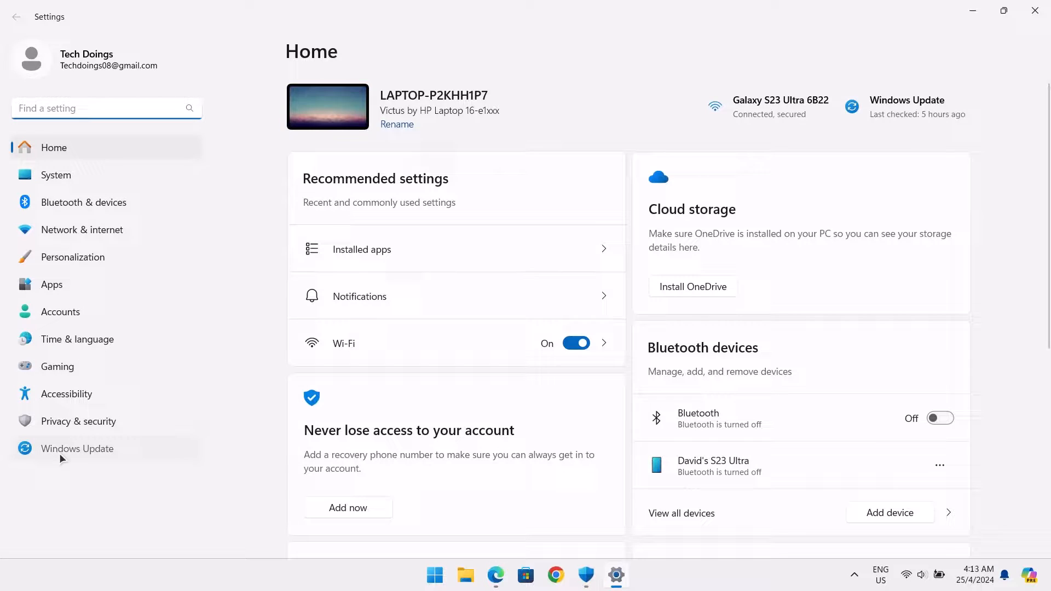
left_click(78, 448)
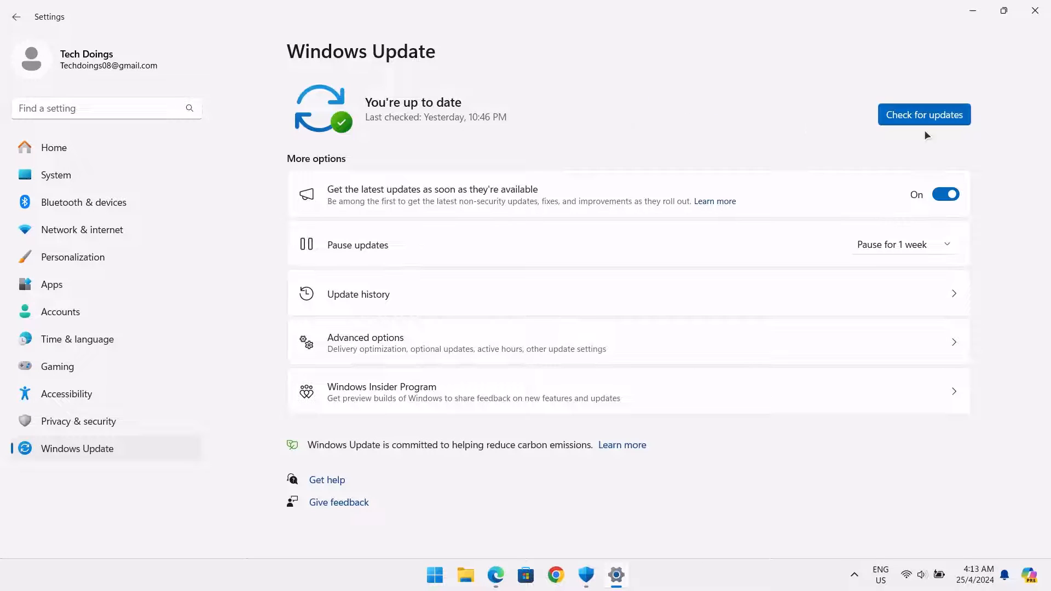
left_click(922, 114)
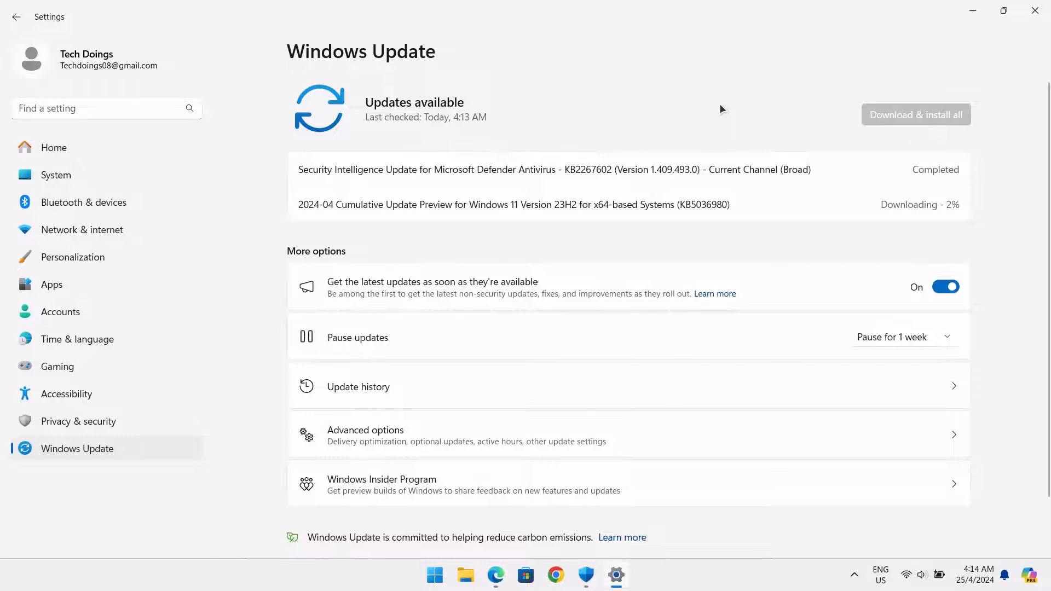
mouse_move(934, 200)
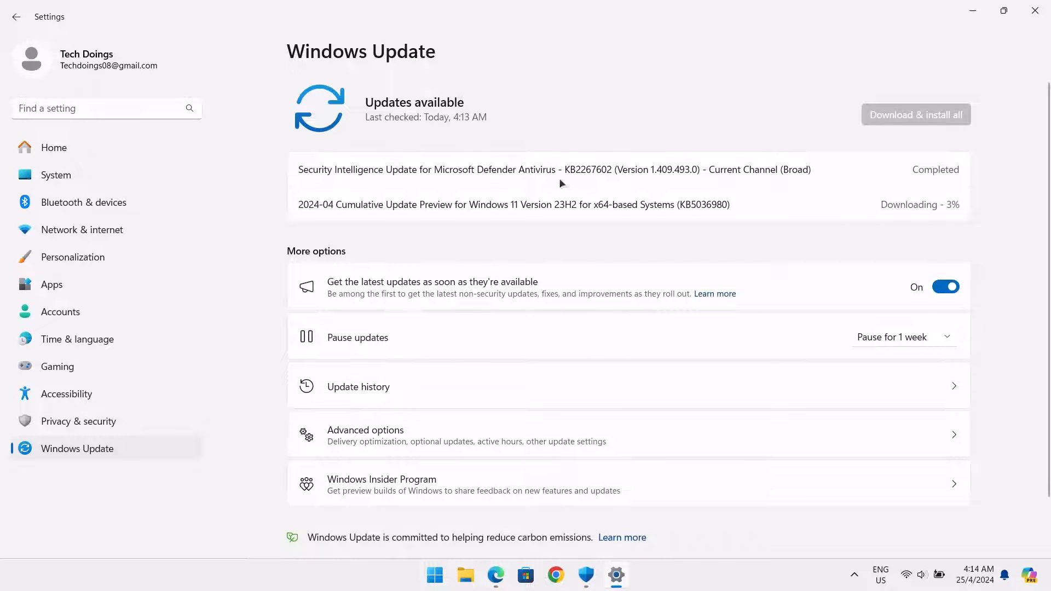
mouse_move(968, 245)
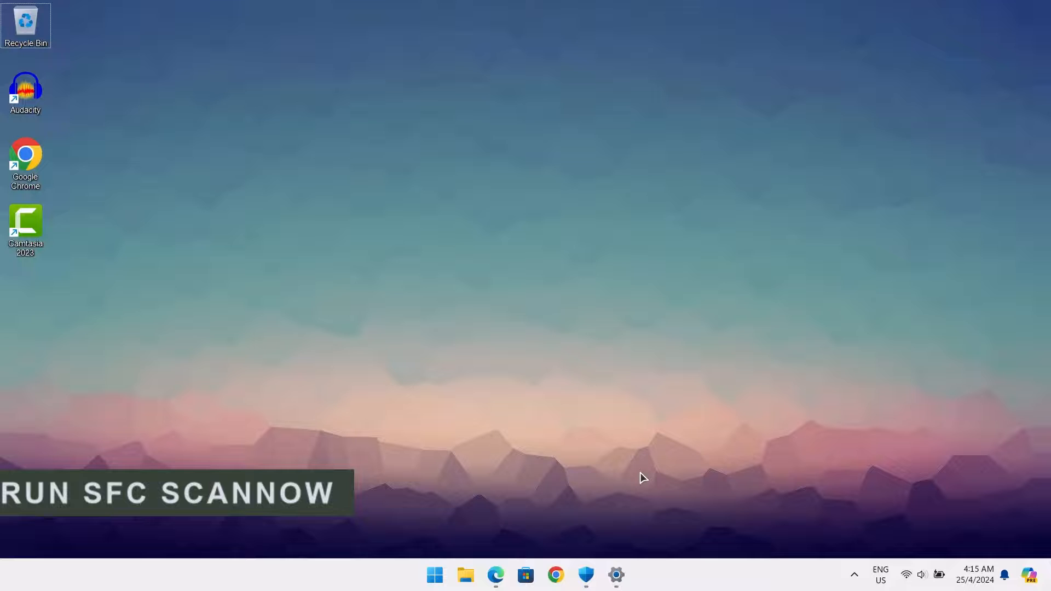
Step: Search 'cmd', filter to apps, and run Command Prompt as administrator
left_click(434, 575)
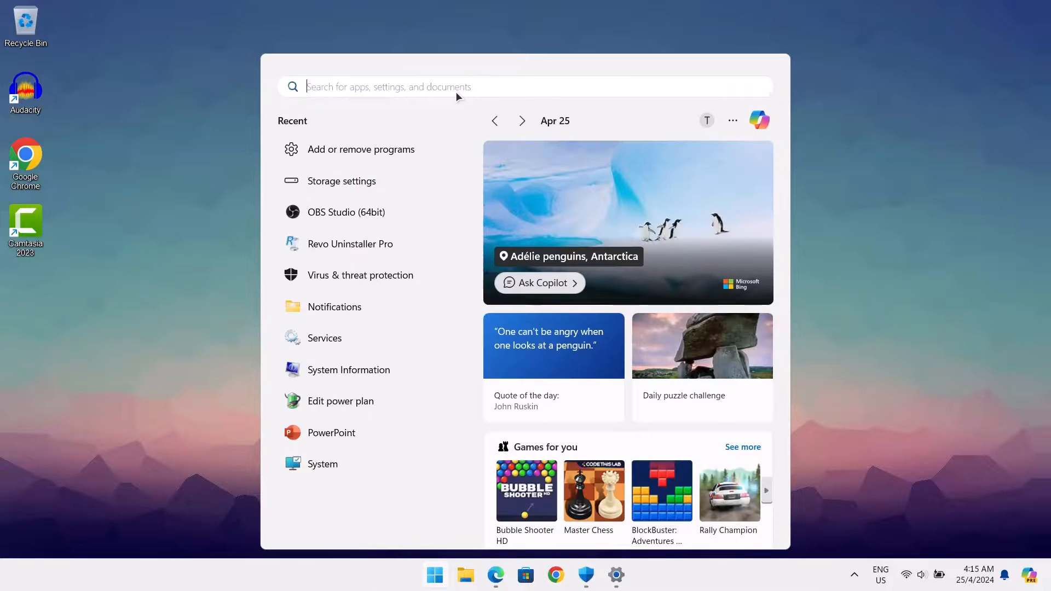
type("cmd")
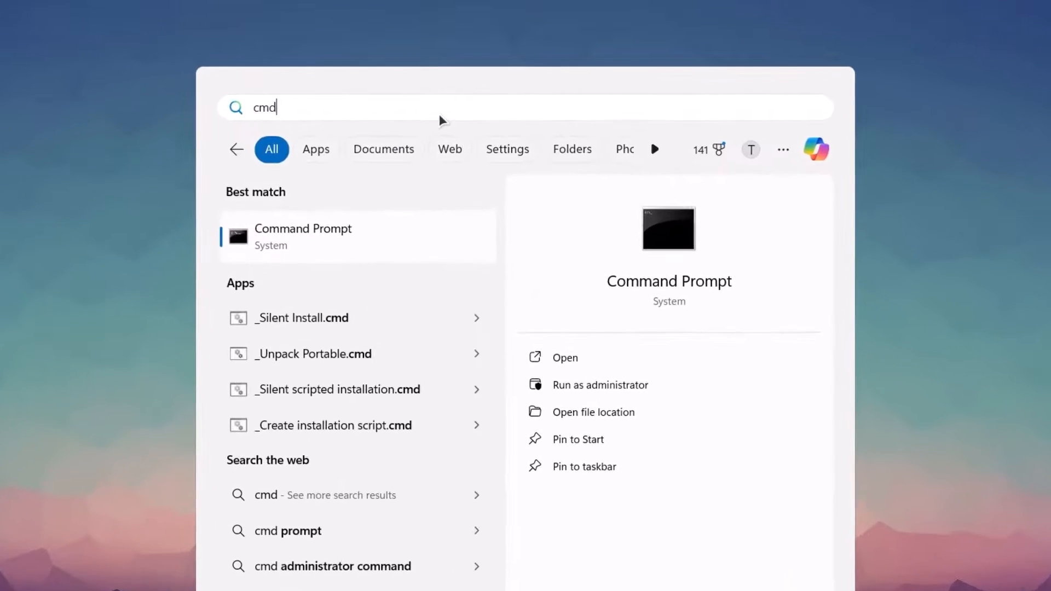
left_click(315, 149)
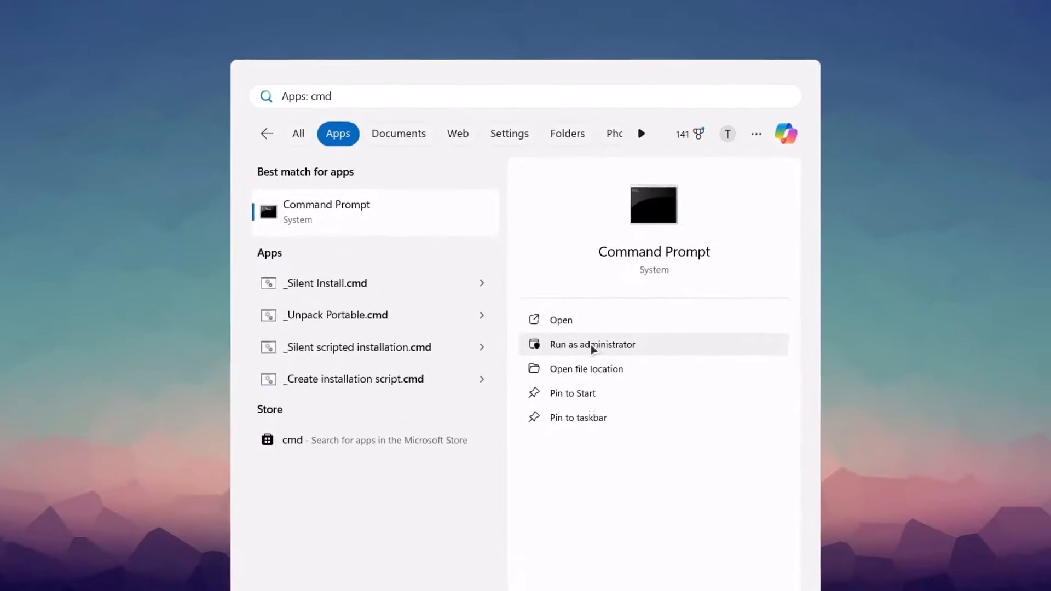
left_click(592, 343)
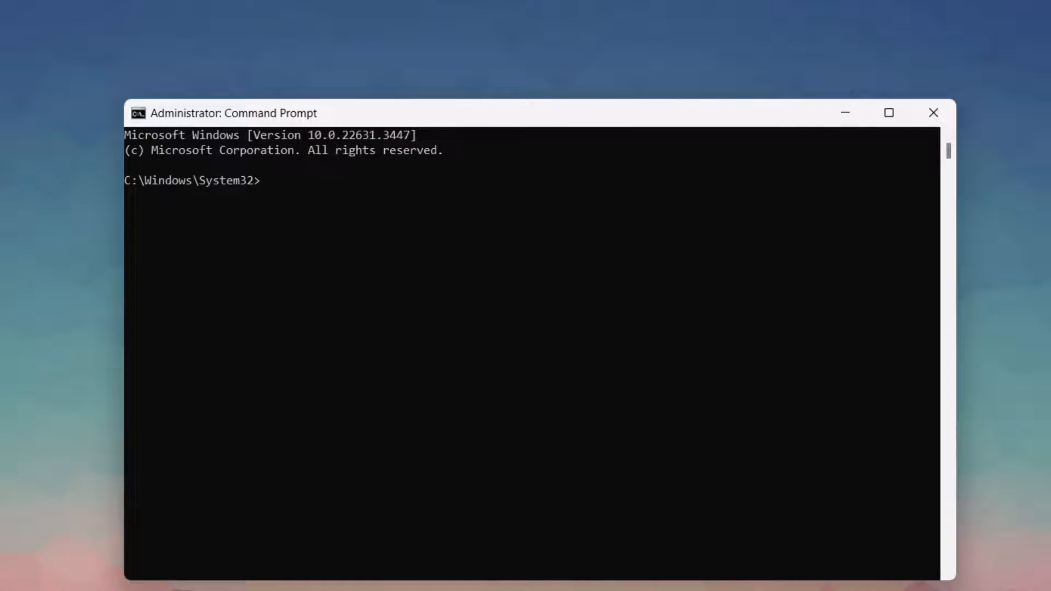
Step: Run 'sfc /scannow' until no integrity violations are reported, then close Command Prompt
type("sfc /")
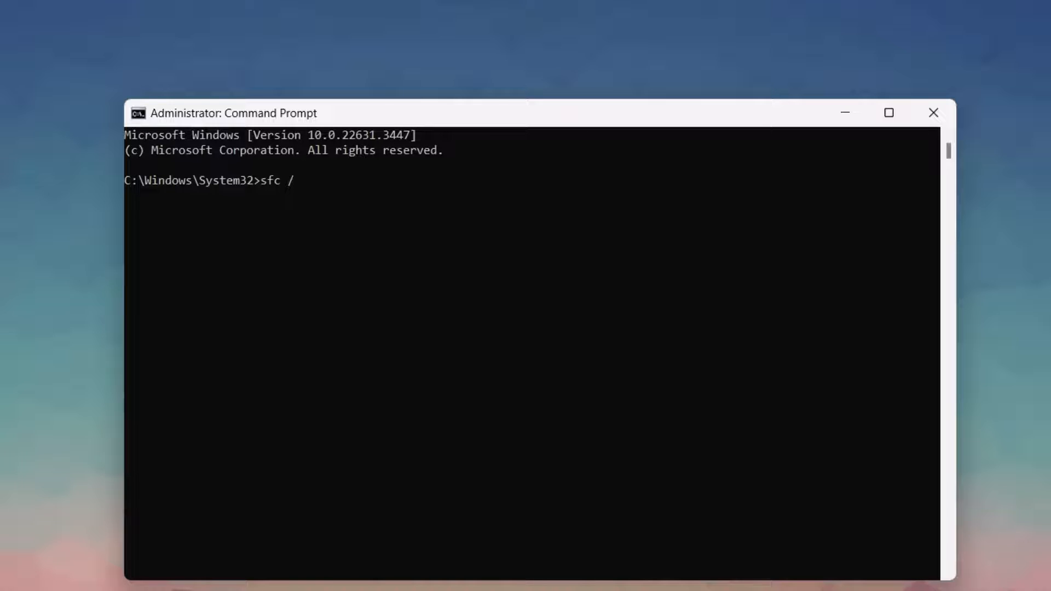
type("sca")
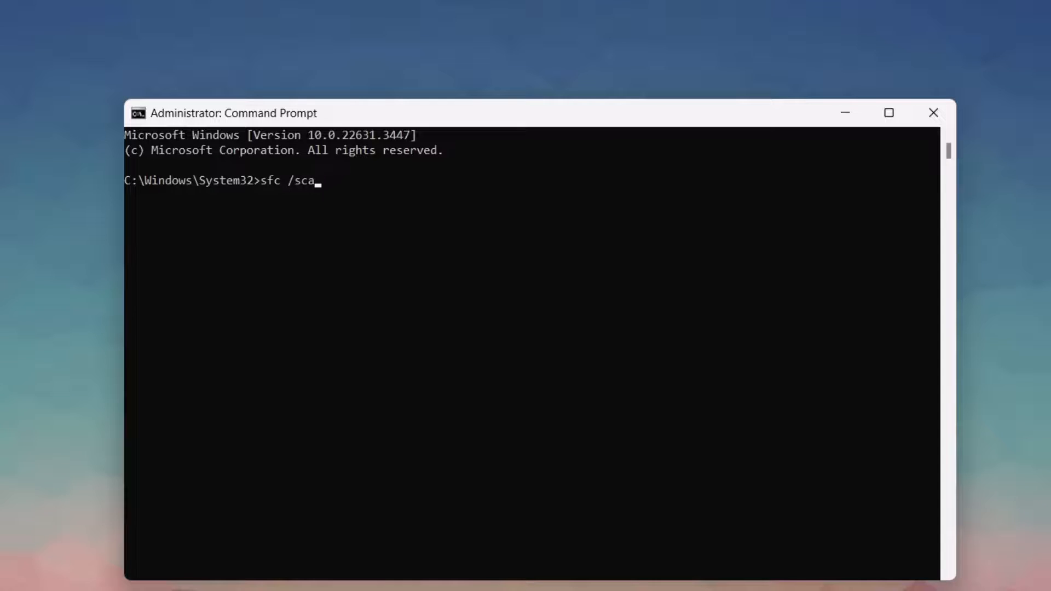
type("nn")
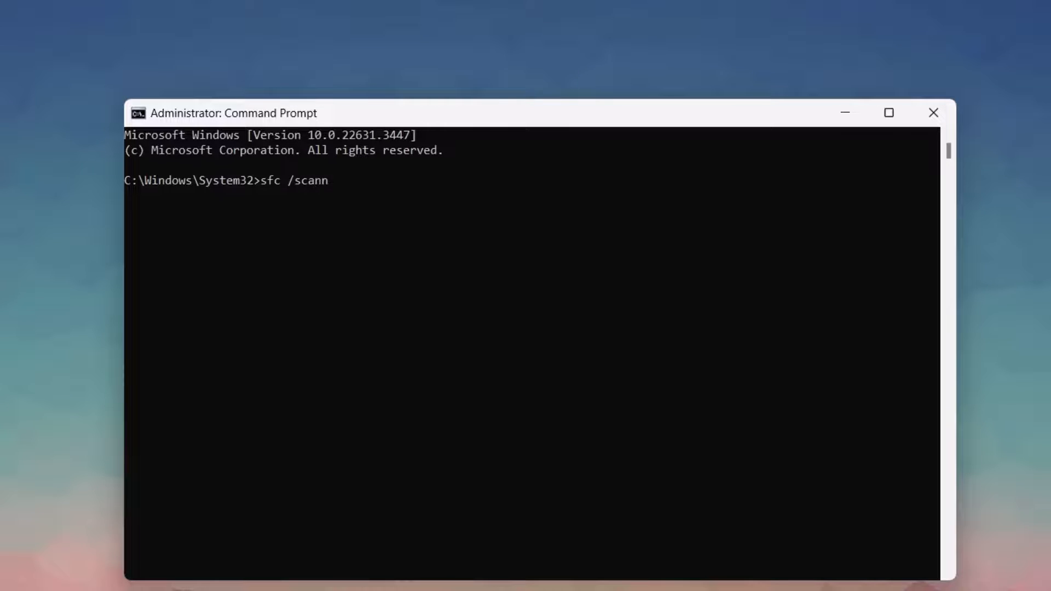
type("ow")
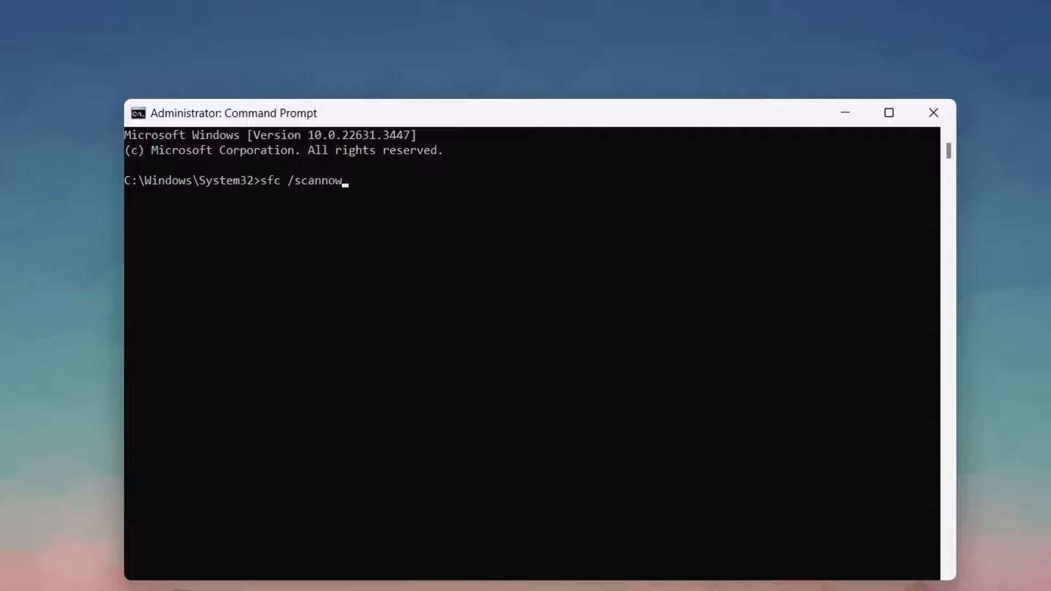
key("Enter")
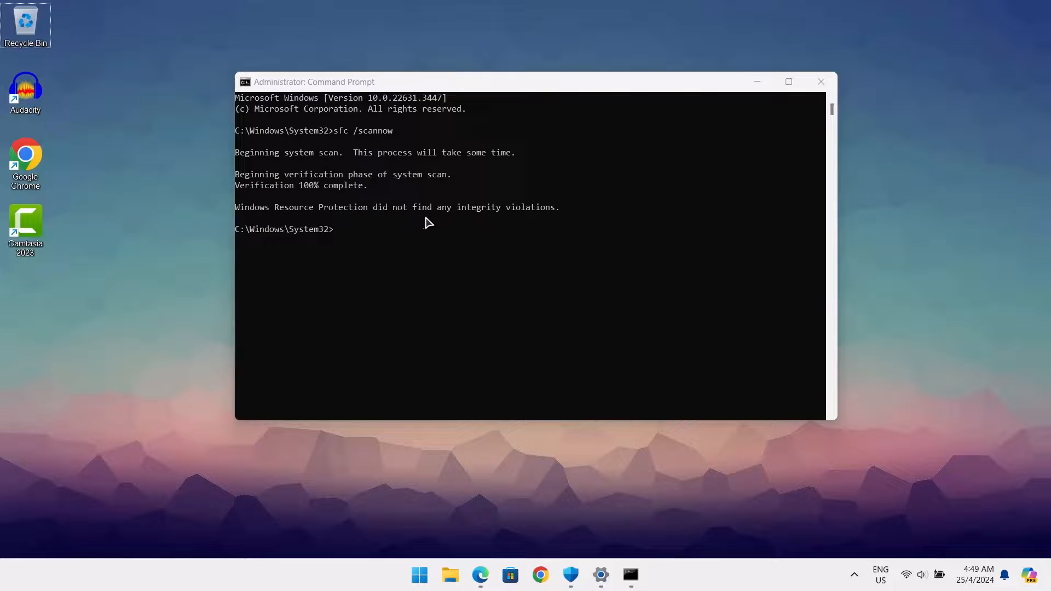
mouse_move(600, 224)
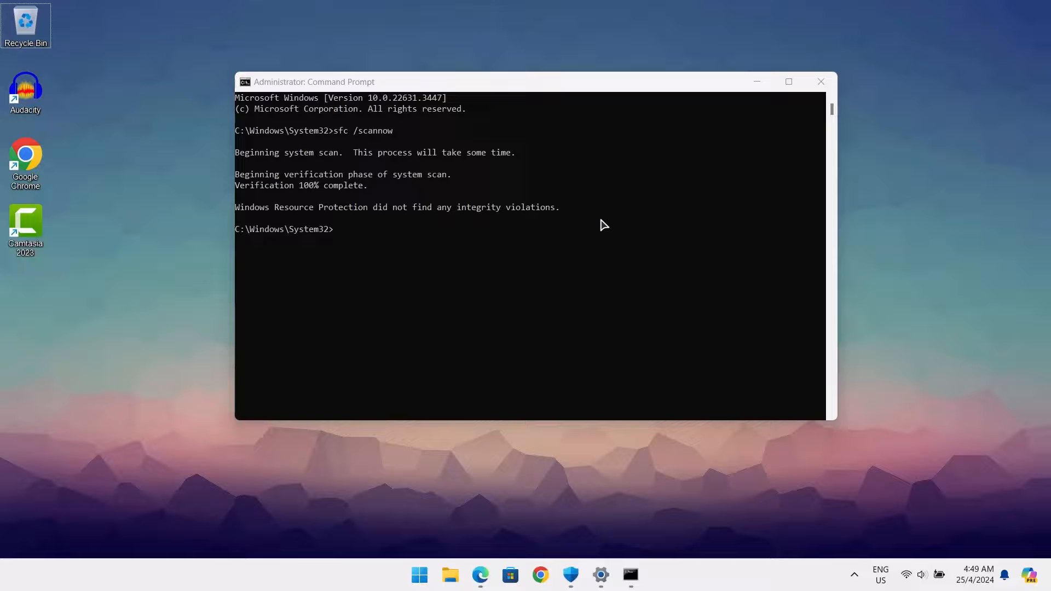
mouse_move(669, 206)
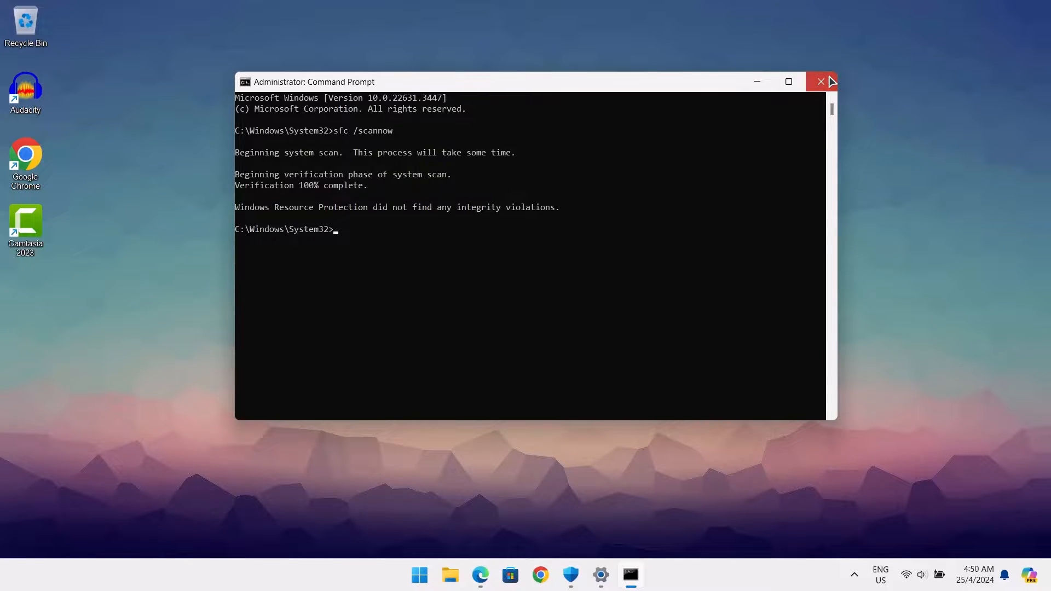
left_click(820, 81)
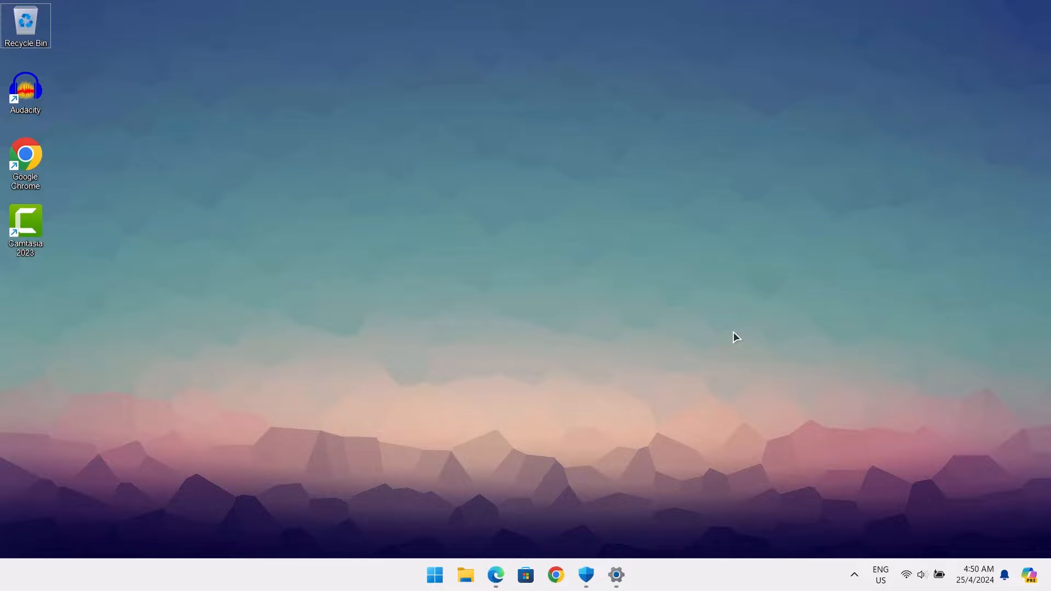
Step: Restore Settings from the taskbar to see the cumulative update installing at 69%
left_click(615, 575)
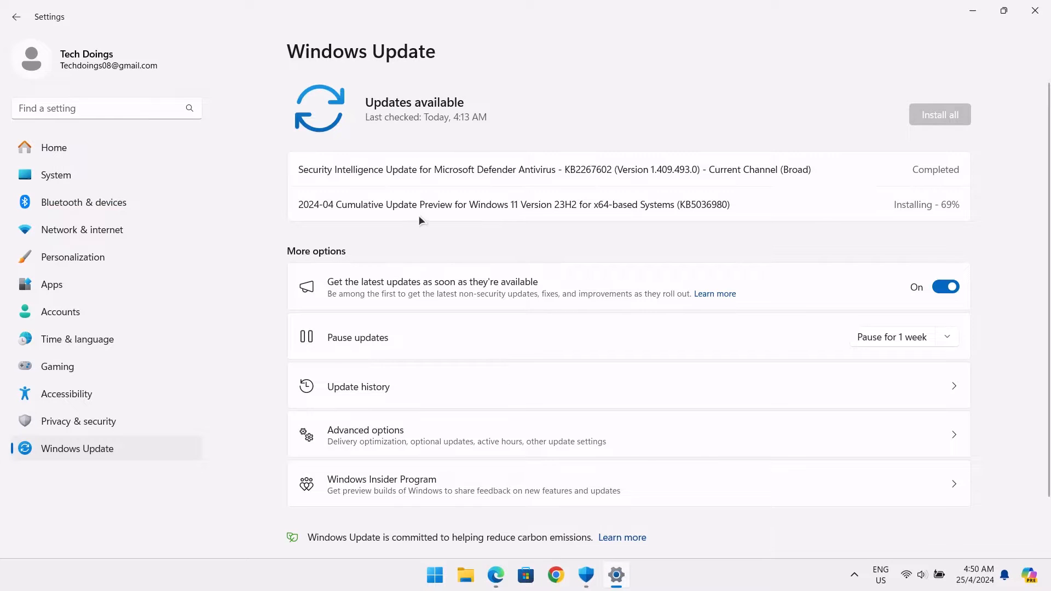
mouse_move(887, 221)
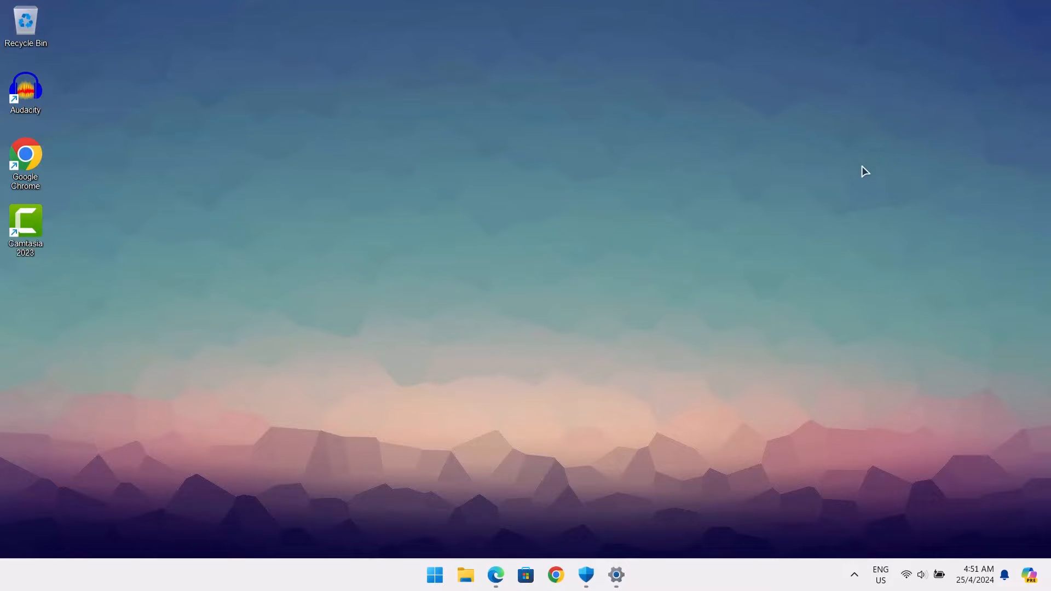
mouse_move(675, 307)
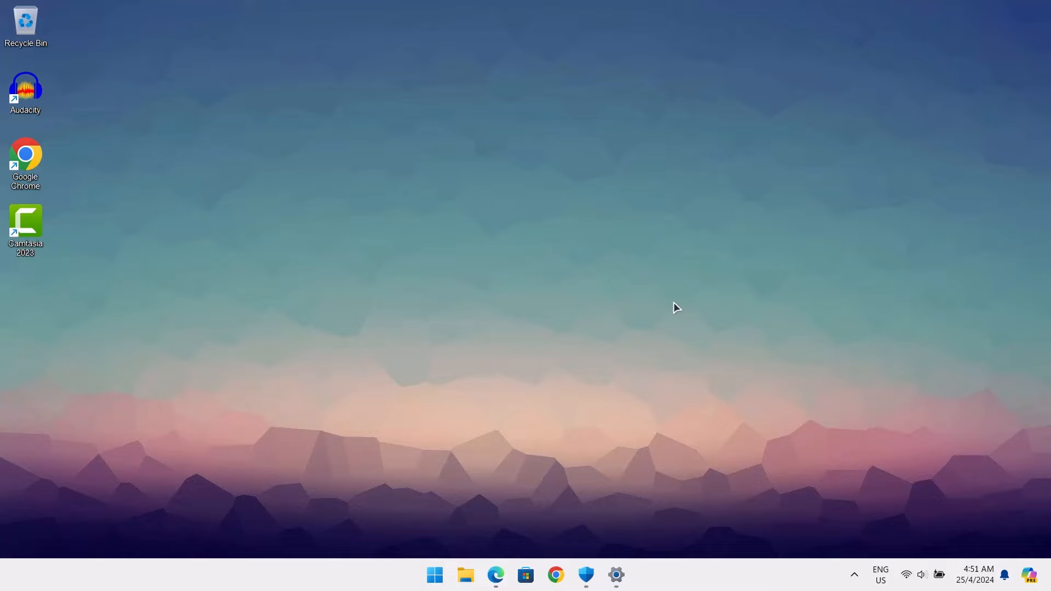
mouse_move(675, 306)
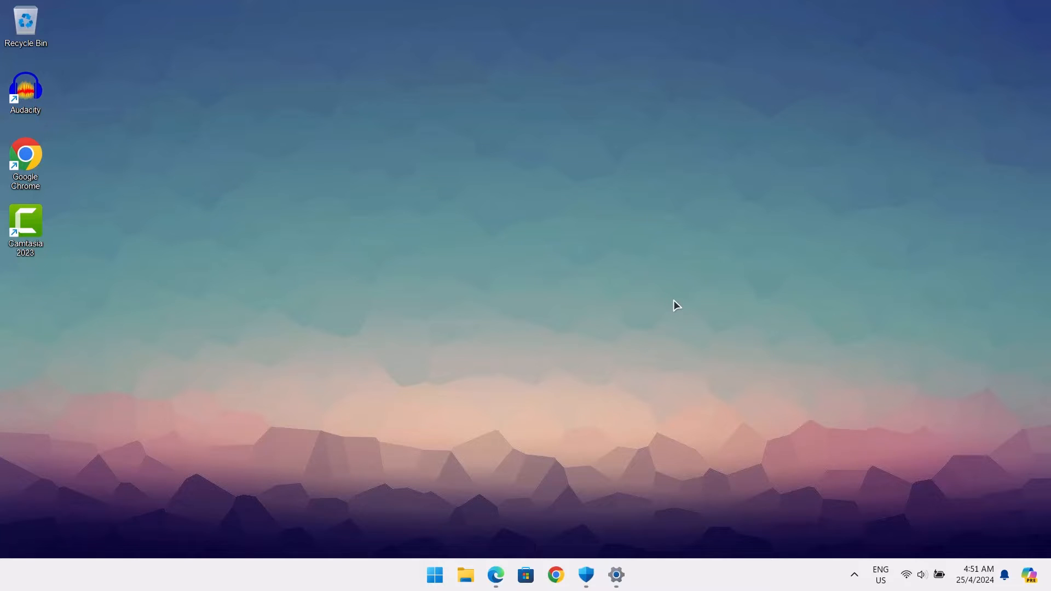
mouse_move(676, 296)
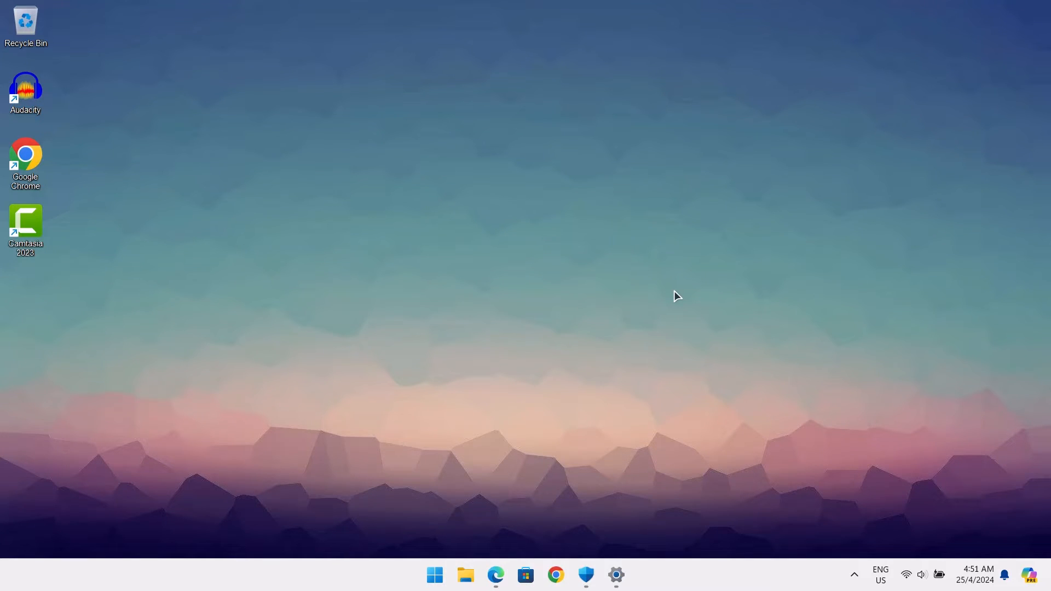